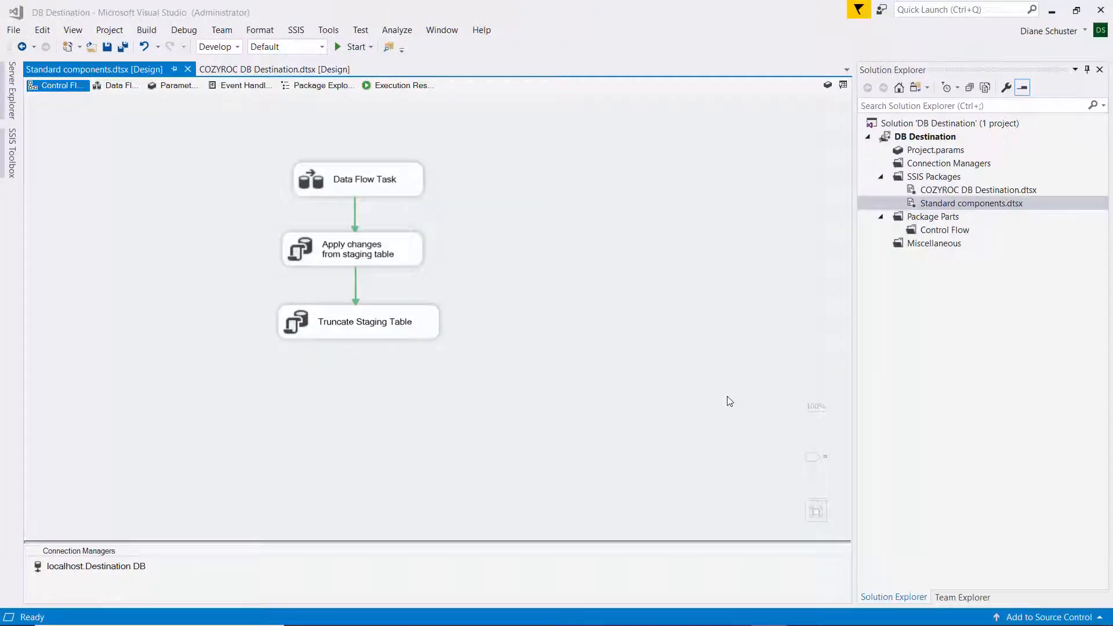
{"action": "mouse_move", "coordinate": [405, 180]}
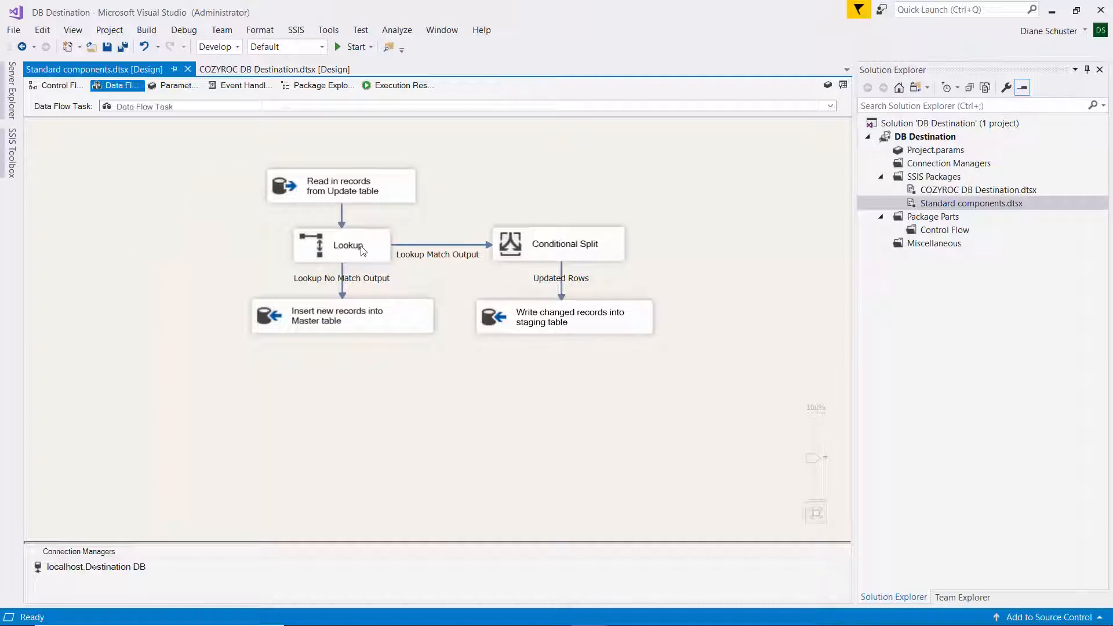
{"action": "double_click", "coordinate": [348, 245]}
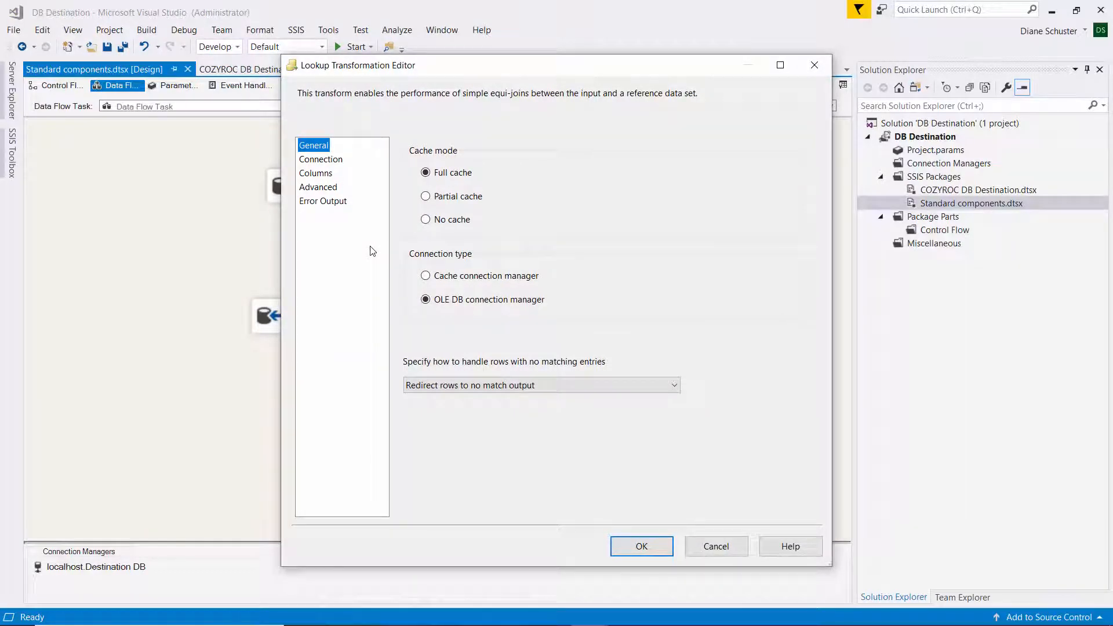
{"action": "left_click", "coordinate": [315, 173]}
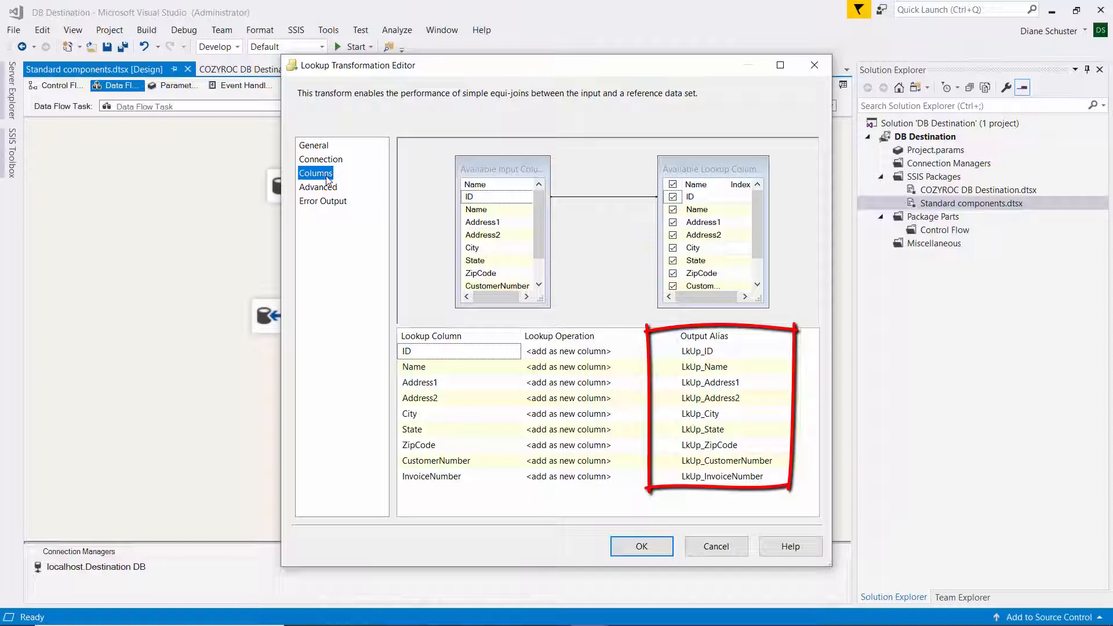
{"action": "left_click", "coordinate": [641, 546]}
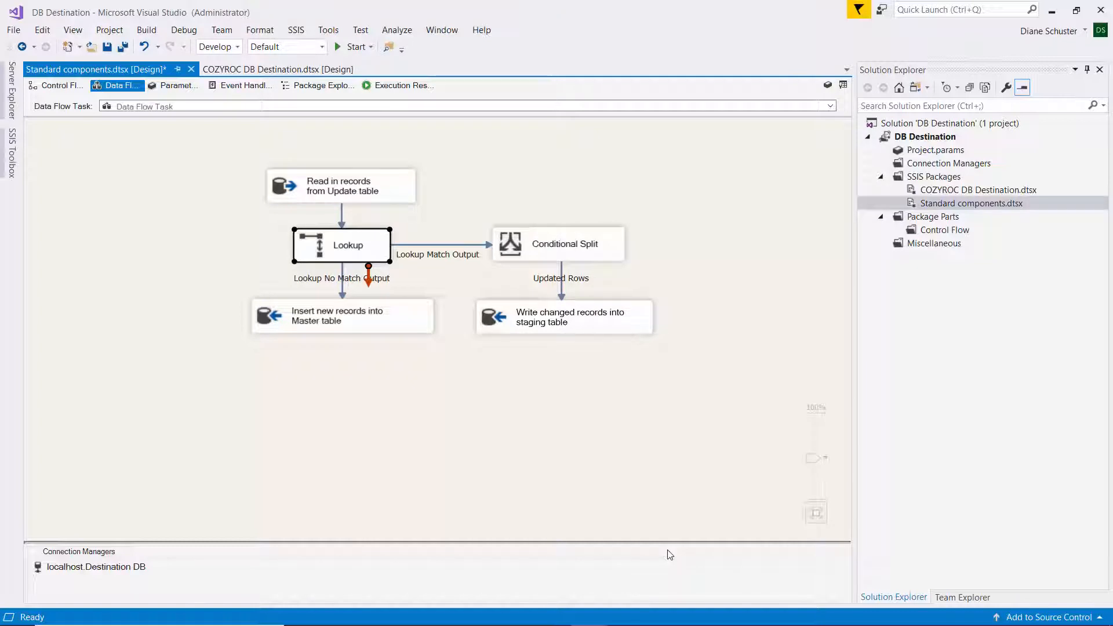
{"action": "mouse_move", "coordinate": [610, 246]}
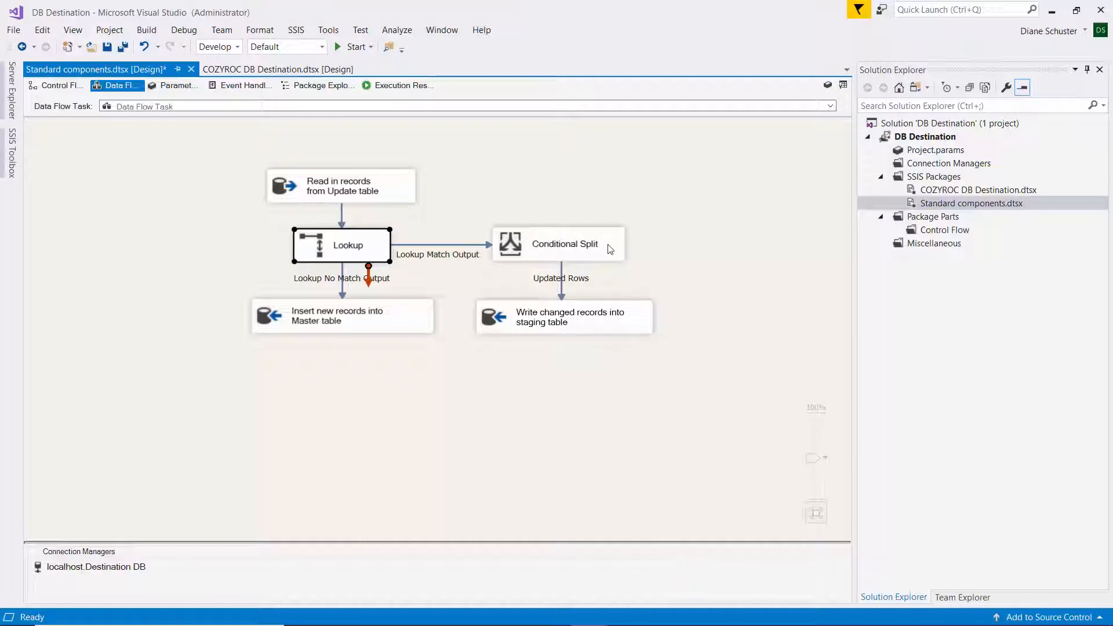
Review the Conditional Split's Updated Rows condition comparing columns against LkUp_ aliases, then close it.
{"action": "double_click", "coordinate": [565, 243]}
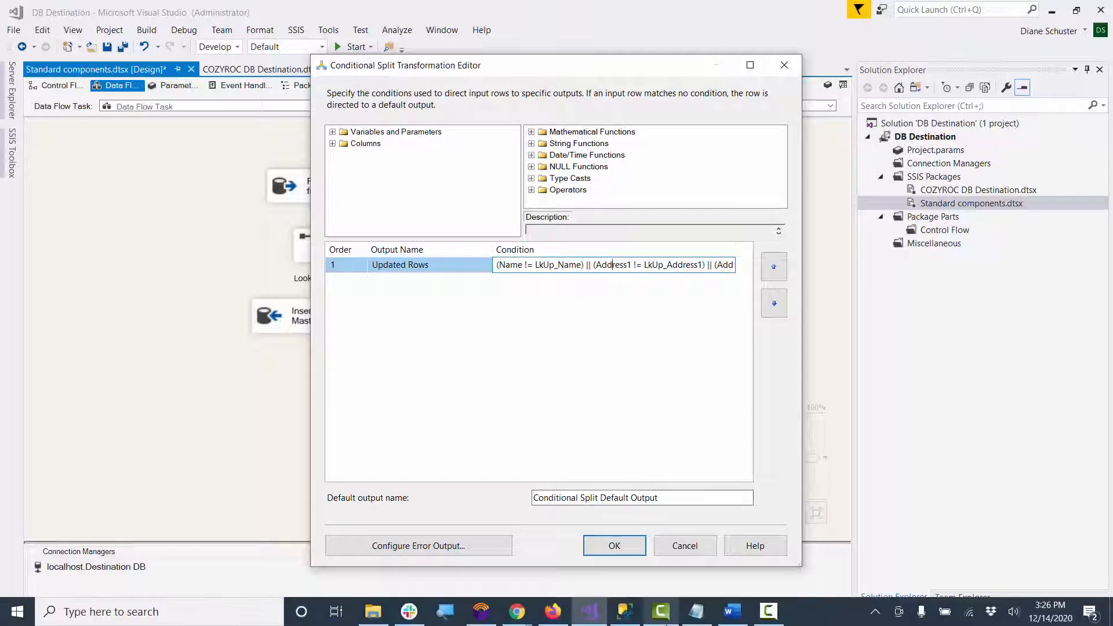
{"action": "left_click", "coordinate": [697, 611]}
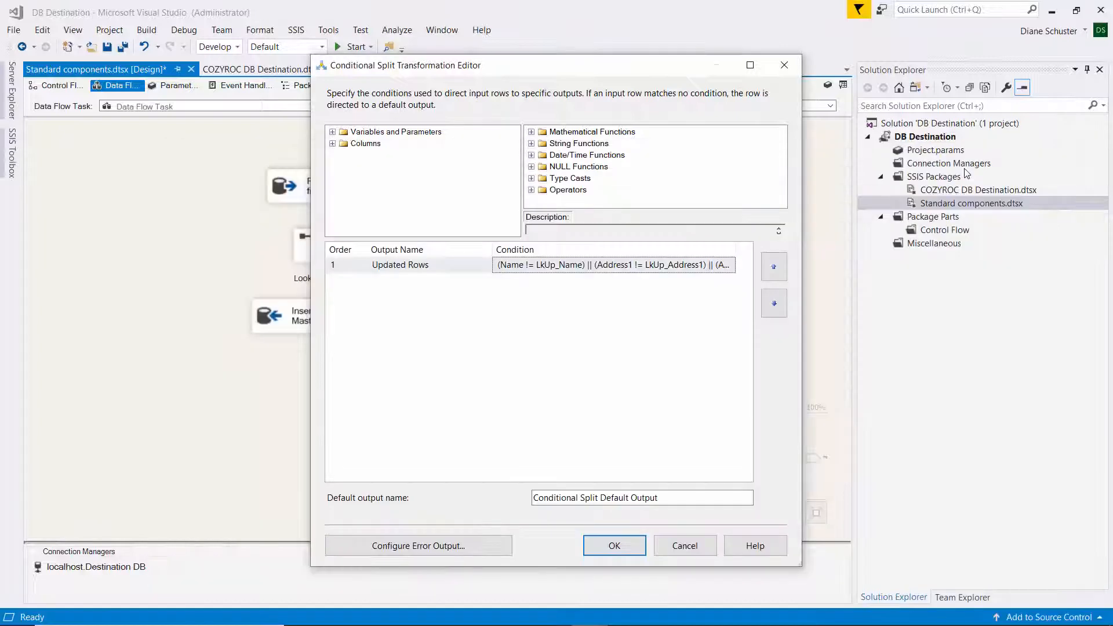
{"action": "left_click", "coordinate": [614, 545]}
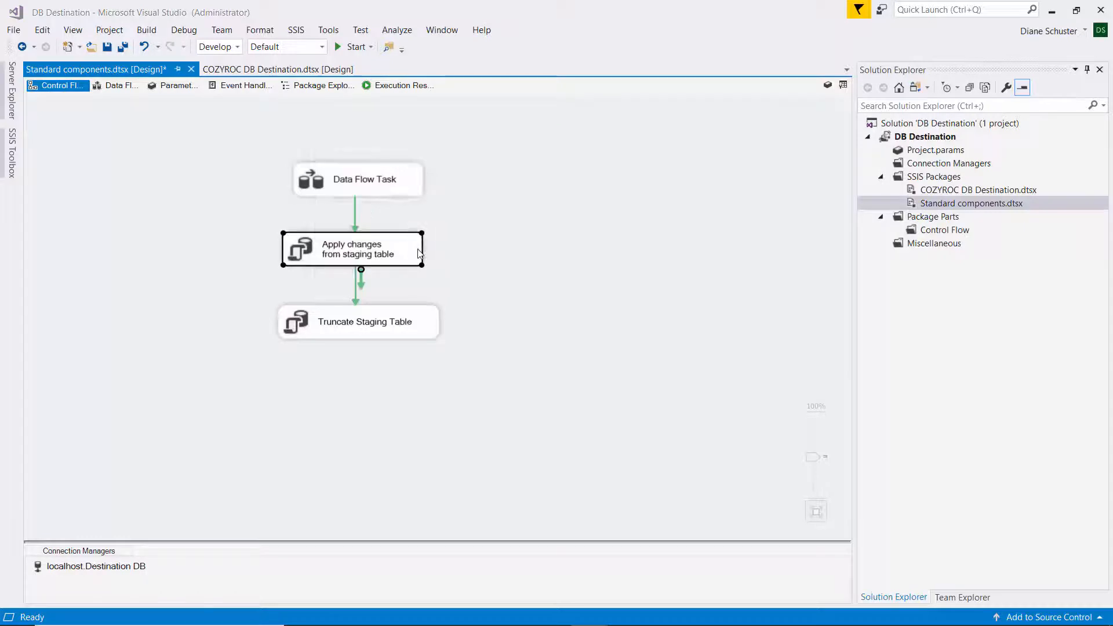
Review the 'Apply changes from staging table' Execute SQL task and close its editor.
{"action": "double_click", "coordinate": [351, 248]}
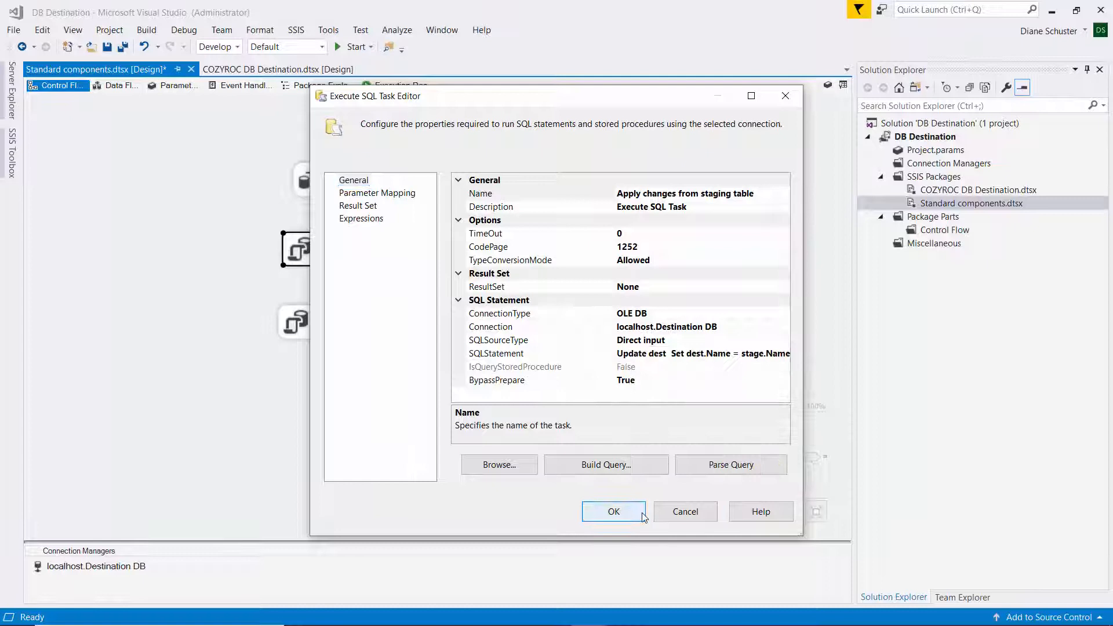
{"action": "left_click", "coordinate": [613, 511]}
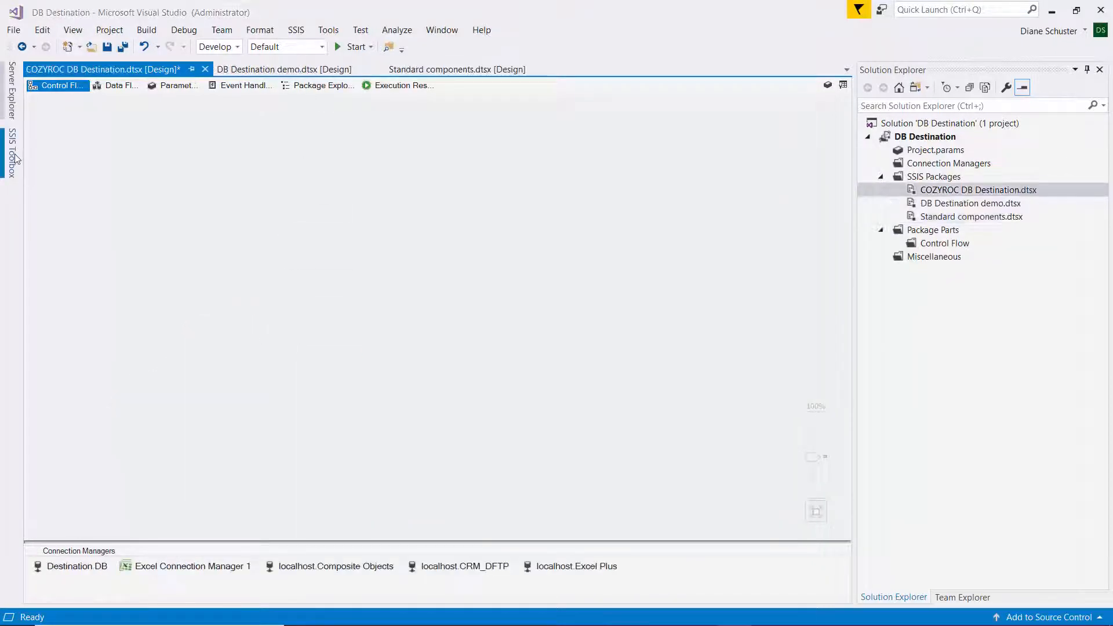
Add a Data Flow Task to the COZYROC package and place an OLE DB source inside it.
{"action": "left_click", "coordinate": [11, 153]}
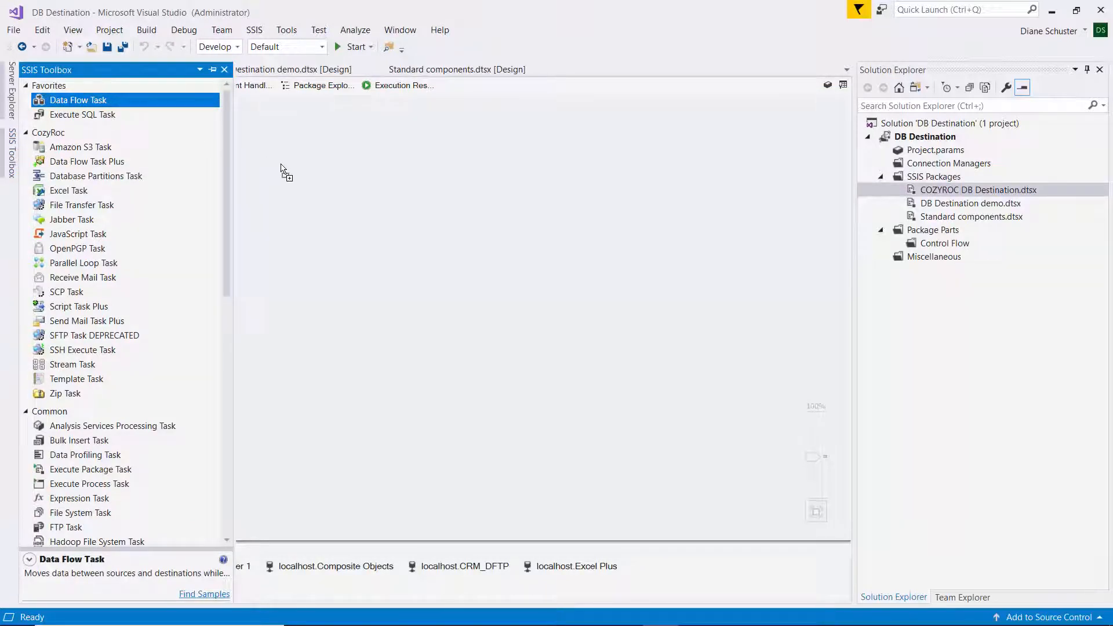
{"action": "left_click_drag", "start_coordinate": [77, 99], "coordinate": [354, 187]}
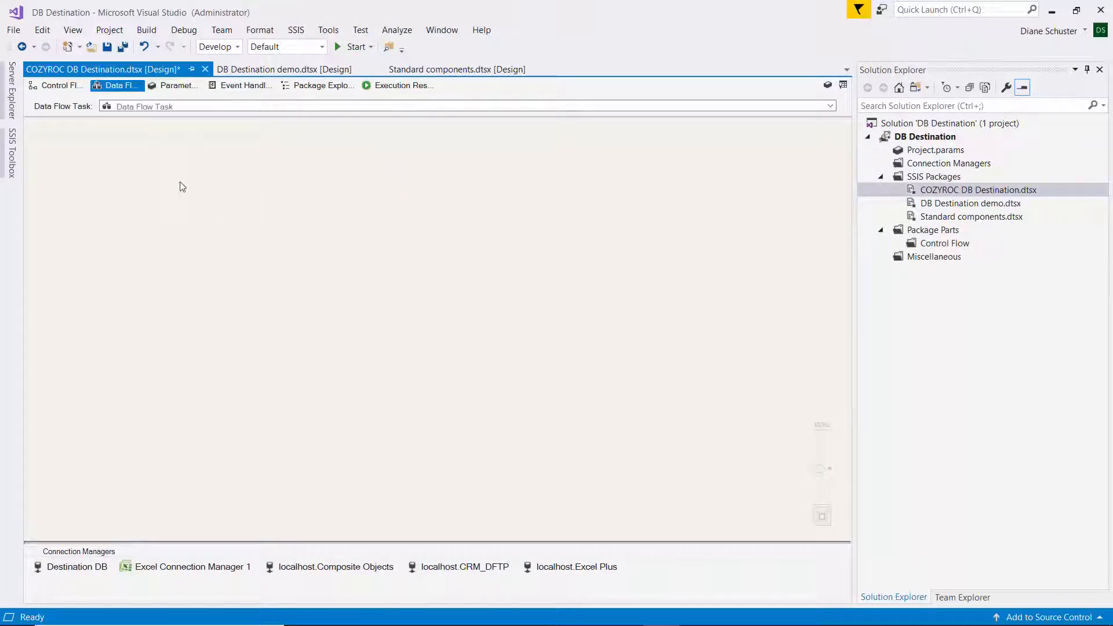
{"action": "mouse_move", "coordinate": [180, 190]}
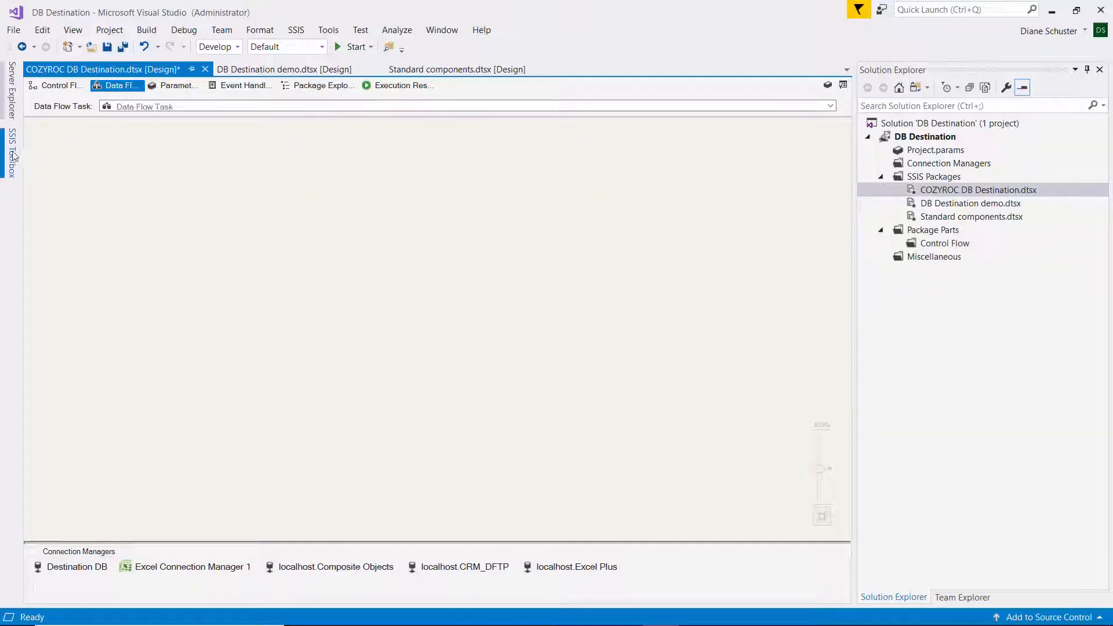
{"action": "left_click", "coordinate": [10, 156]}
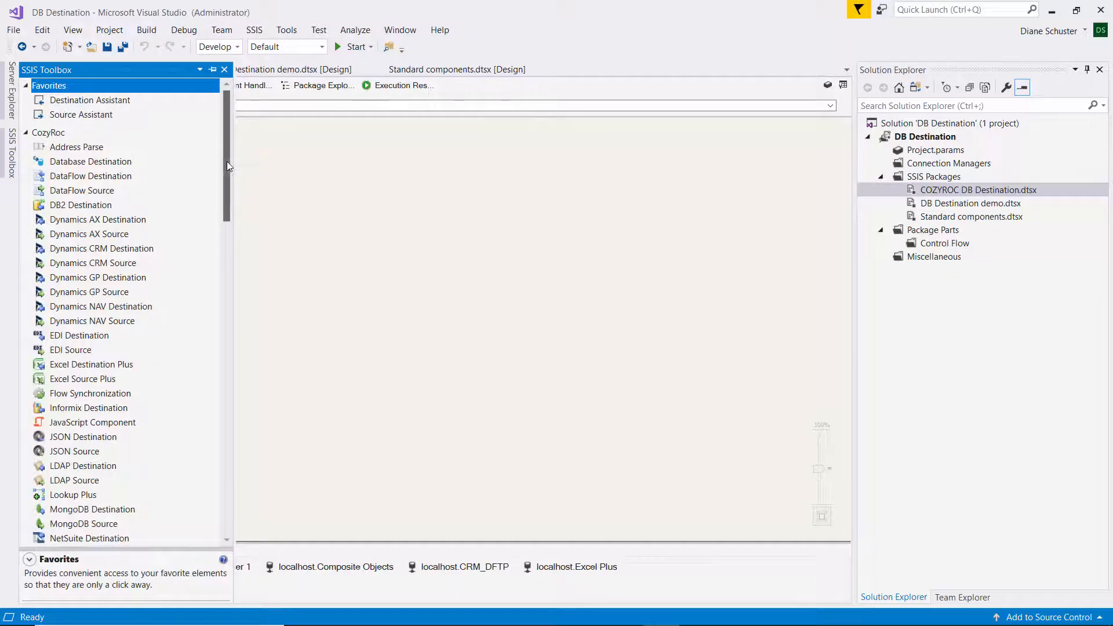
{"action": "scroll", "scroll_direction": "down", "scroll_amount": 3}
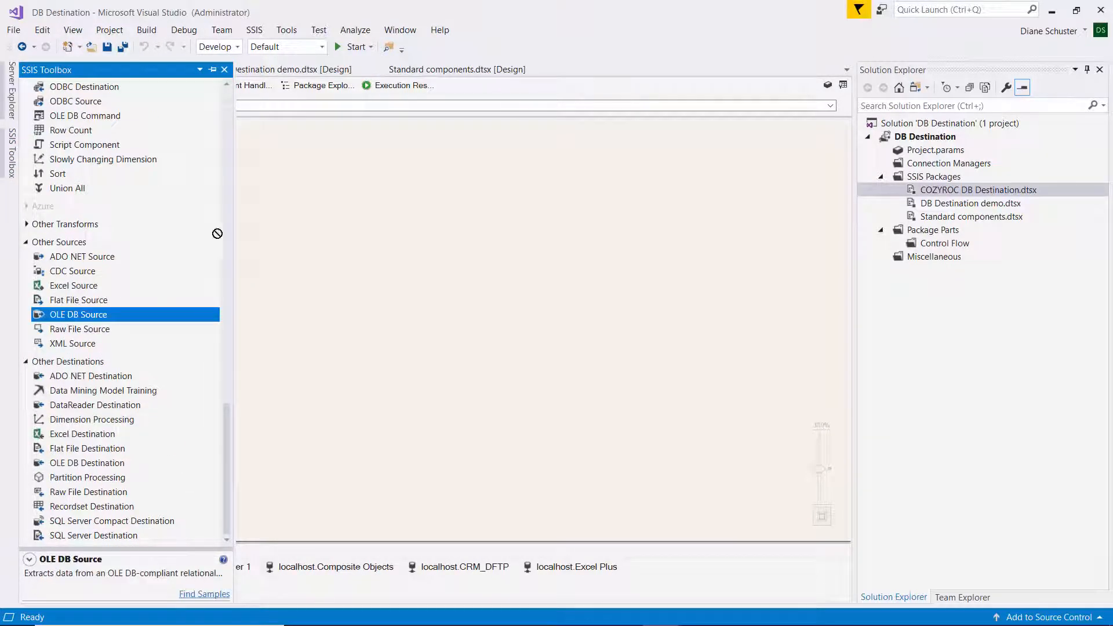
{"action": "left_click_drag", "start_coordinate": [78, 315], "coordinate": [352, 182]}
{"action": "type", "text": "Read in master table"}
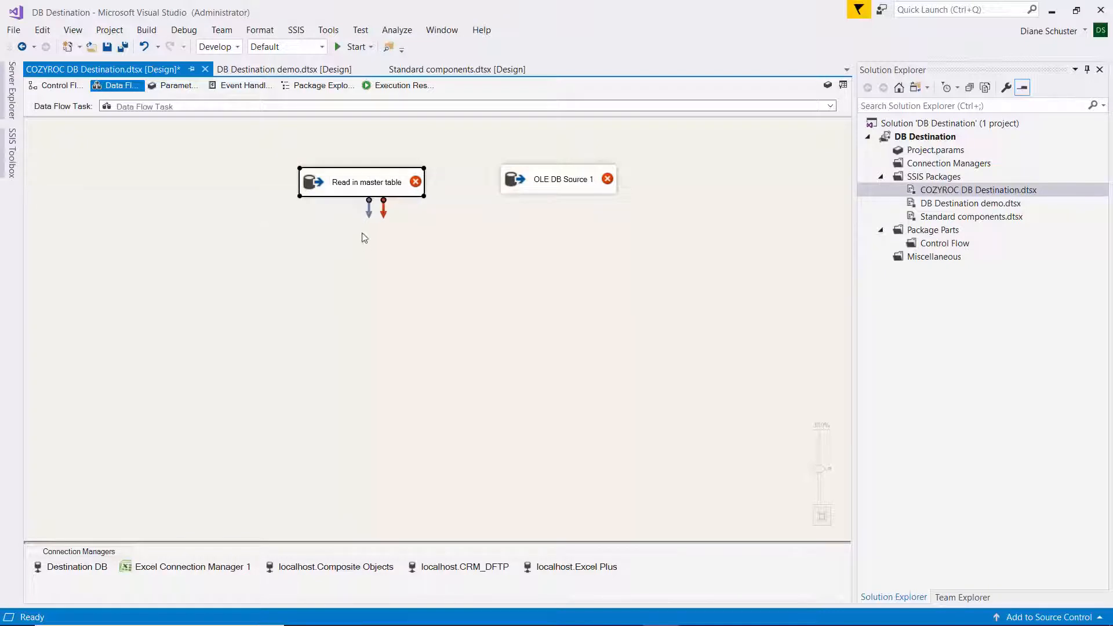
Point Read in master table at [dbo].[Current], previewing its four rows before confirming.
{"action": "double_click", "coordinate": [564, 179]}
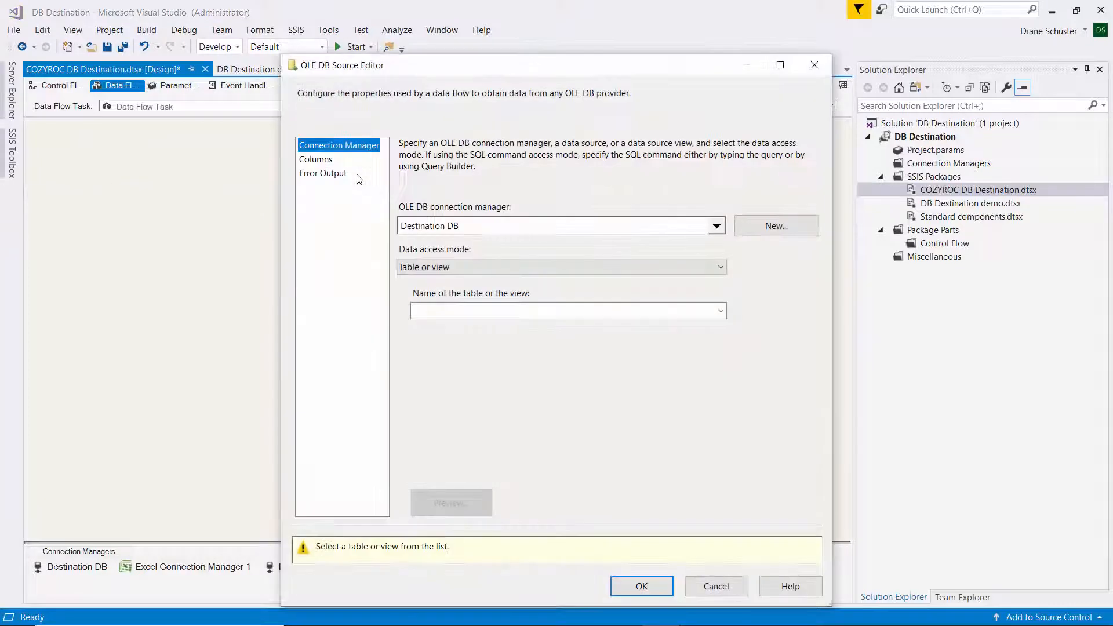
{"action": "mouse_move", "coordinate": [698, 236]}
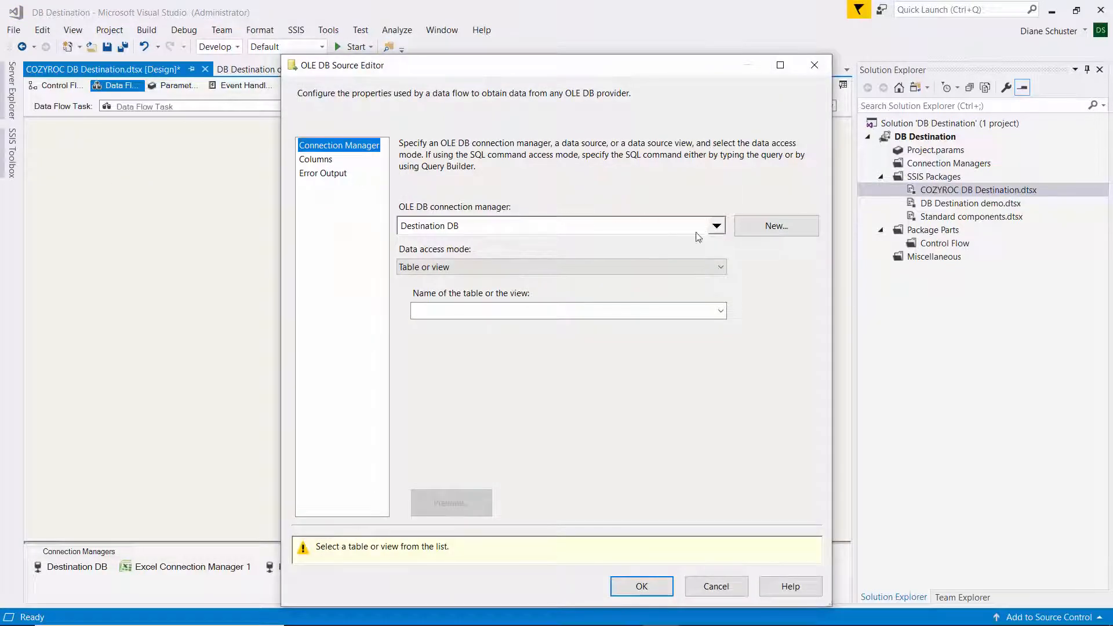
{"action": "left_click", "coordinate": [722, 311]}
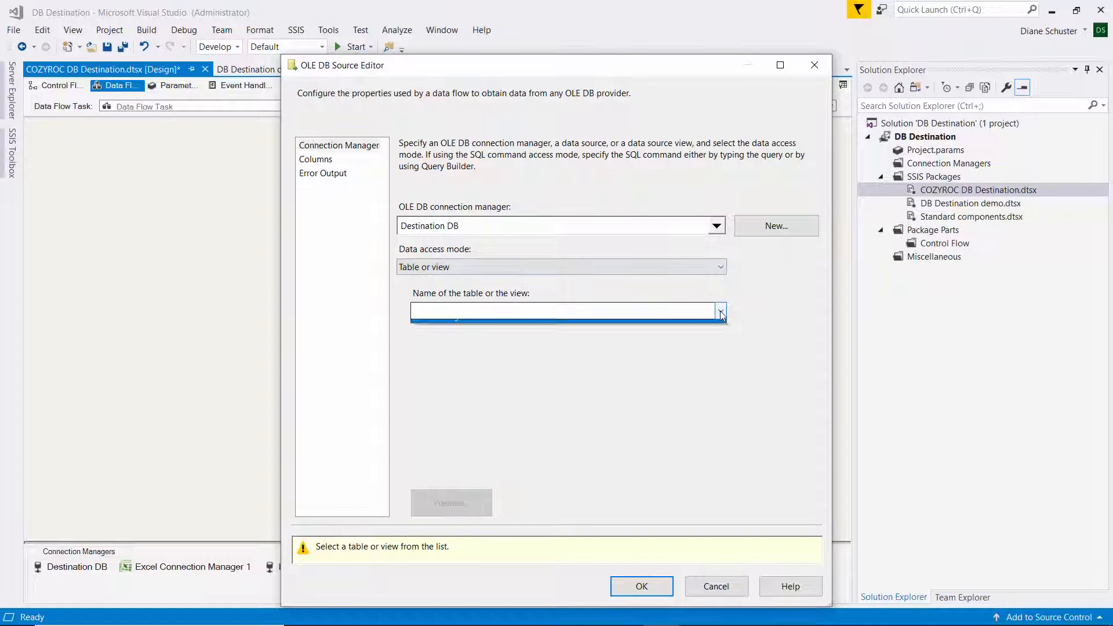
{"action": "left_click", "coordinate": [722, 311]}
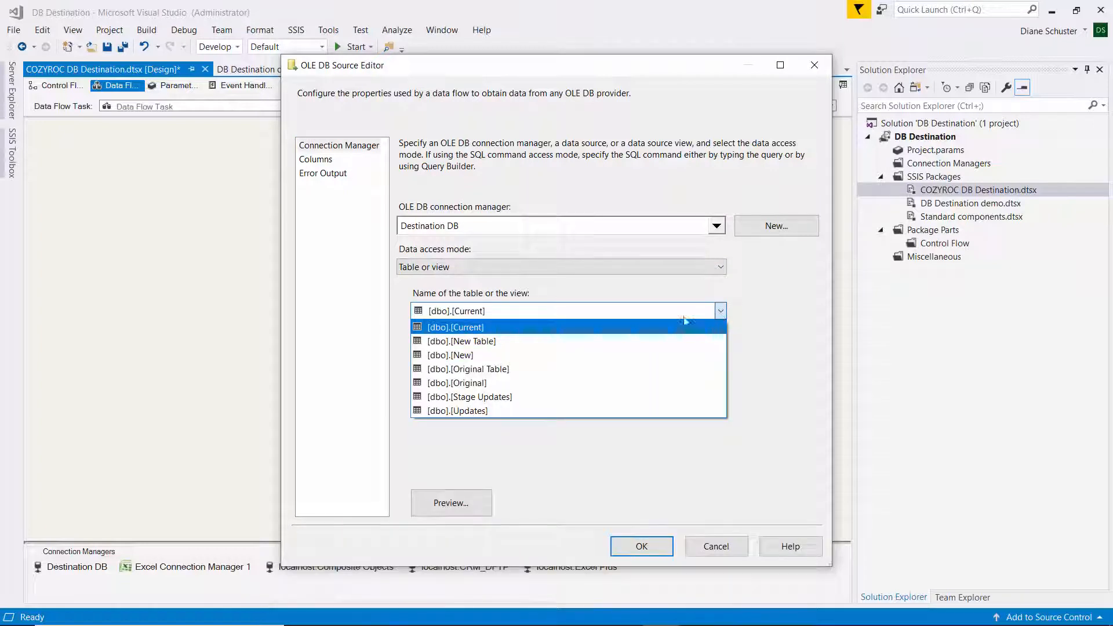
{"action": "left_click", "coordinate": [457, 327]}
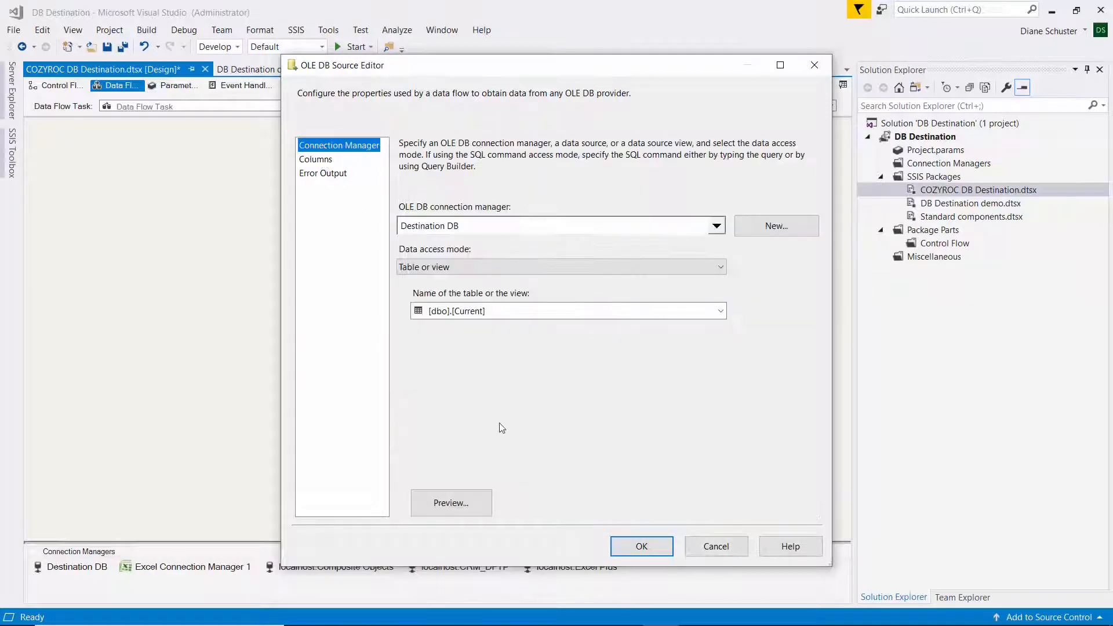
{"action": "left_click", "coordinate": [451, 502]}
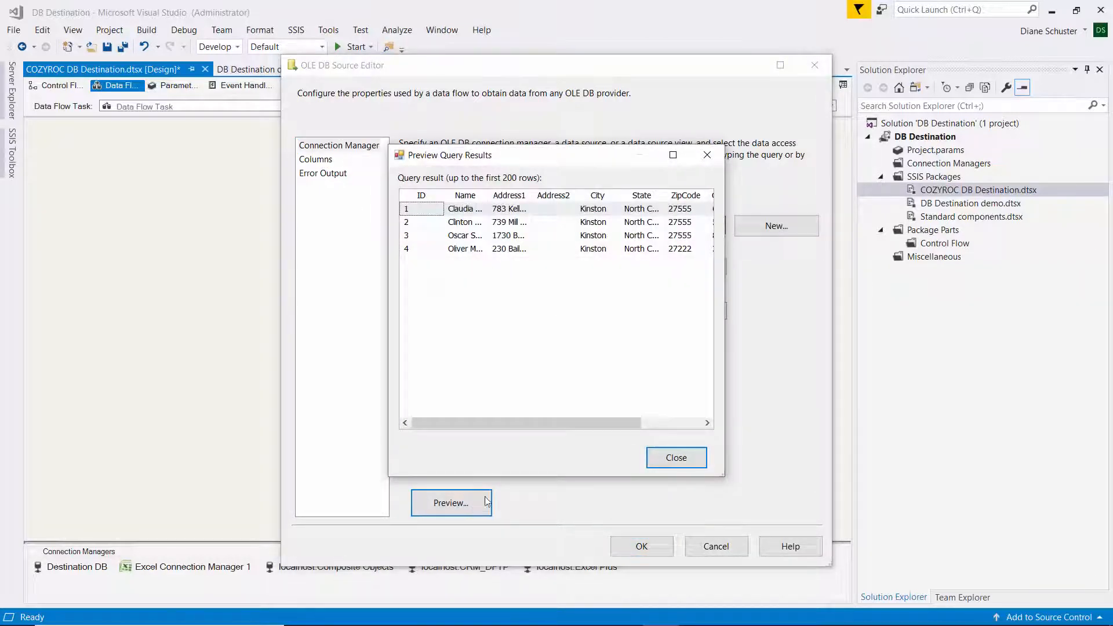
{"action": "mouse_move", "coordinate": [679, 463]}
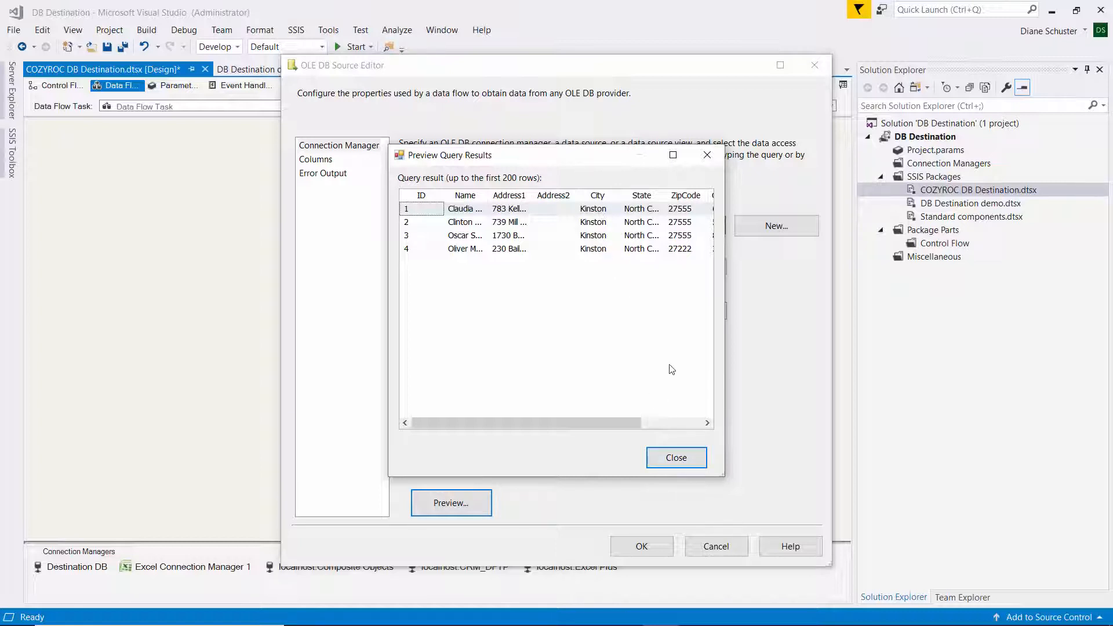
{"action": "left_click", "coordinate": [676, 459]}
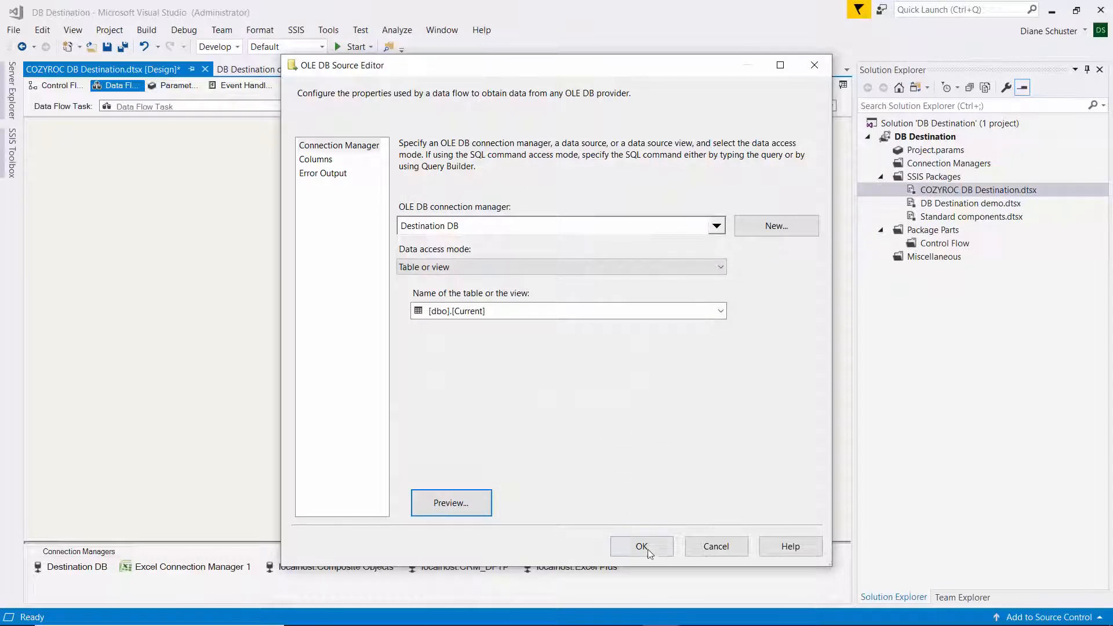
{"action": "left_click", "coordinate": [641, 546]}
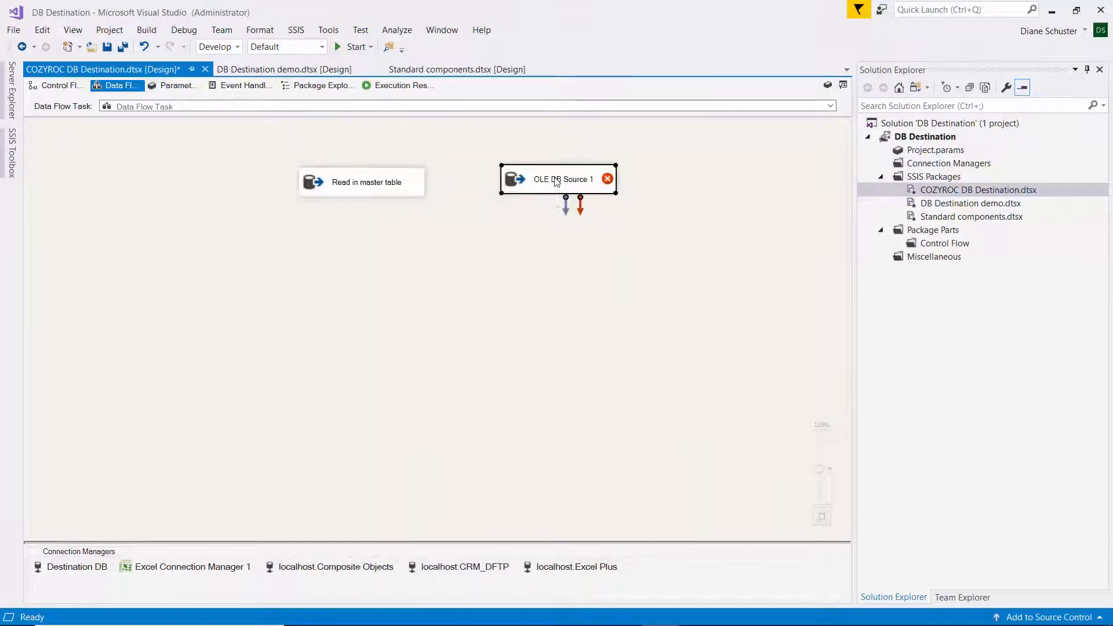
Rename the second source Read in new table and have it read [dbo].[Updates].
{"action": "double_click", "coordinate": [564, 179]}
{"action": "type", "text": "Read in new table"}
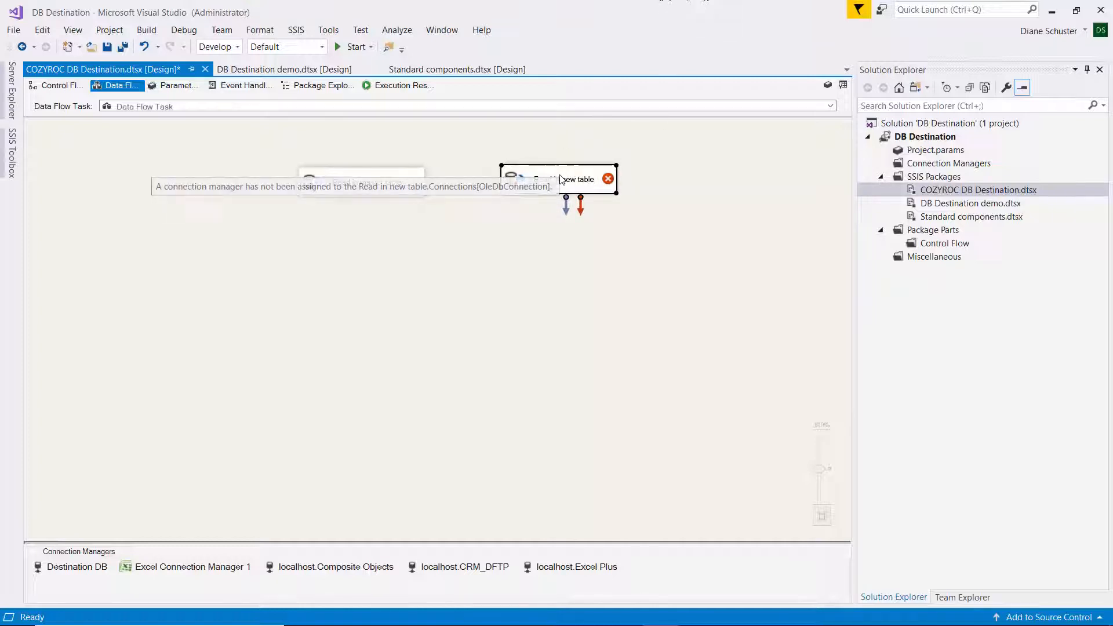
{"action": "double_click", "coordinate": [552, 179]}
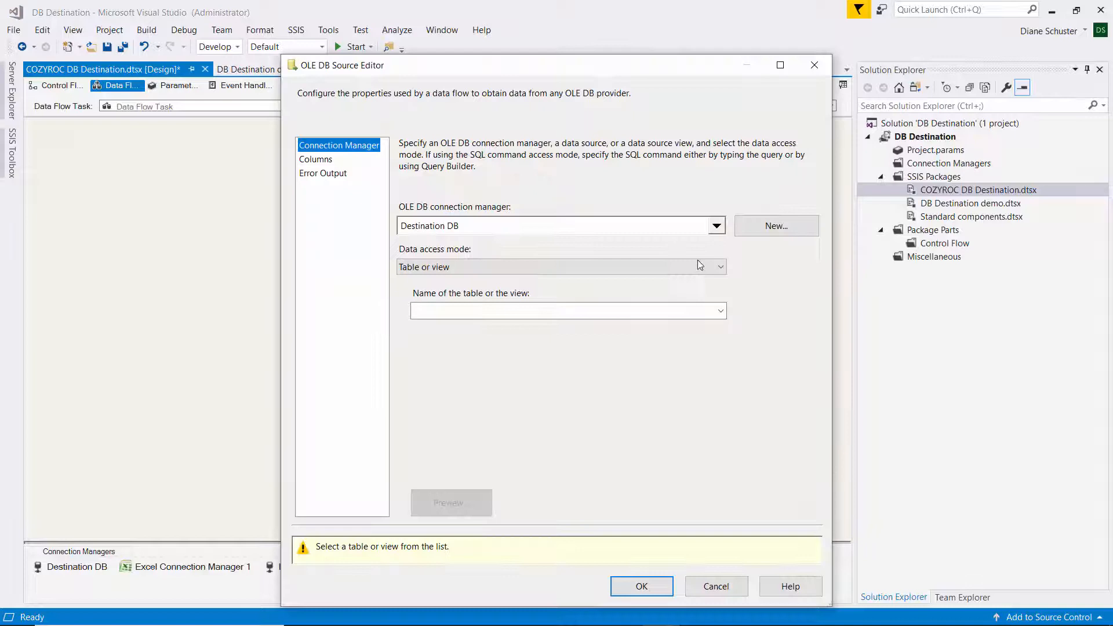
{"action": "left_click", "coordinate": [721, 311]}
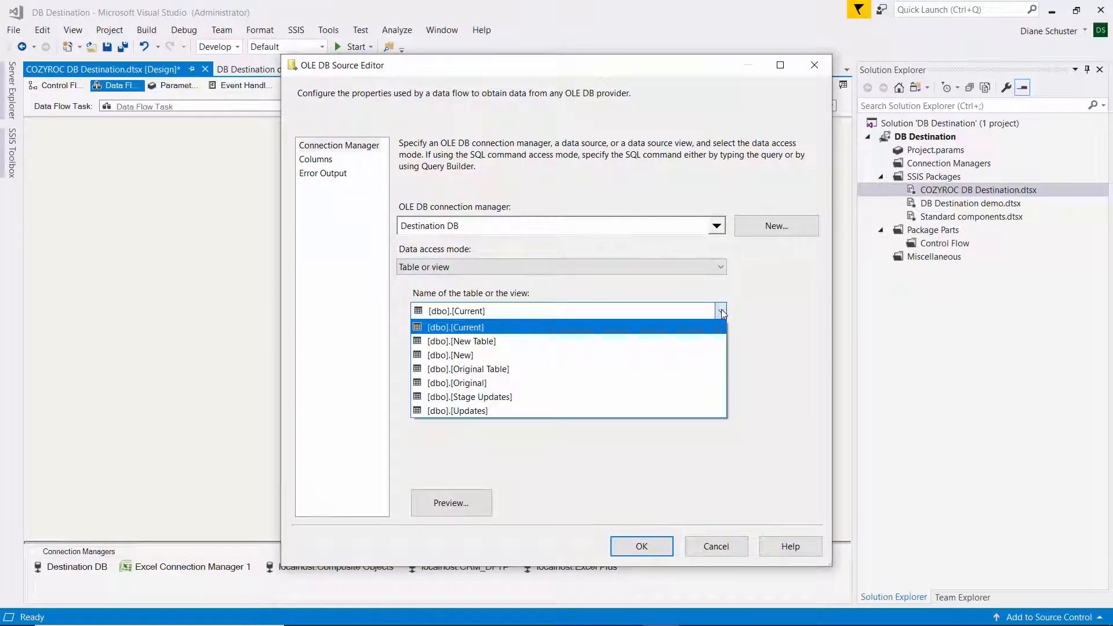
{"action": "left_click", "coordinate": [466, 327]}
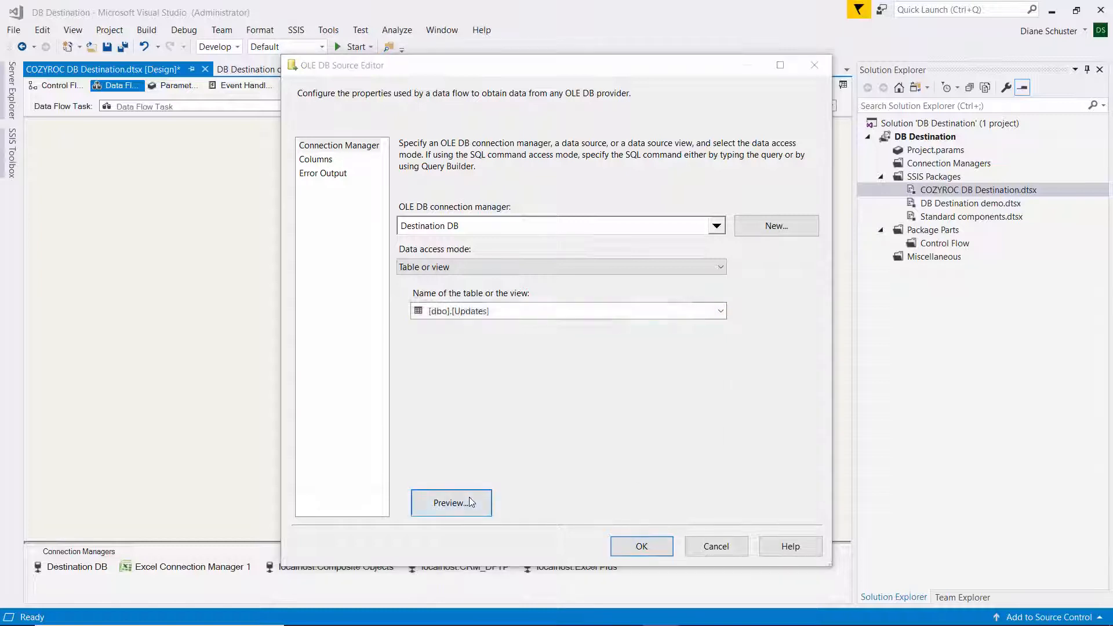
Preview the six Updates rows, review the output columns and confirm the source.
{"action": "left_click", "coordinate": [450, 502]}
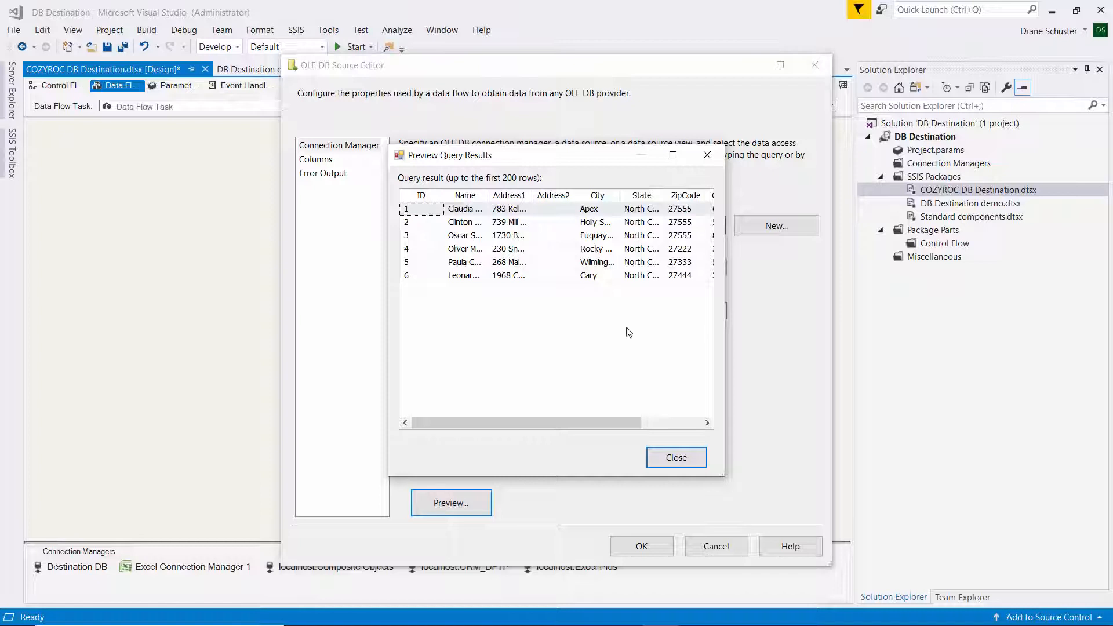
{"action": "left_click", "coordinate": [676, 458]}
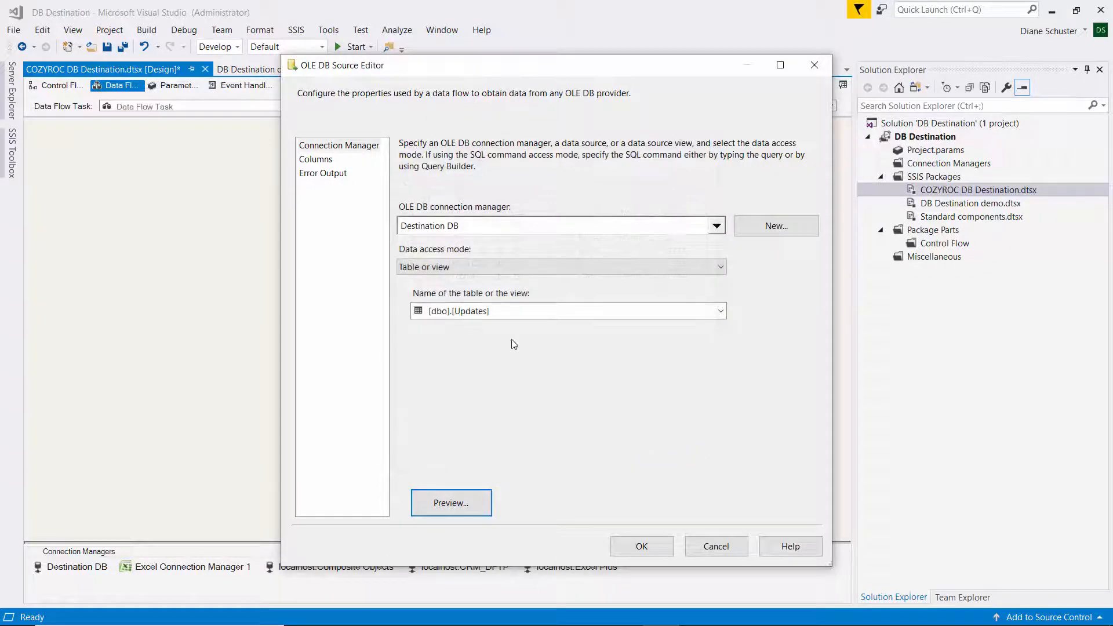
{"action": "left_click", "coordinate": [316, 159]}
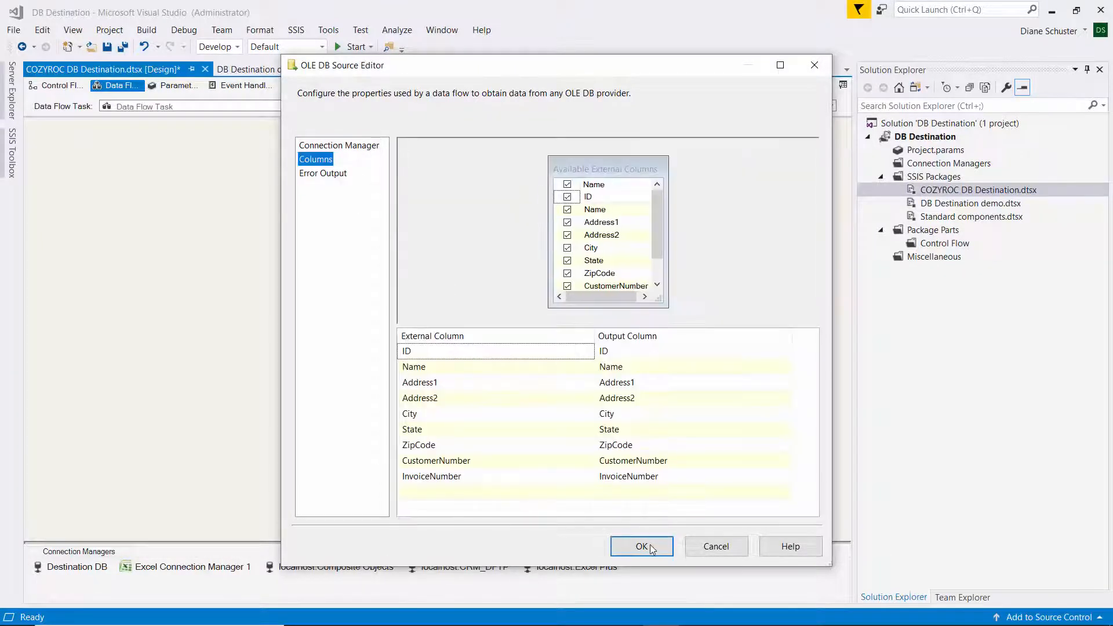
{"action": "left_click", "coordinate": [642, 546]}
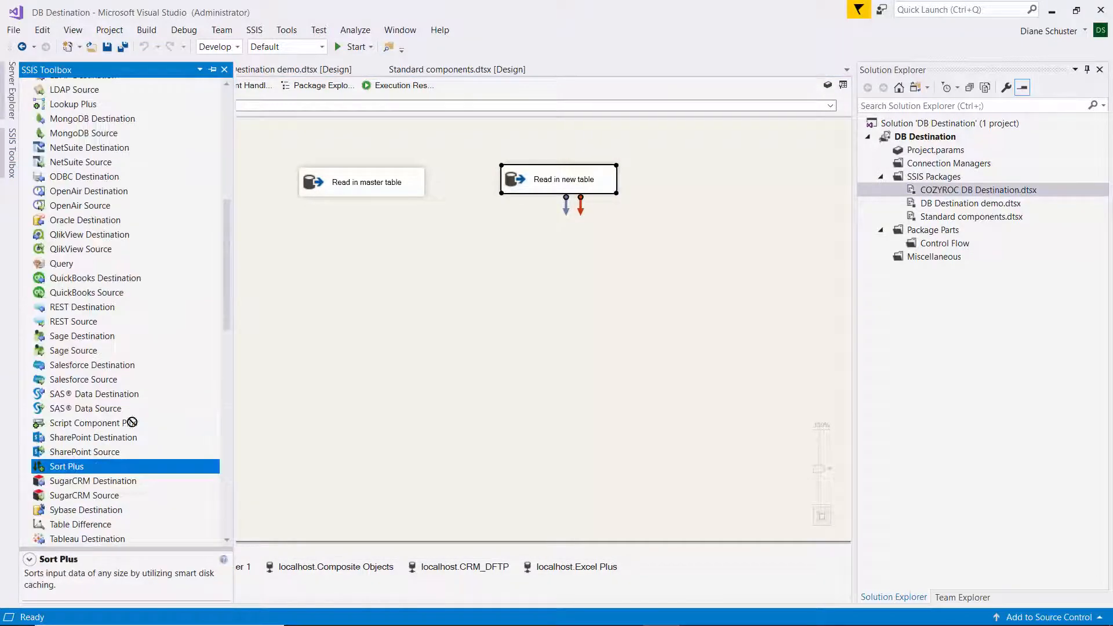
Add a Sort Plus after Read in master table sorting ascending by ID.
{"action": "left_click_drag", "start_coordinate": [67, 466], "coordinate": [345, 236]}
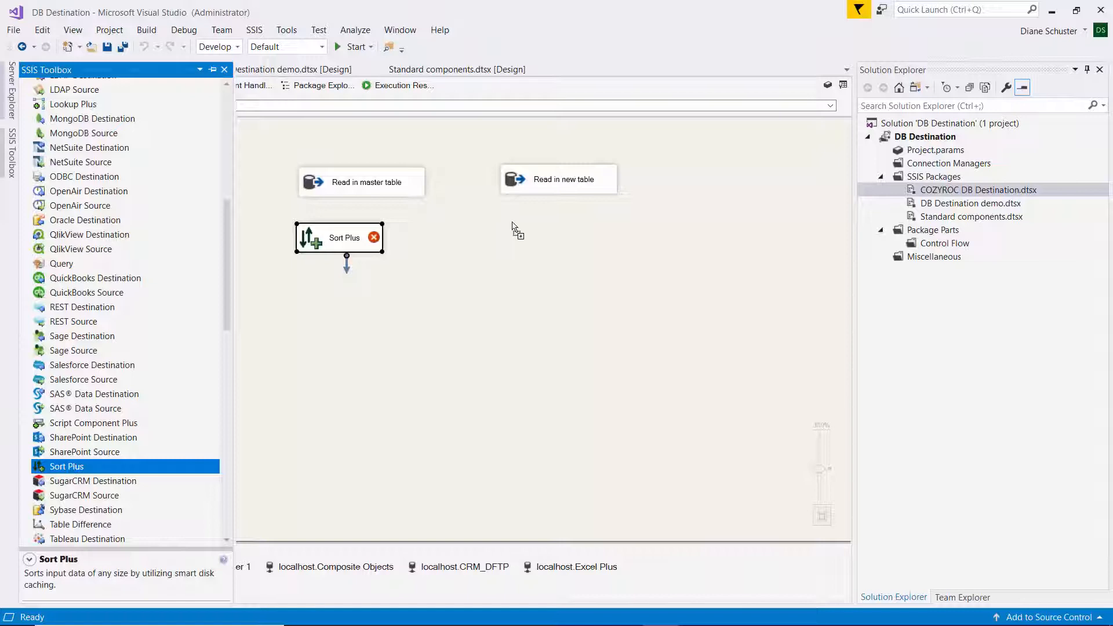
{"action": "left_click_drag", "start_coordinate": [67, 466], "coordinate": [558, 236]}
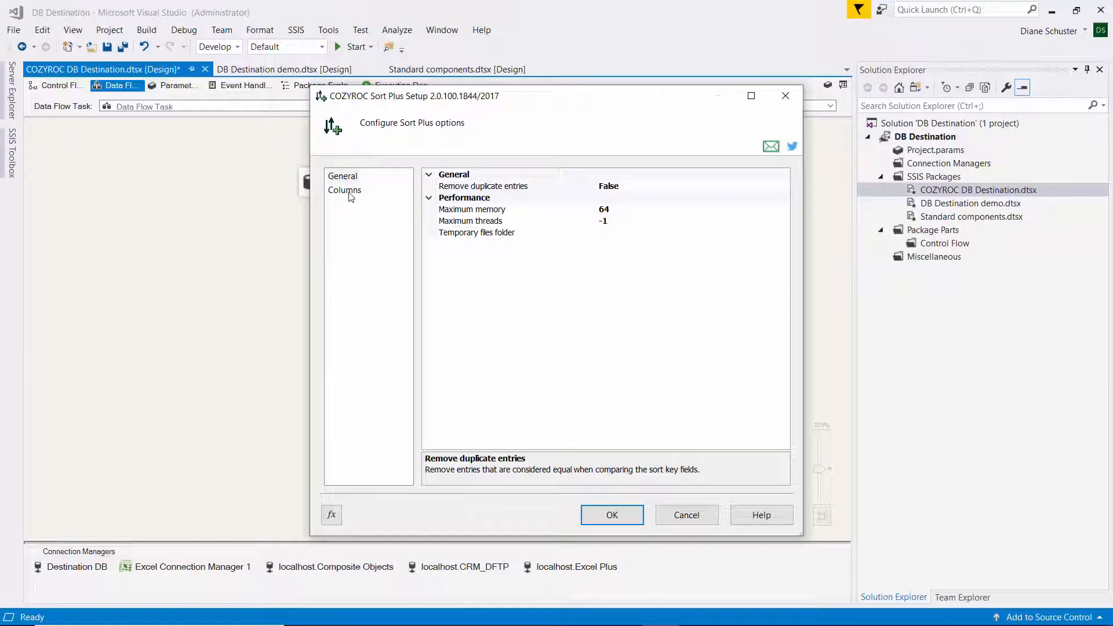
{"action": "left_click", "coordinate": [344, 190]}
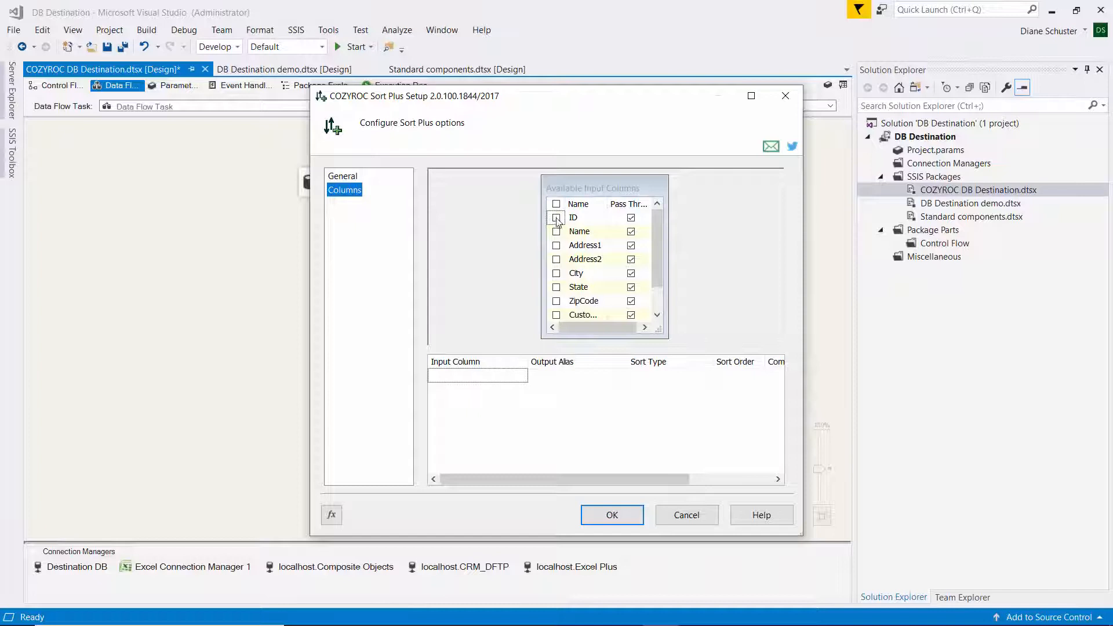
{"action": "left_click", "coordinate": [556, 218]}
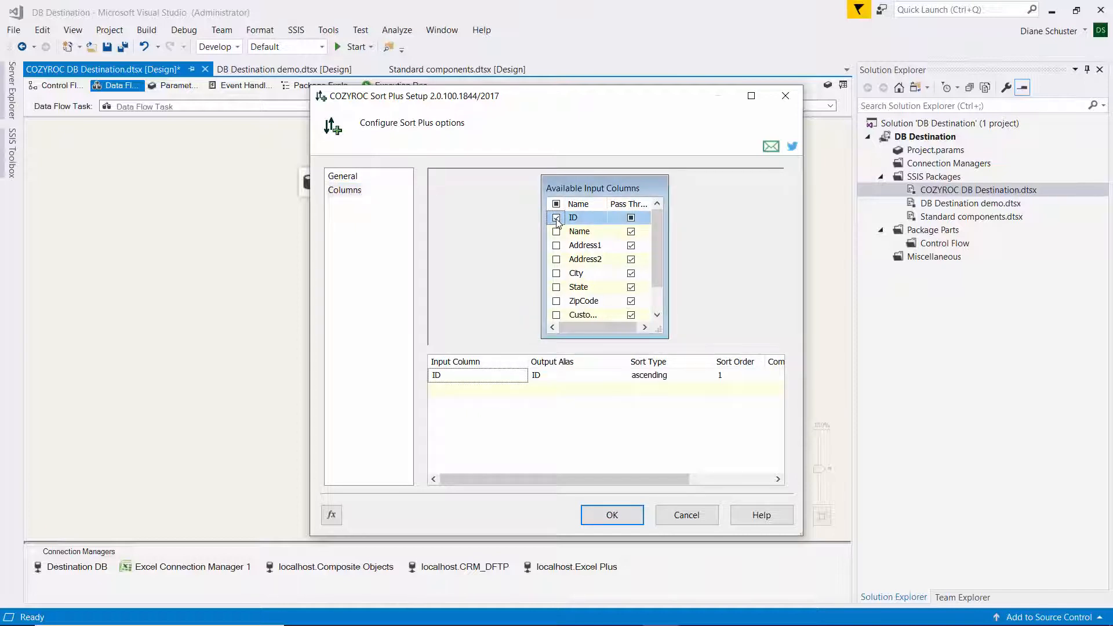
{"action": "left_click", "coordinate": [556, 218]}
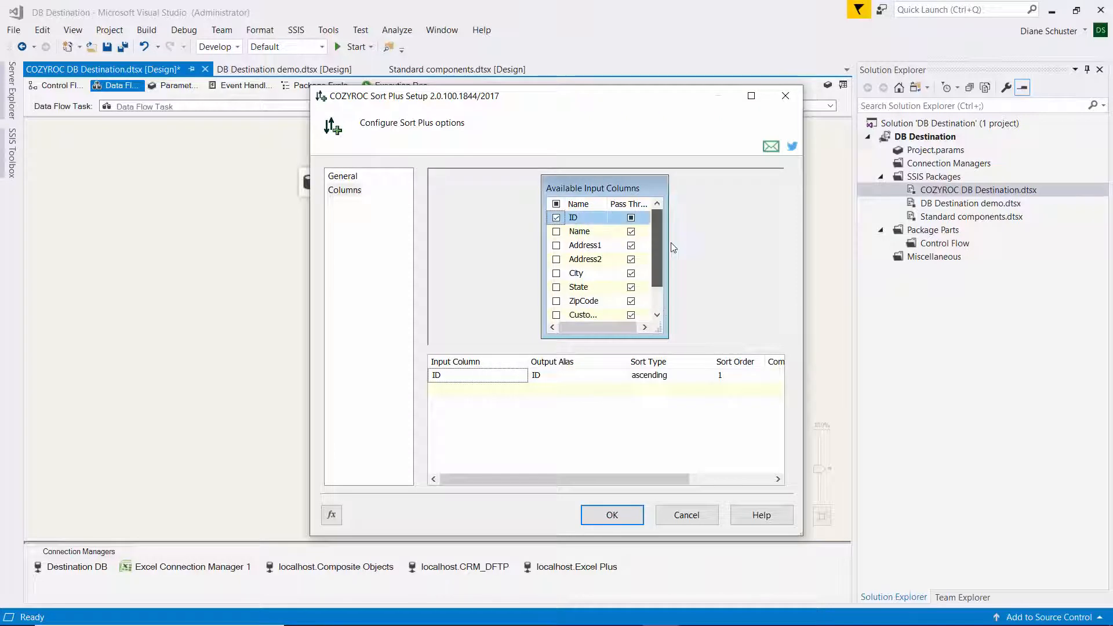
{"action": "mouse_move", "coordinate": [637, 411]}
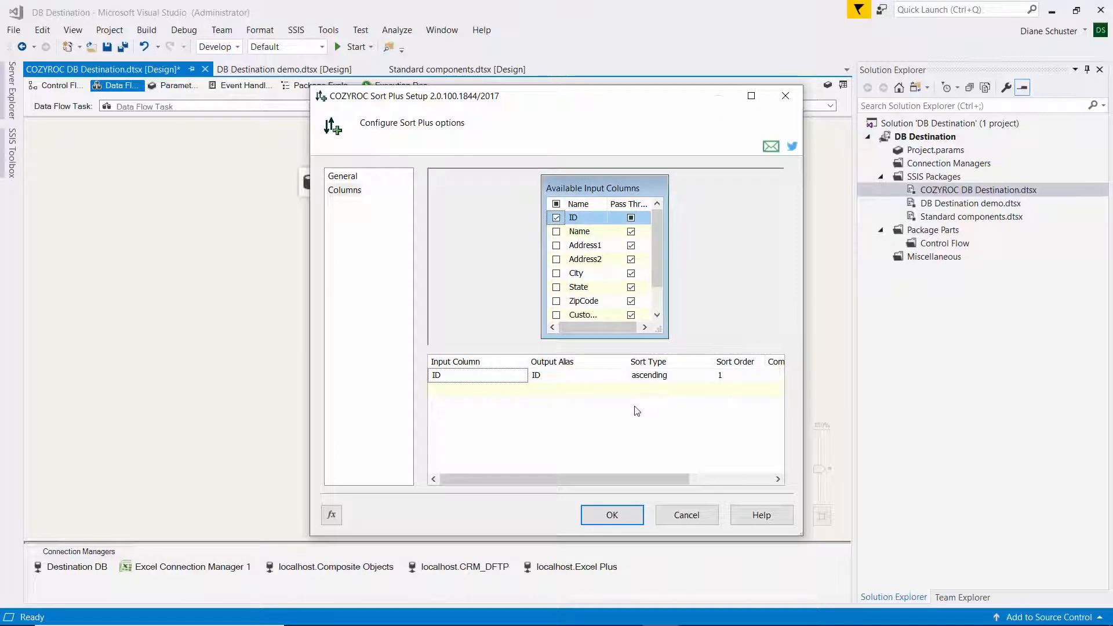
{"action": "mouse_move", "coordinate": [695, 380]}
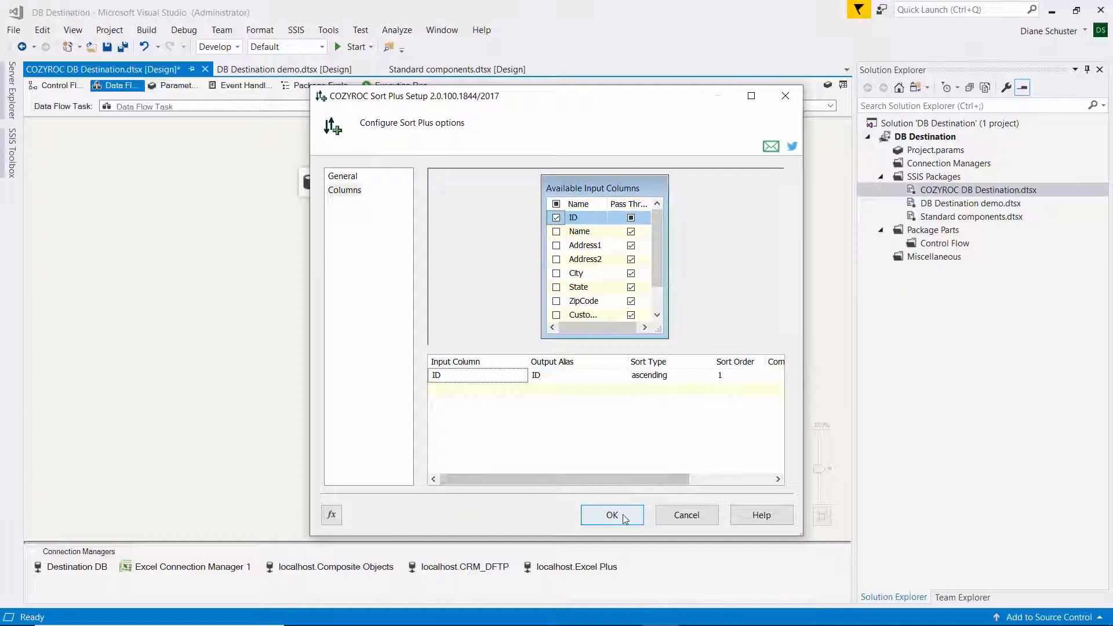
{"action": "left_click", "coordinate": [612, 515]}
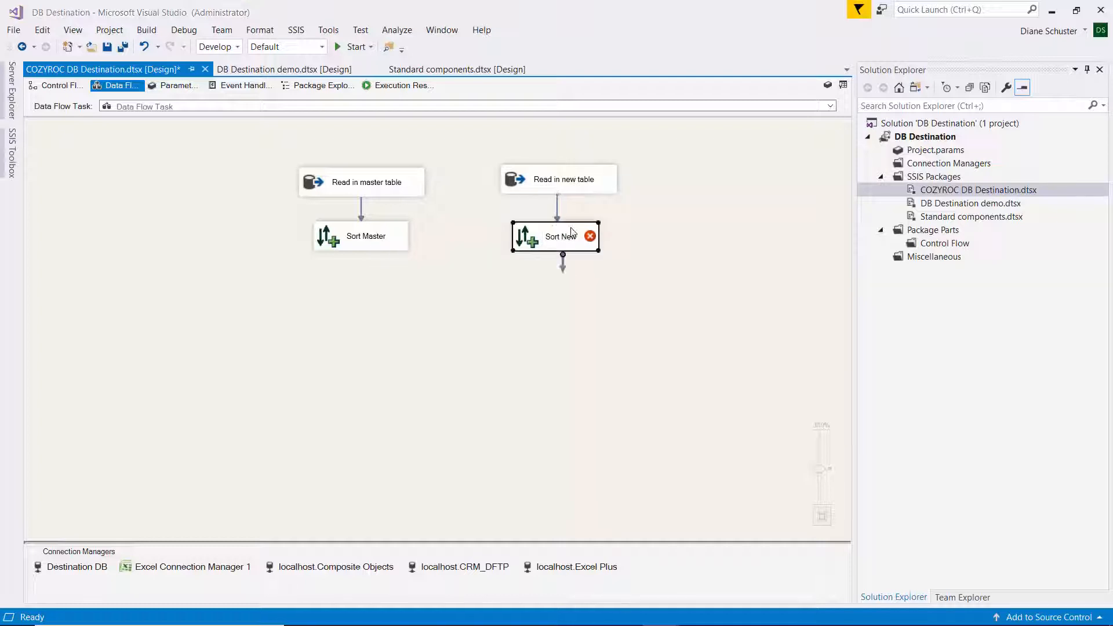
Set Sort New to sort the new table's rows ascending by ID.
{"action": "double_click", "coordinate": [555, 237]}
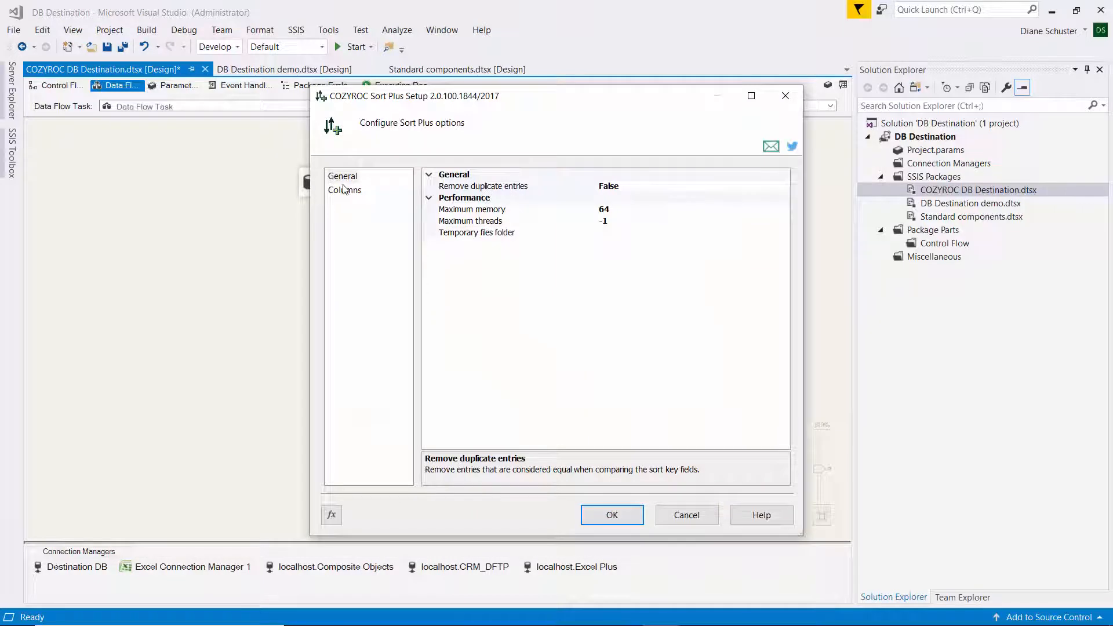
{"action": "left_click", "coordinate": [343, 190]}
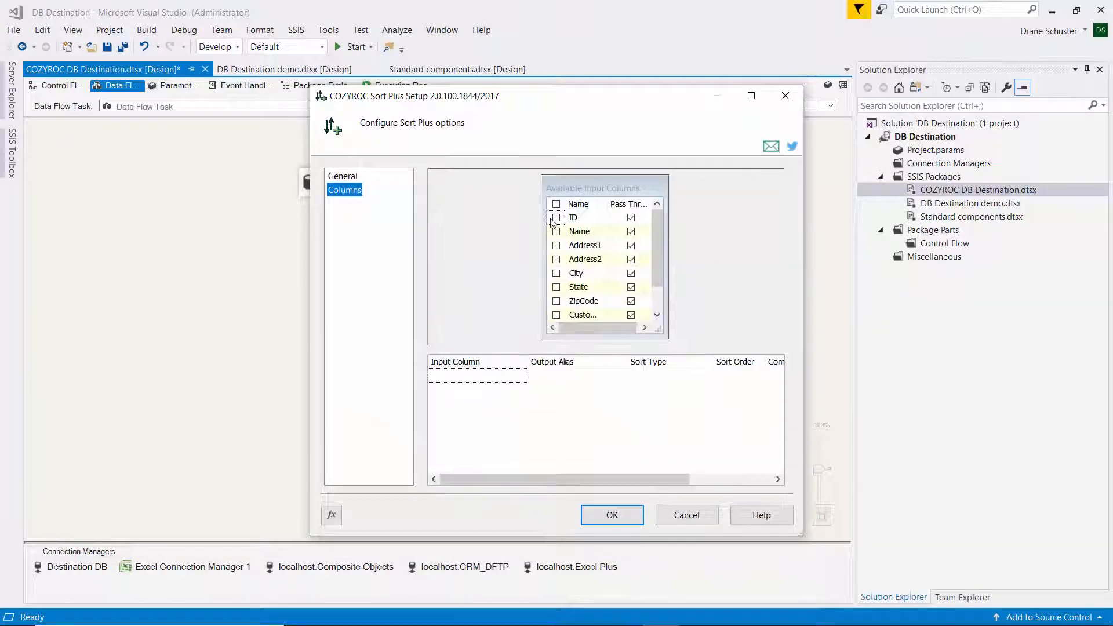
{"action": "left_click", "coordinate": [556, 218]}
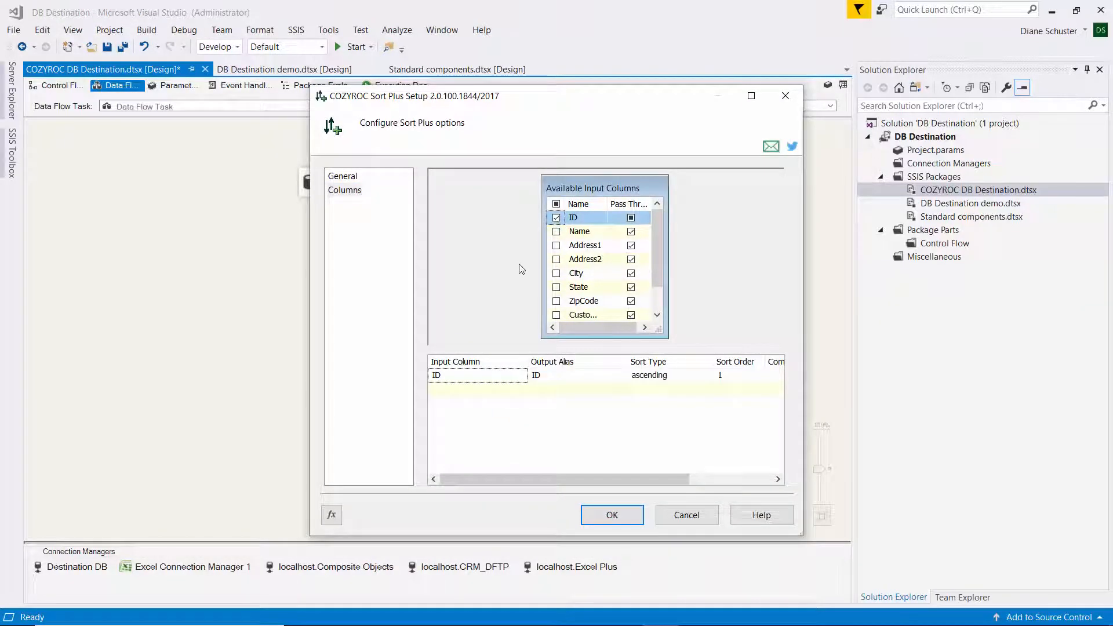
{"action": "mouse_move", "coordinate": [633, 520]}
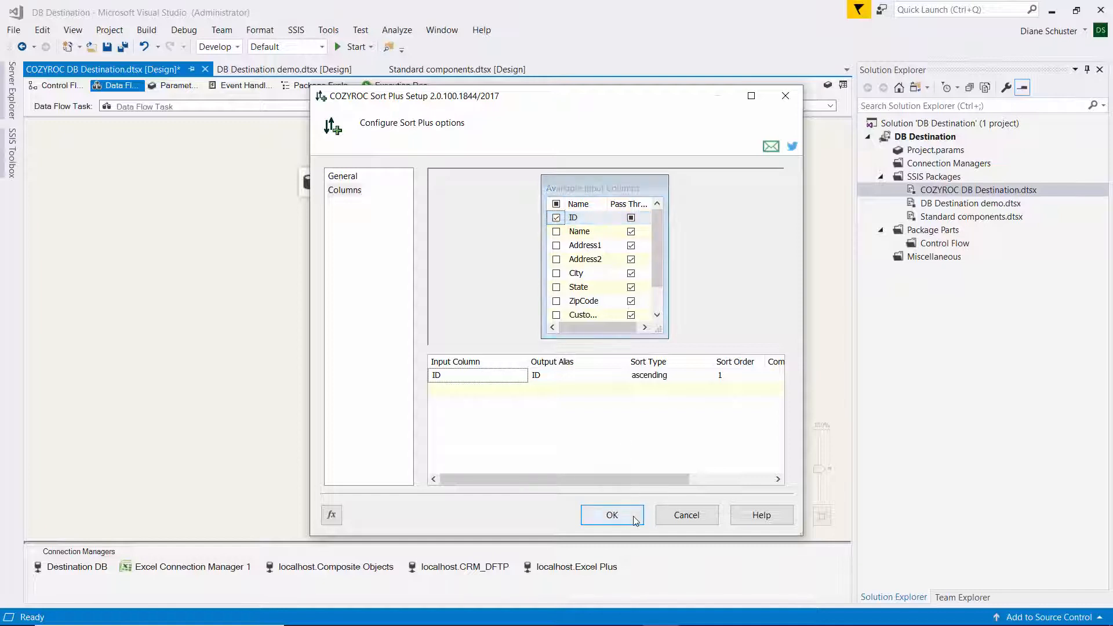
{"action": "left_click", "coordinate": [613, 515]}
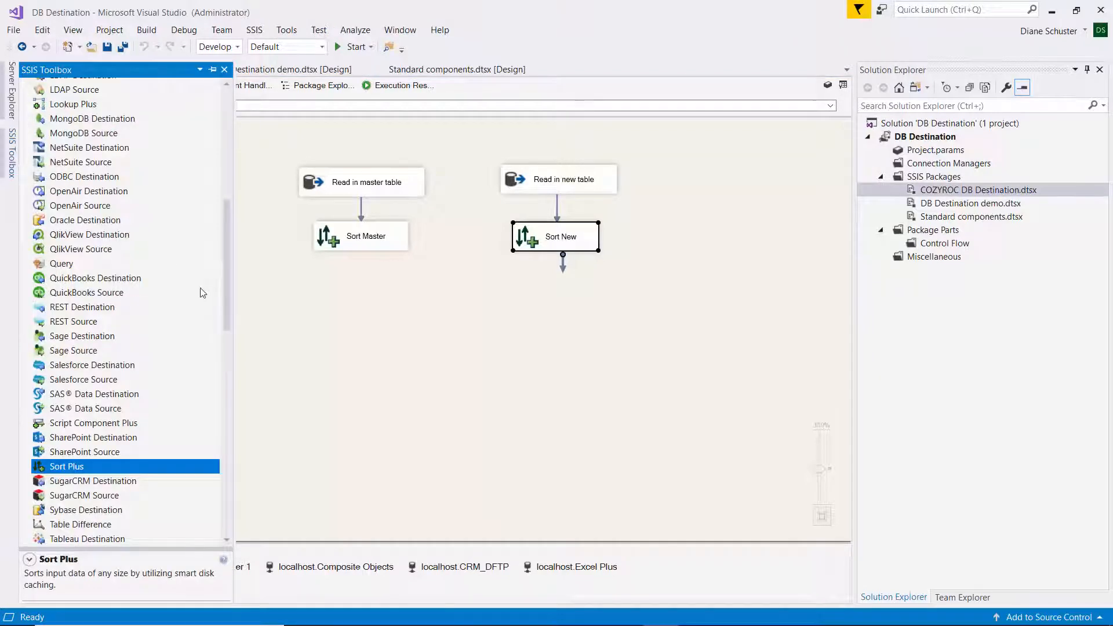
Place a Table Difference below the two sorts and connect Sort Master to it.
{"action": "scroll", "scroll_direction": "down", "scroll_amount": 3}
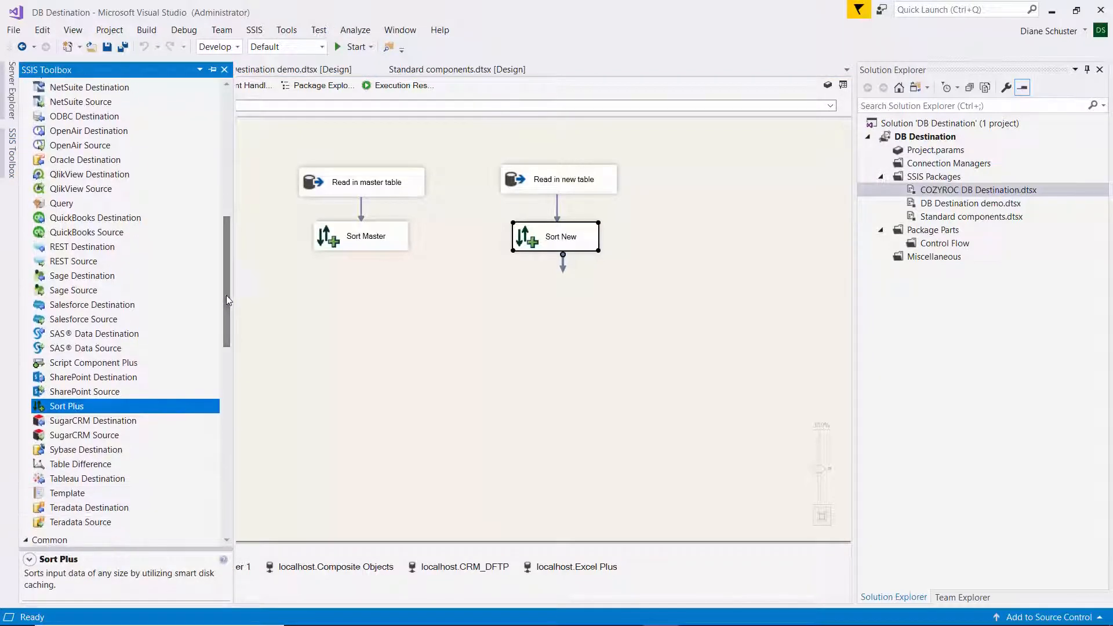
{"action": "left_click", "coordinate": [80, 464]}
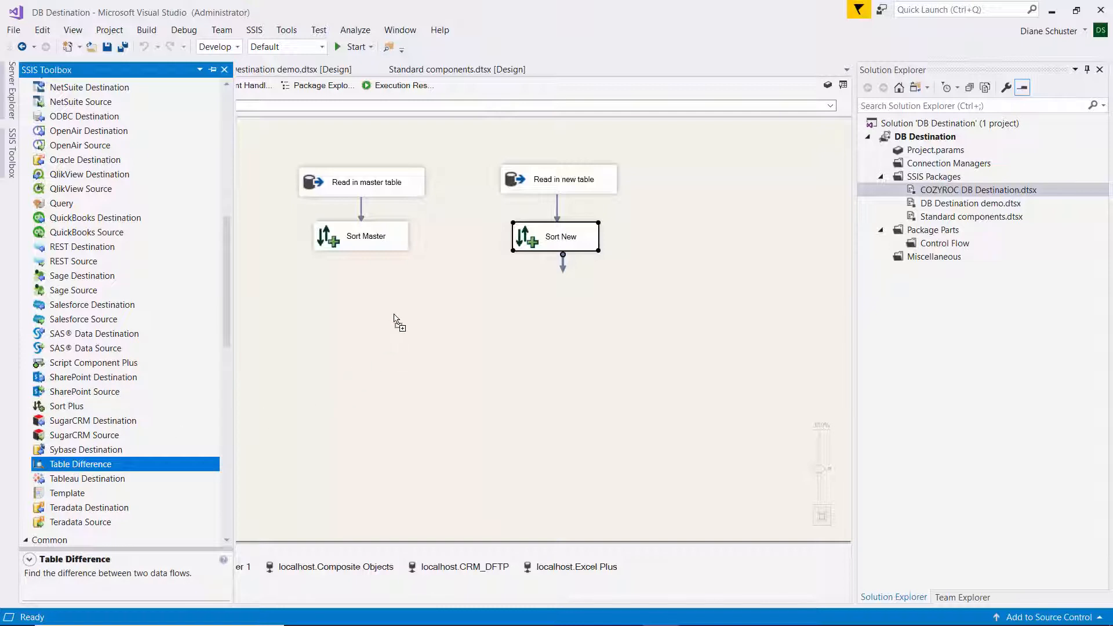
{"action": "left_click_drag", "start_coordinate": [80, 464], "coordinate": [455, 298]}
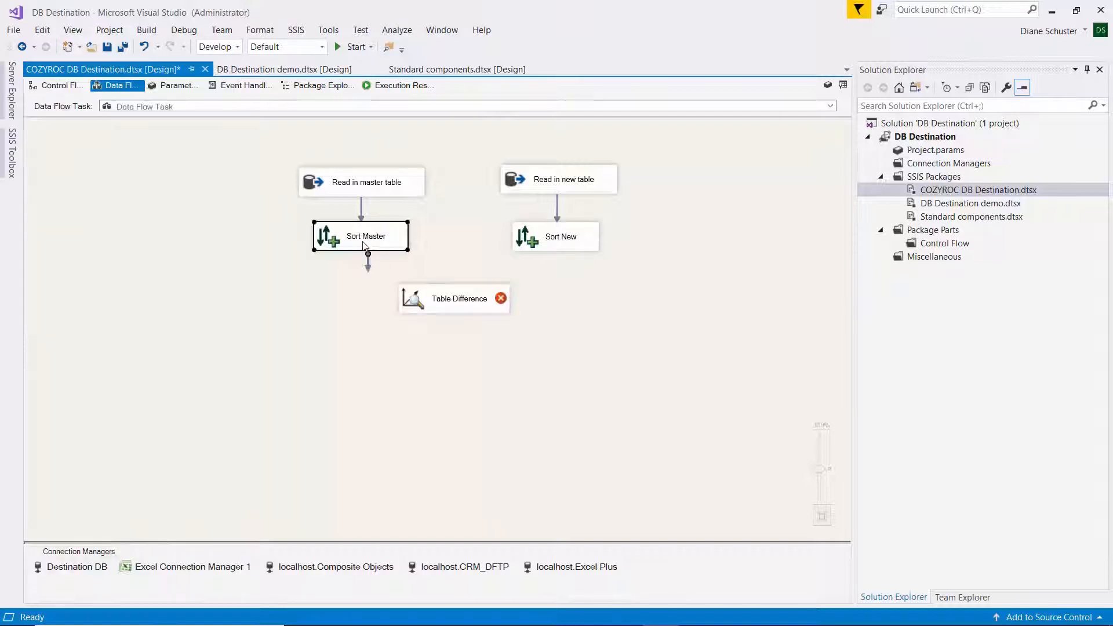
{"action": "left_click_drag", "start_coordinate": [368, 254], "coordinate": [439, 291]}
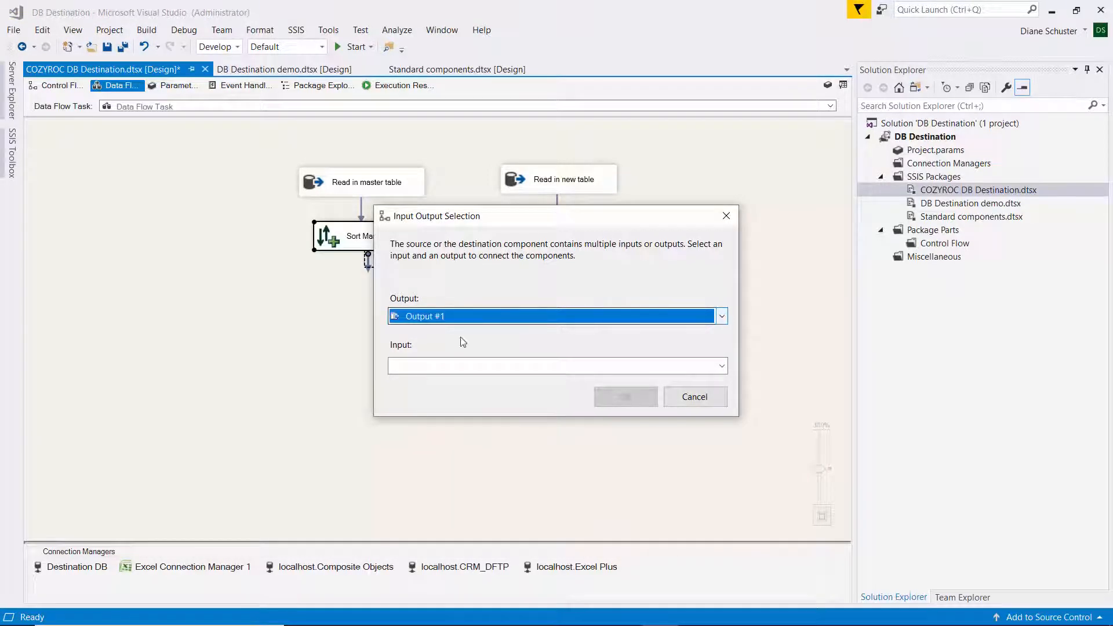
{"action": "mouse_move", "coordinate": [717, 396]}
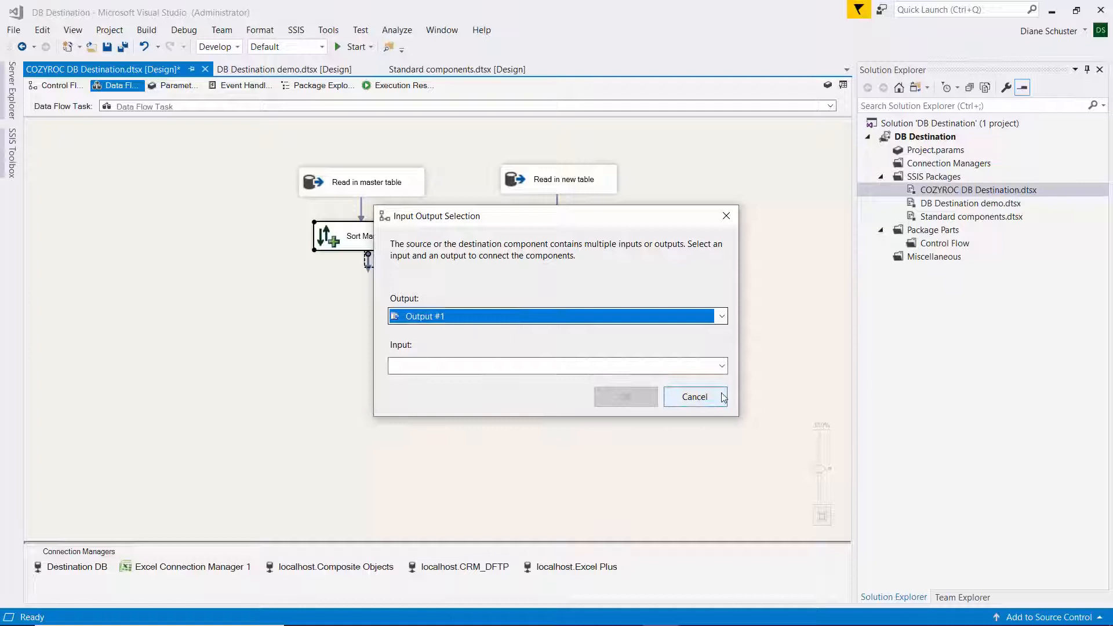
Assign Sort Master as the Old Data Flow input, then connect Sort New as well.
{"action": "left_click", "coordinate": [722, 365]}
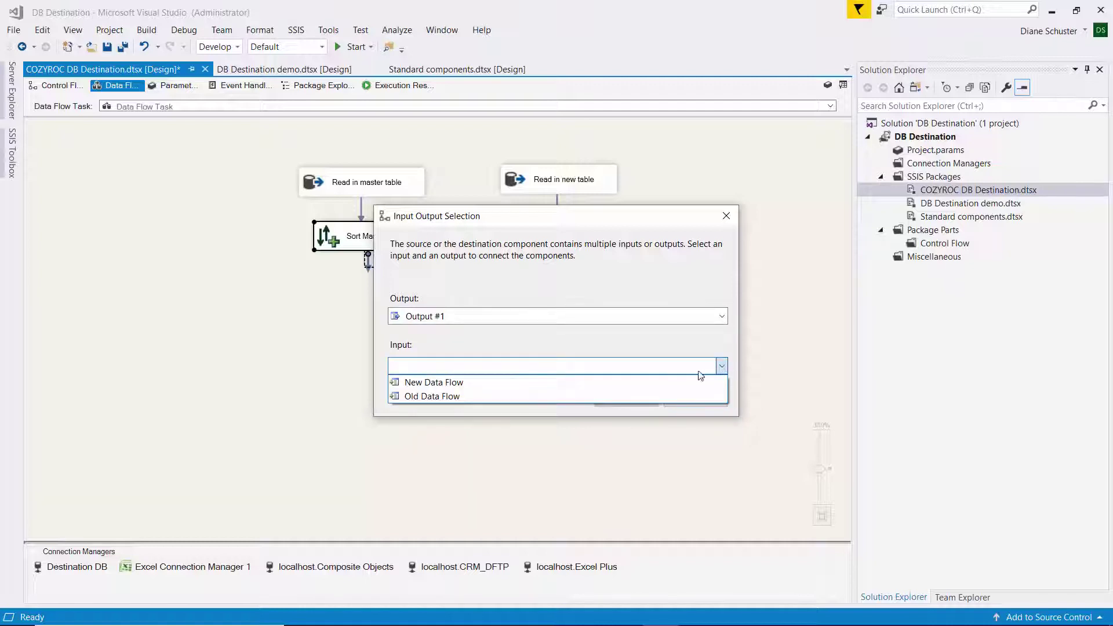
{"action": "left_click", "coordinate": [432, 397]}
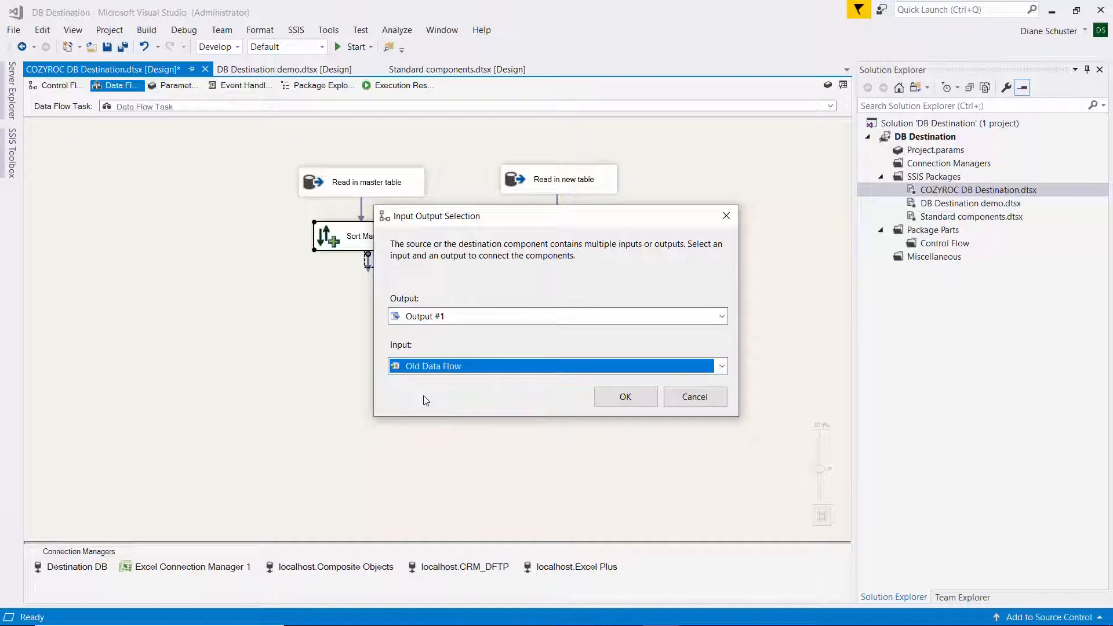
{"action": "left_click", "coordinate": [625, 397]}
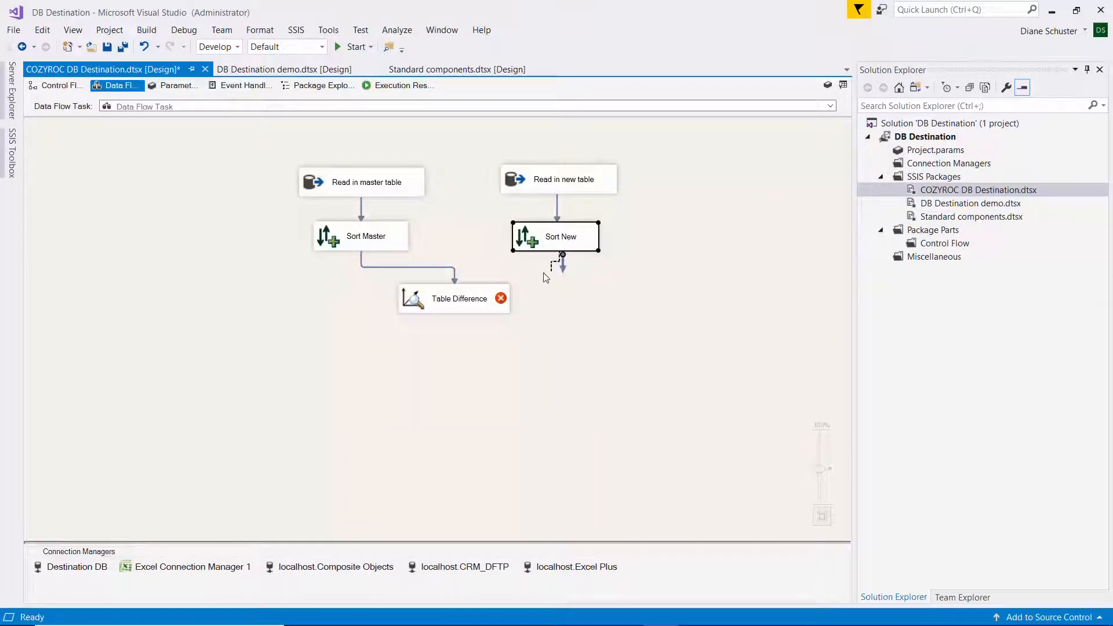
{"action": "left_click_drag", "start_coordinate": [556, 255], "coordinate": [455, 298]}
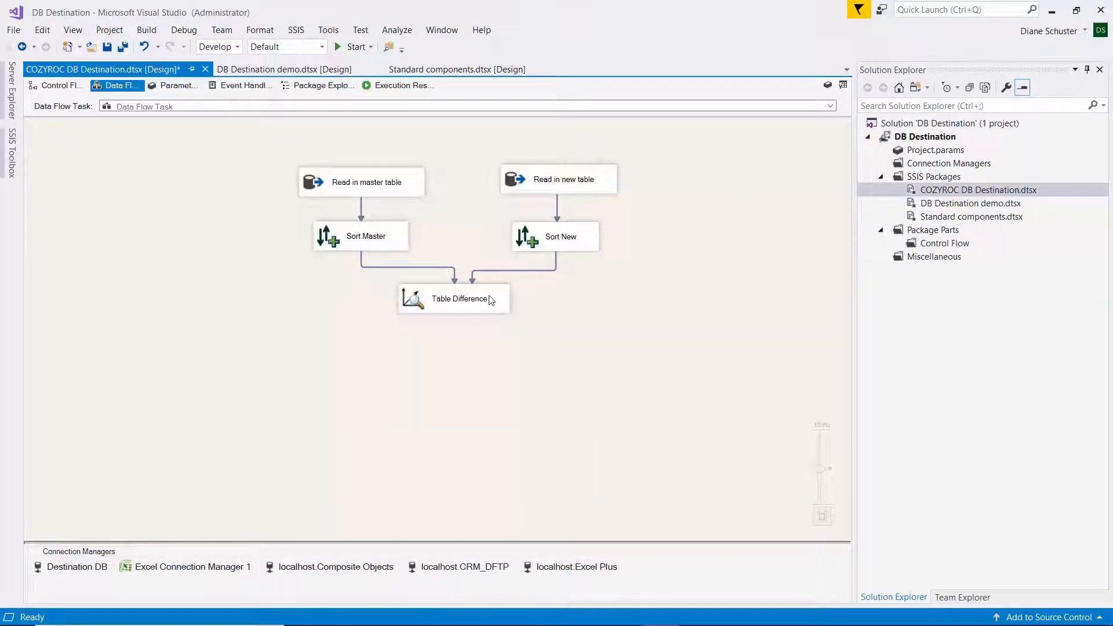
Enable the New output in Table Difference and check the columns it carries before confirming.
{"action": "double_click", "coordinate": [454, 299]}
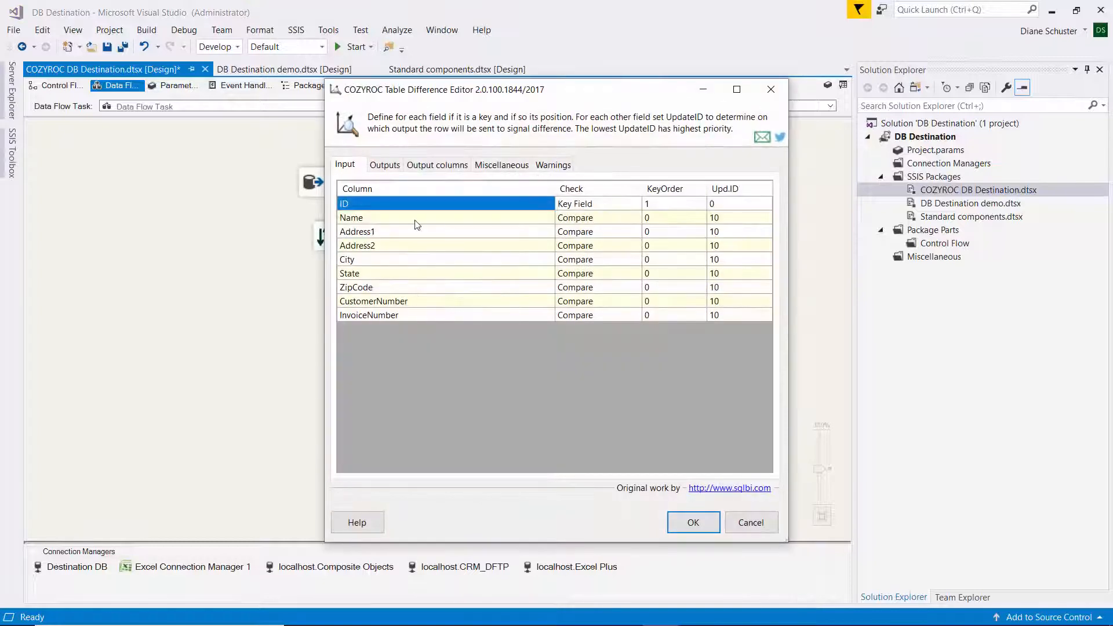
{"action": "mouse_move", "coordinate": [488, 206]}
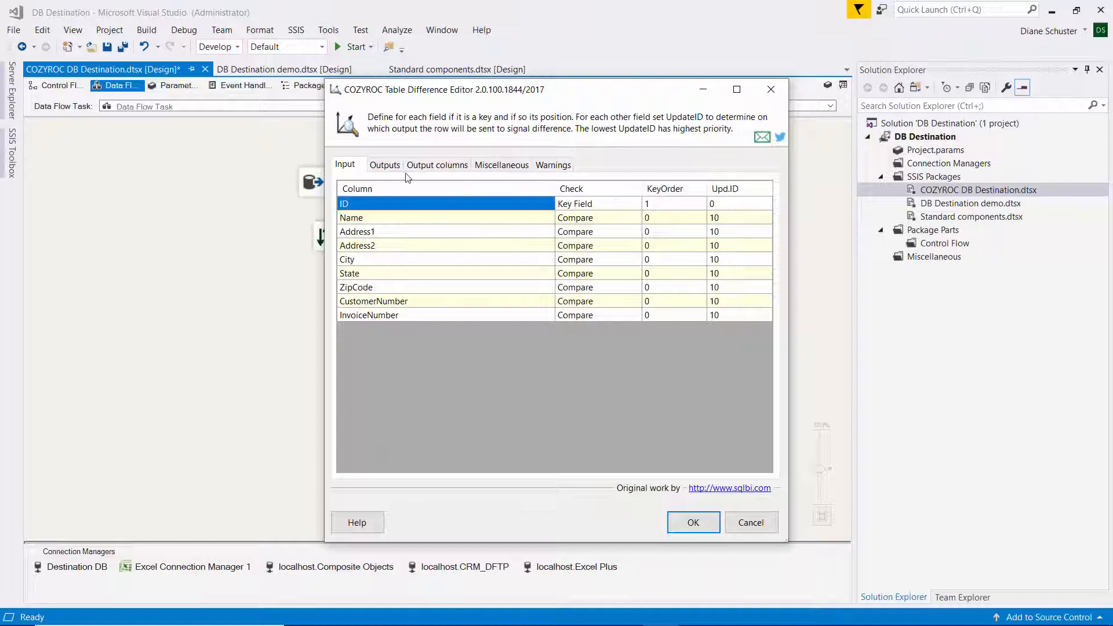
{"action": "left_click", "coordinate": [383, 164]}
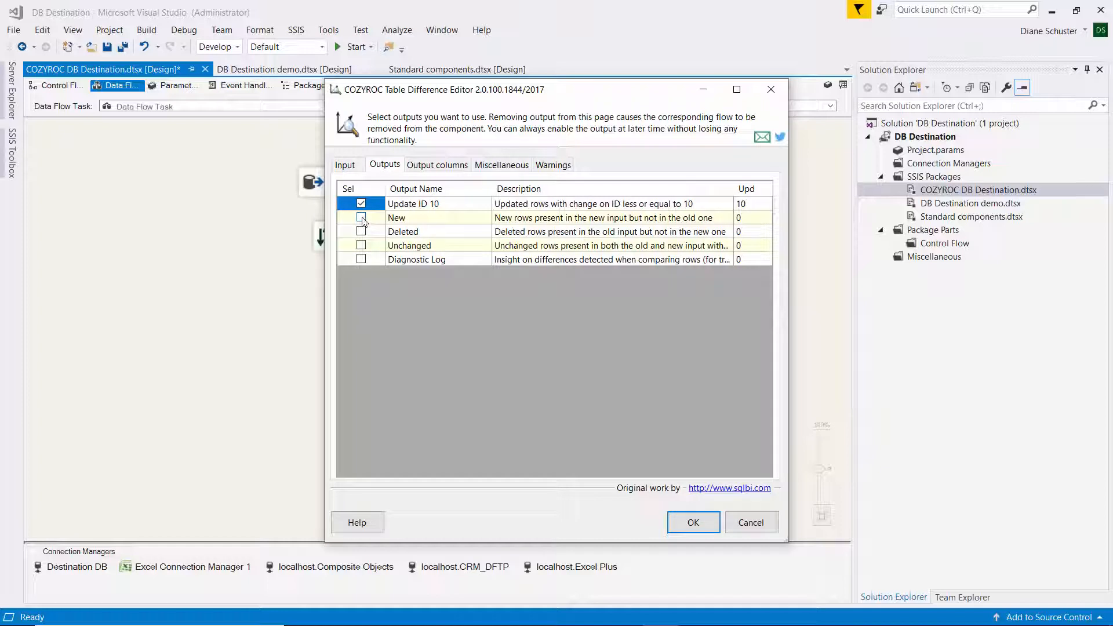
{"action": "left_click", "coordinate": [360, 218]}
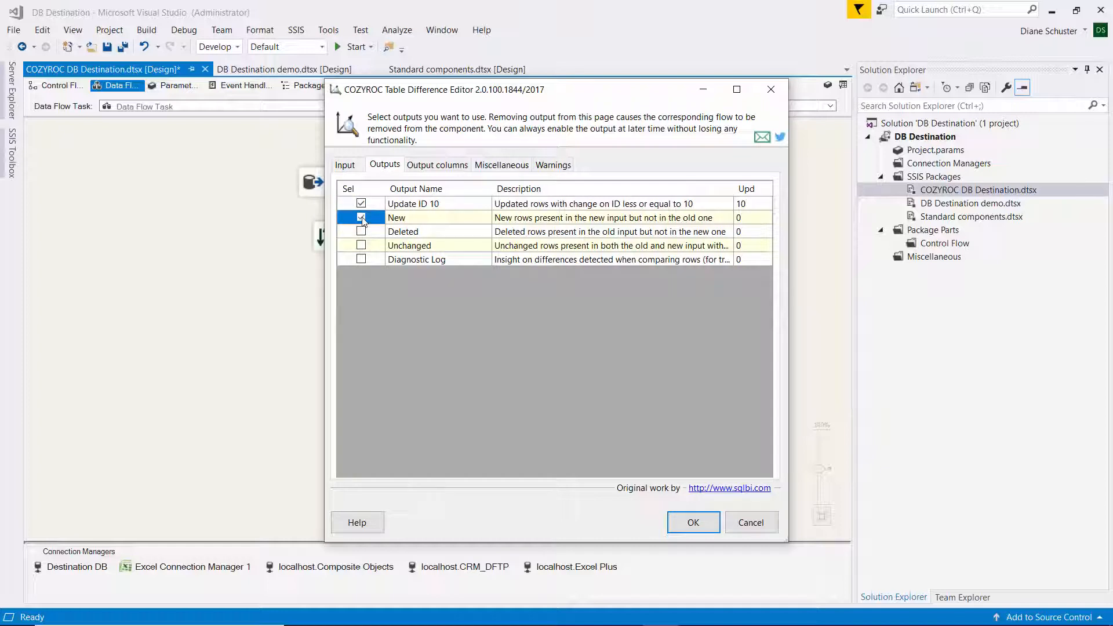
{"action": "left_click", "coordinate": [436, 164]}
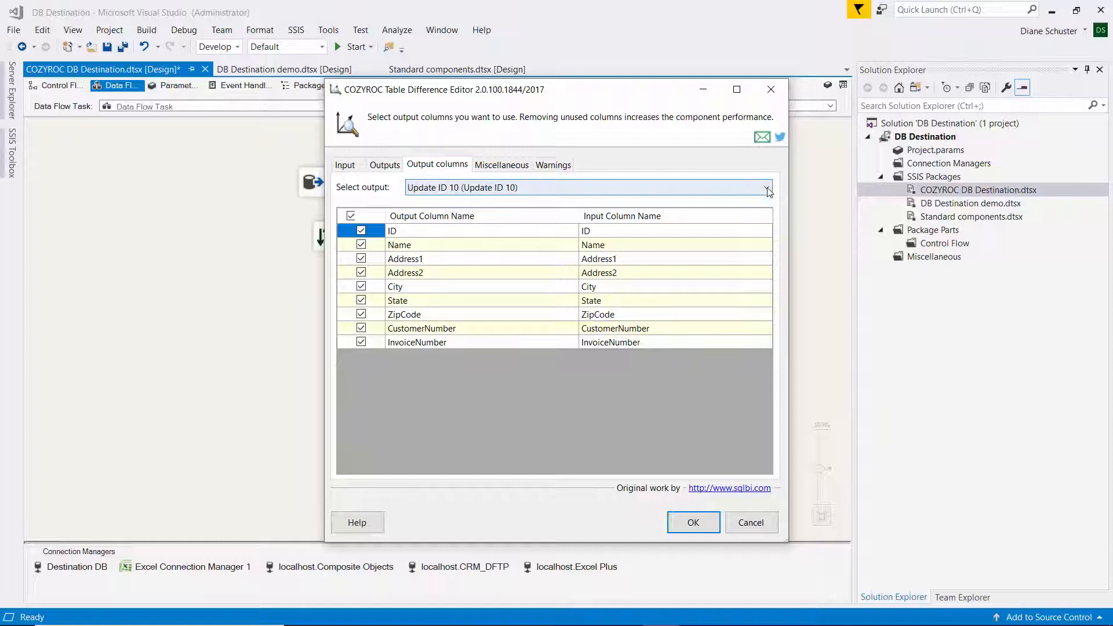
{"action": "left_click", "coordinate": [769, 188]}
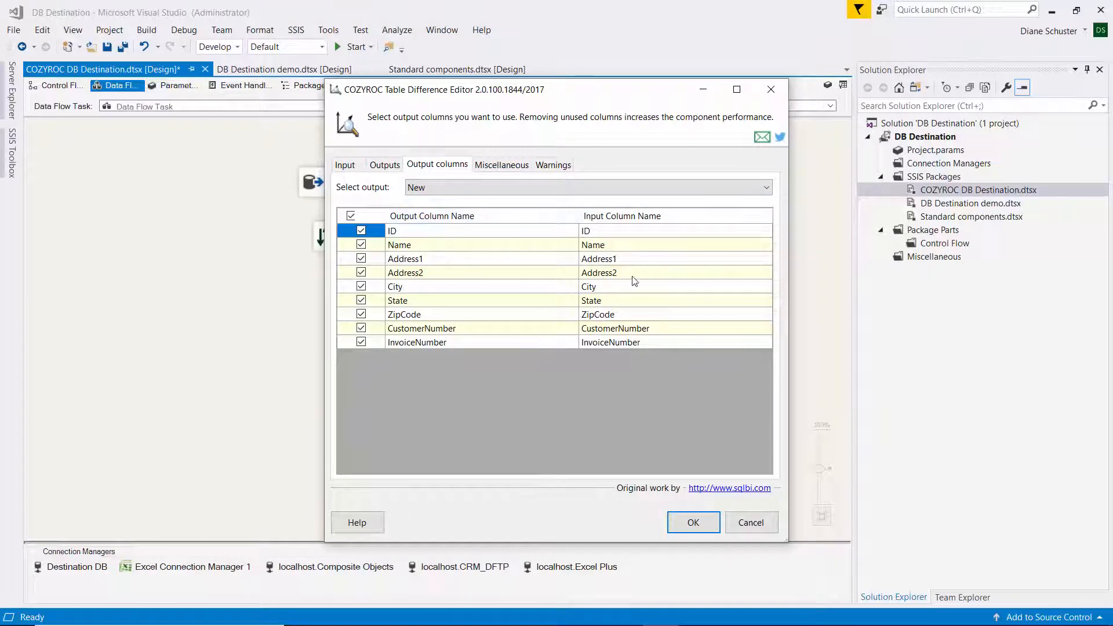
{"action": "mouse_move", "coordinate": [750, 225]}
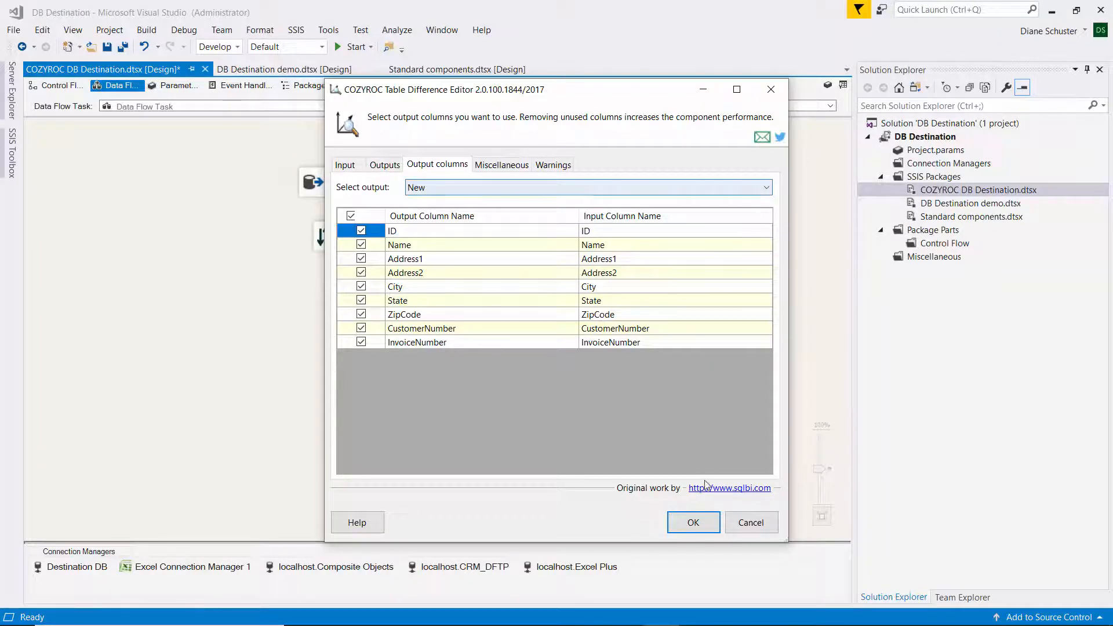
{"action": "left_click", "coordinate": [693, 521]}
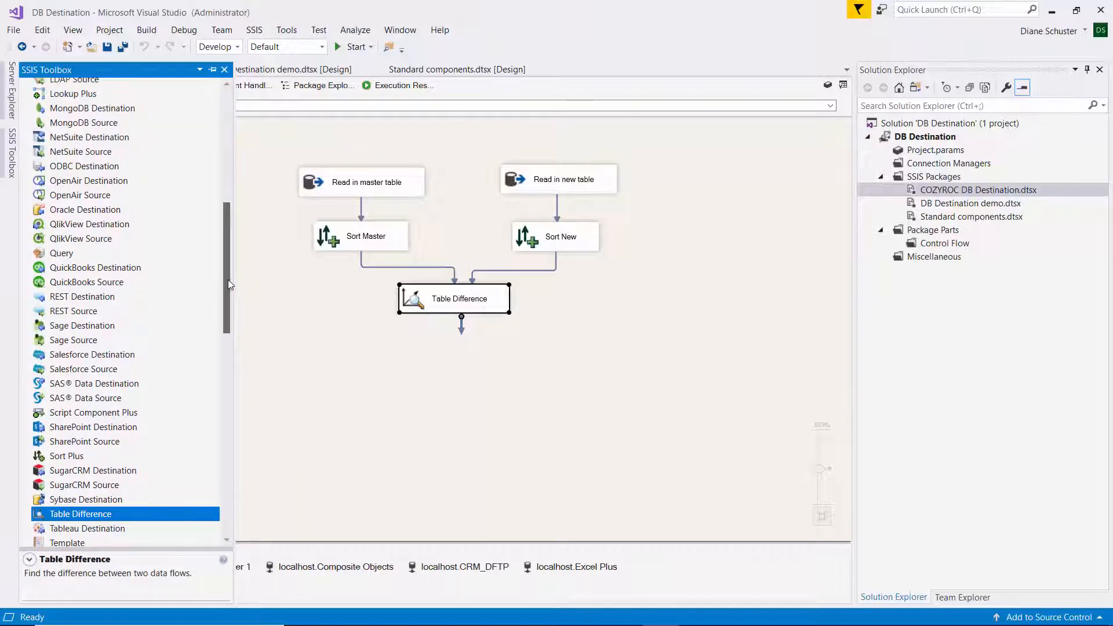
Route Table Difference's New output into the Union All below it.
{"action": "scroll", "scroll_direction": "down", "scroll_amount": 3}
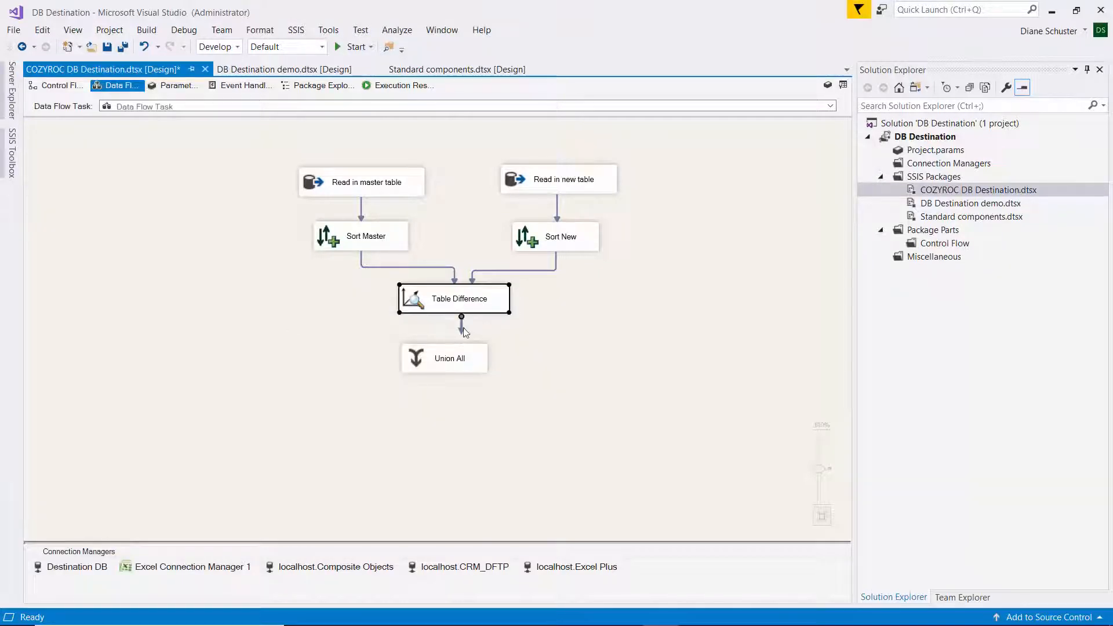
{"action": "left_click_drag", "start_coordinate": [460, 318], "coordinate": [450, 359]}
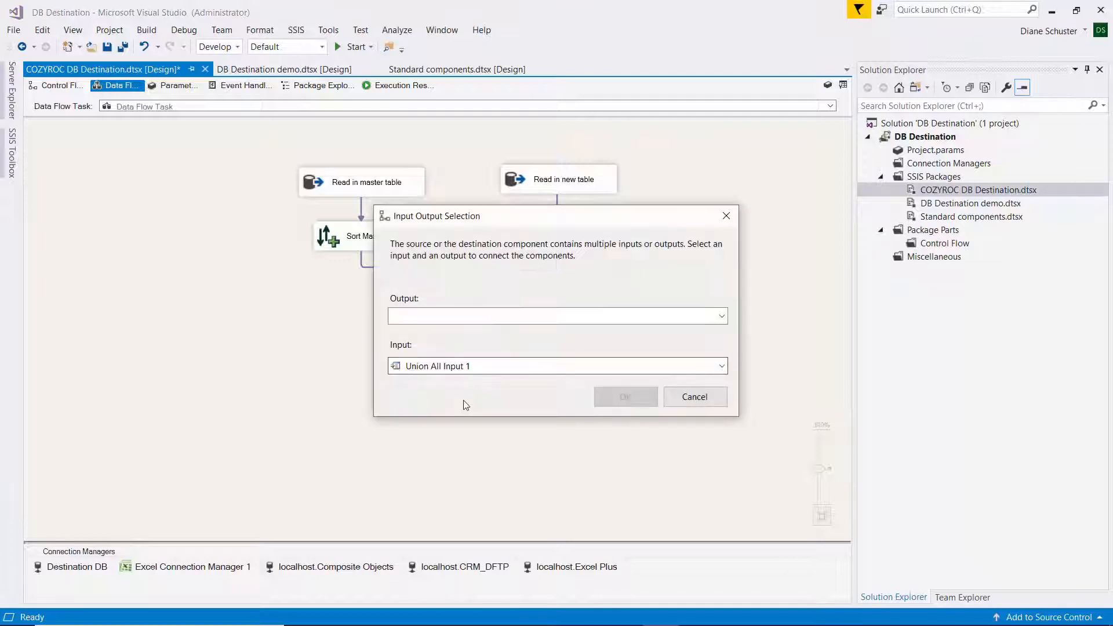
{"action": "left_click", "coordinate": [721, 316]}
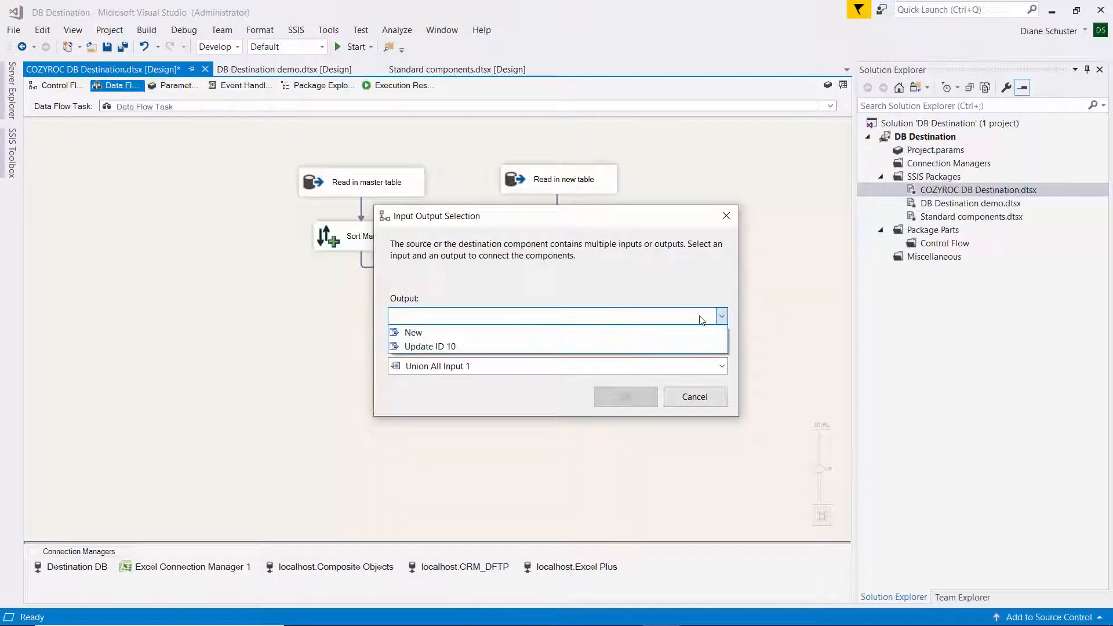
{"action": "left_click", "coordinate": [414, 332]}
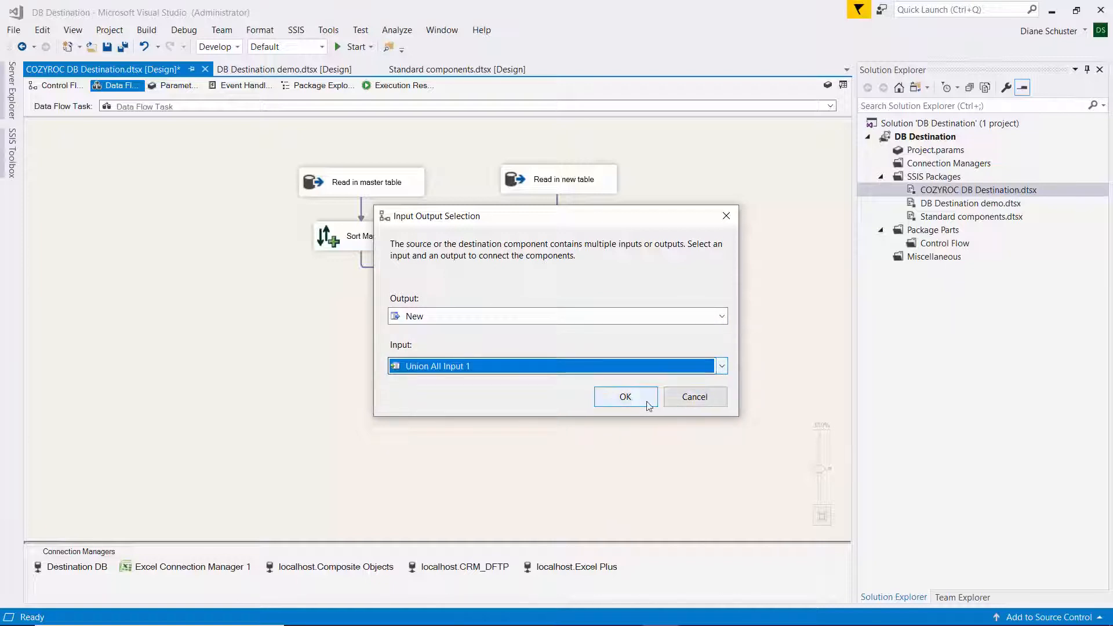
{"action": "left_click", "coordinate": [625, 397]}
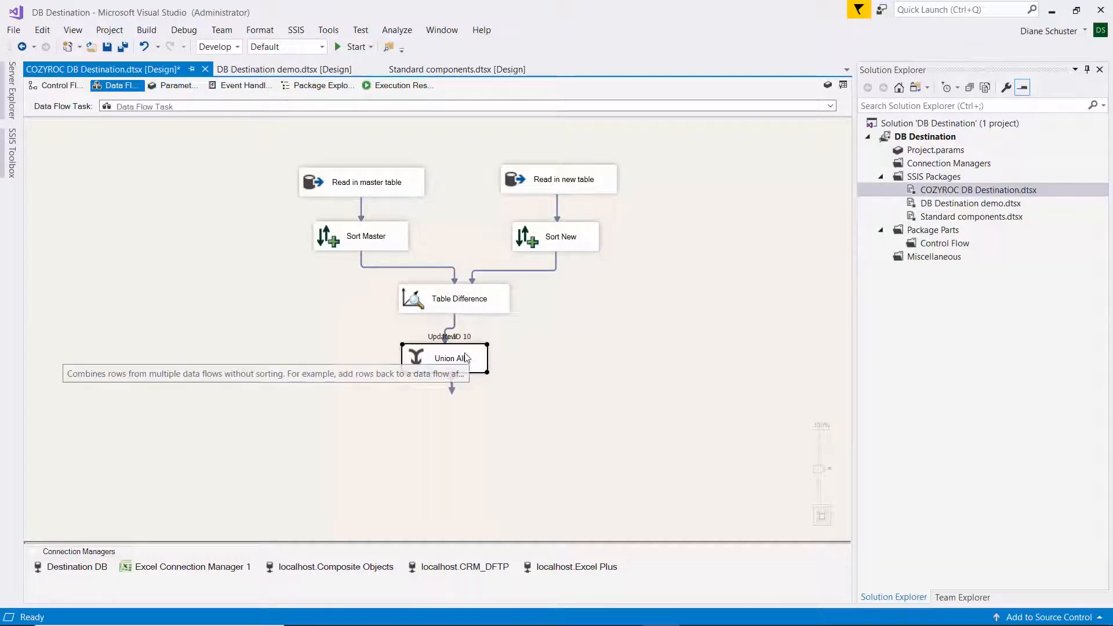
{"action": "double_click", "coordinate": [443, 359]}
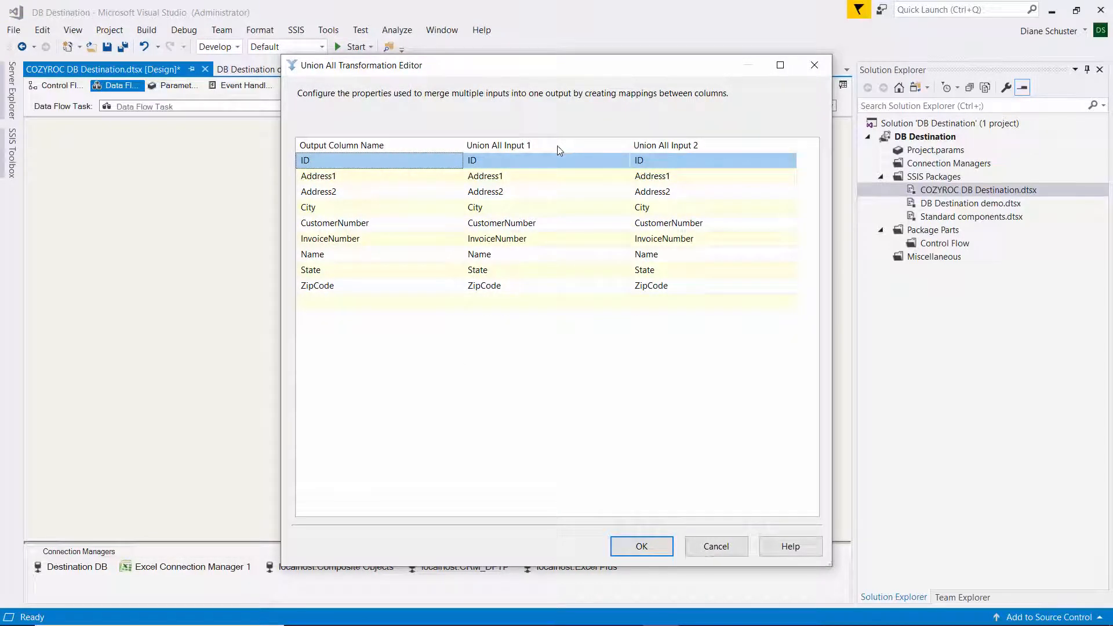
{"action": "mouse_move", "coordinate": [715, 150]}
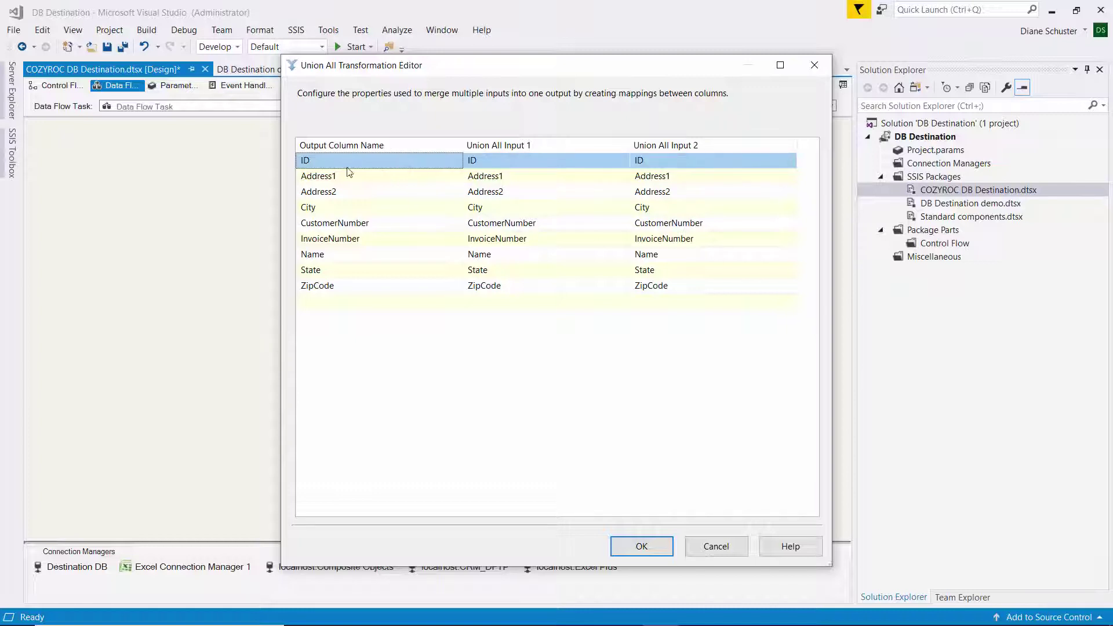
{"action": "mouse_move", "coordinate": [587, 485]}
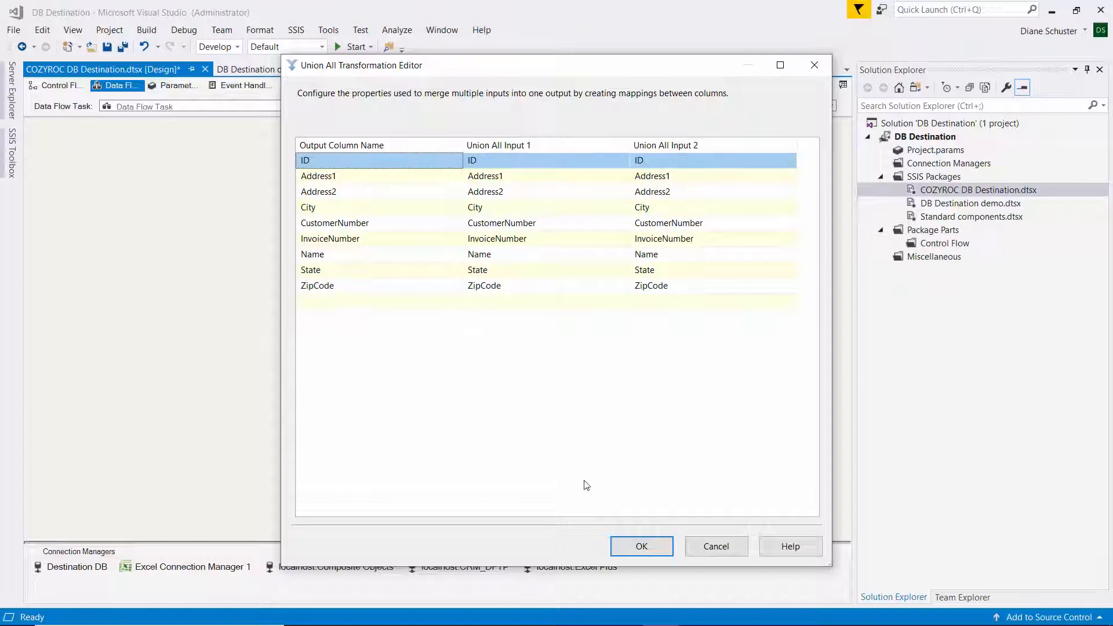
{"action": "left_click", "coordinate": [641, 547]}
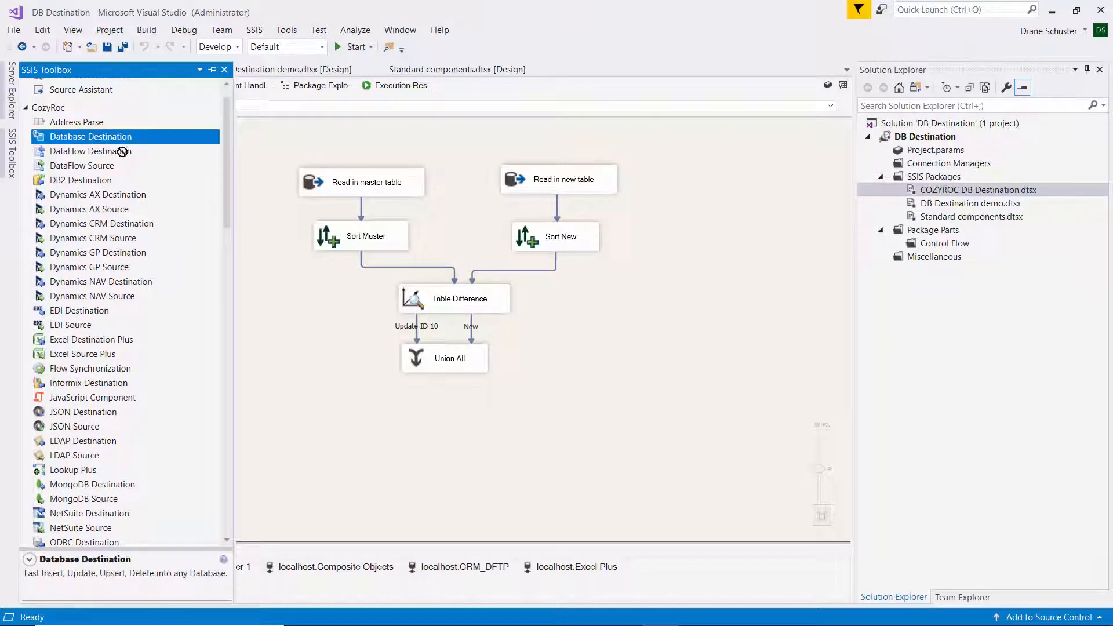
Place a COZYROC Database Destination below Union All and connect the Union All output to it.
{"action": "left_click_drag", "start_coordinate": [90, 137], "coordinate": [463, 416]}
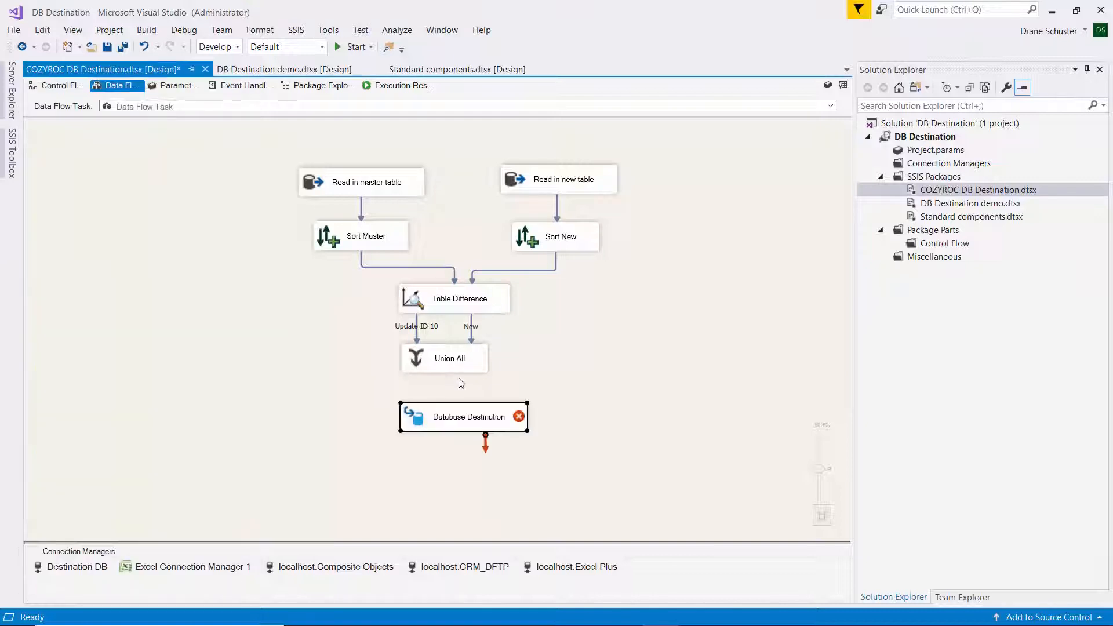
{"action": "left_click", "coordinate": [450, 358]}
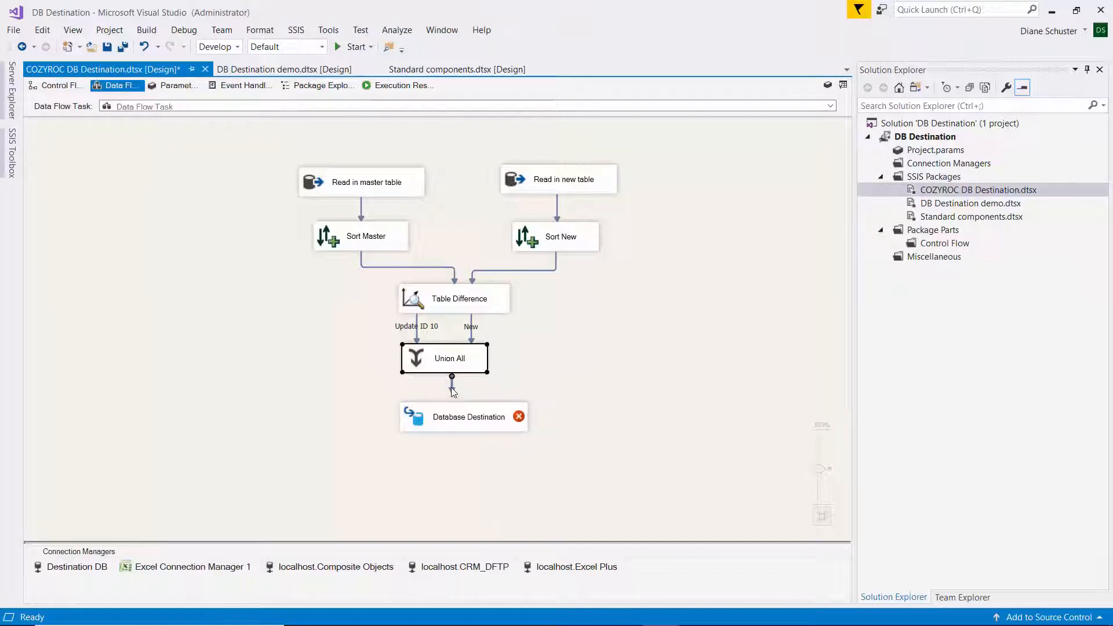
{"action": "left_click", "coordinate": [468, 416]}
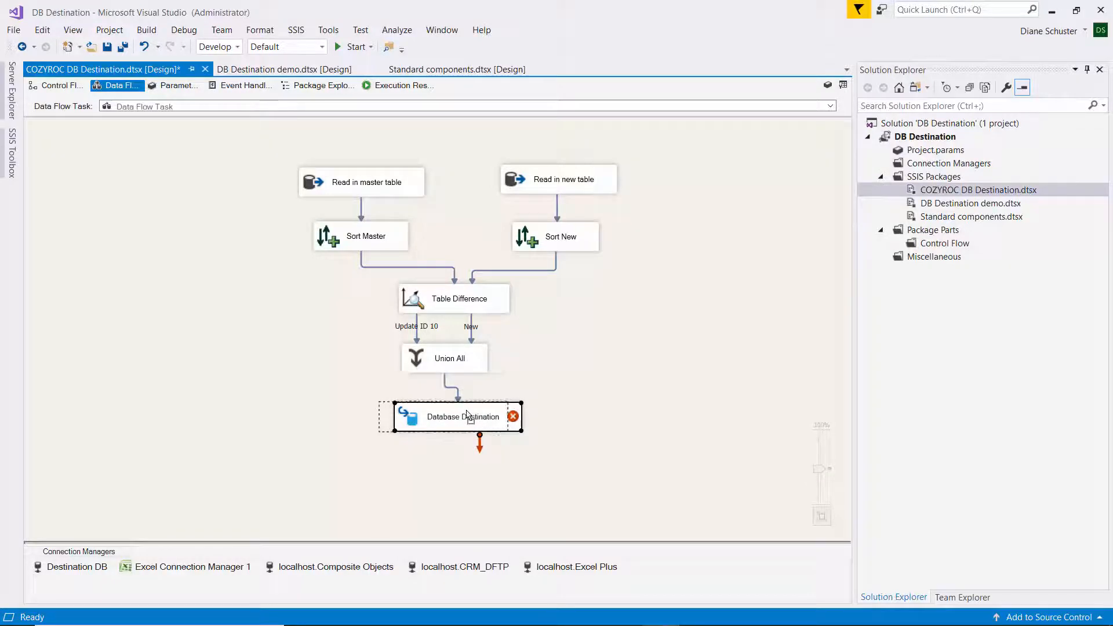
{"action": "double_click", "coordinate": [455, 416]}
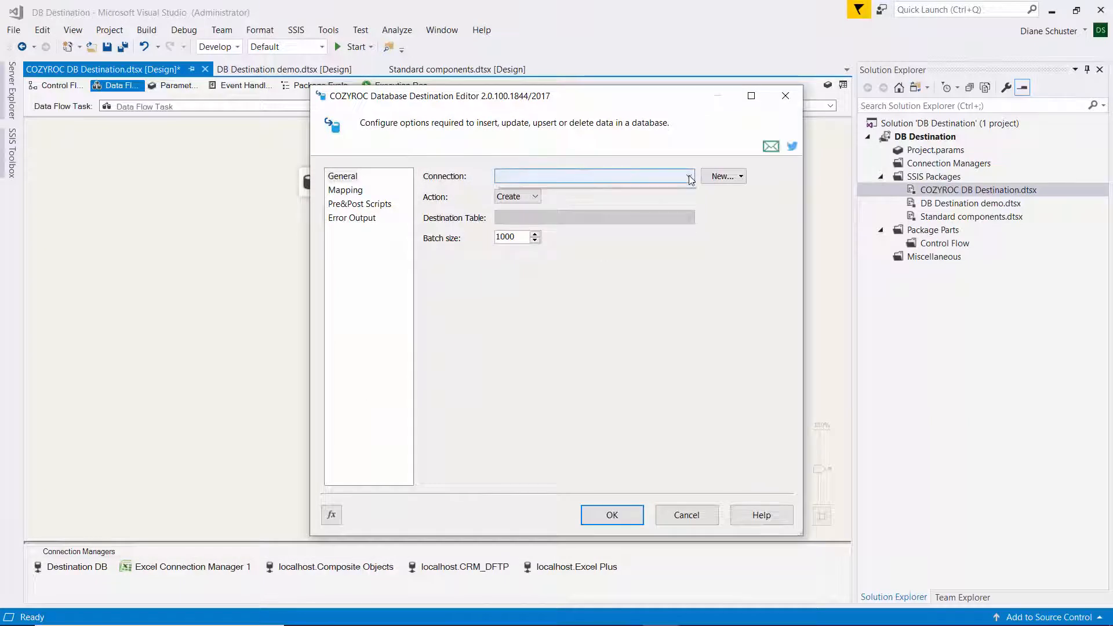
Use the Destination DB connection with action Upsert targeting table dbo.Current.
{"action": "left_click", "coordinate": [689, 176]}
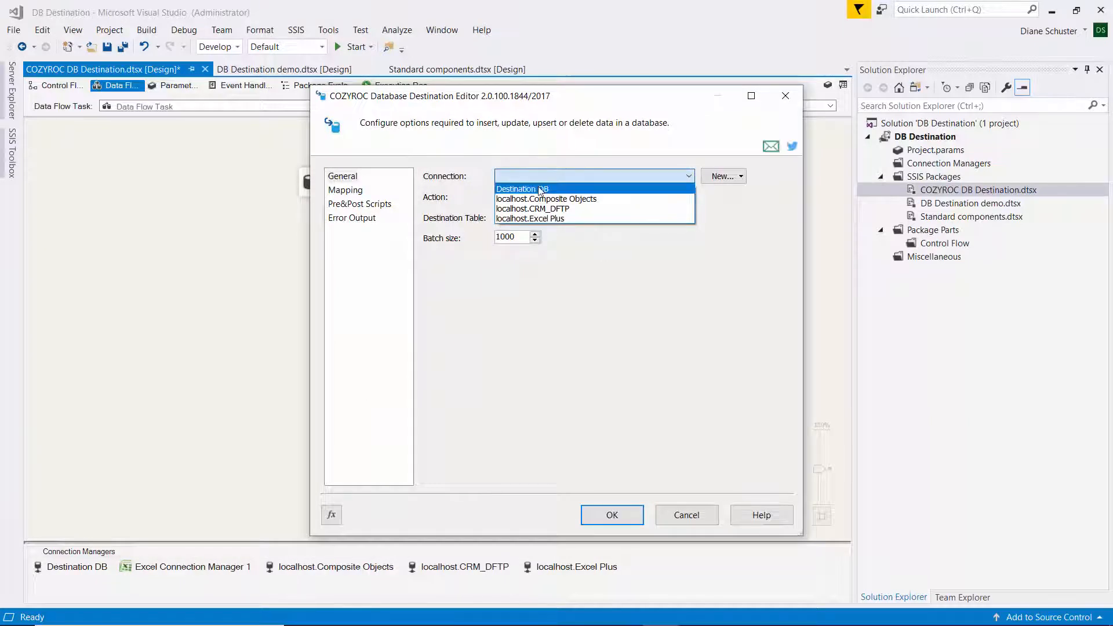
{"action": "left_click", "coordinate": [522, 189]}
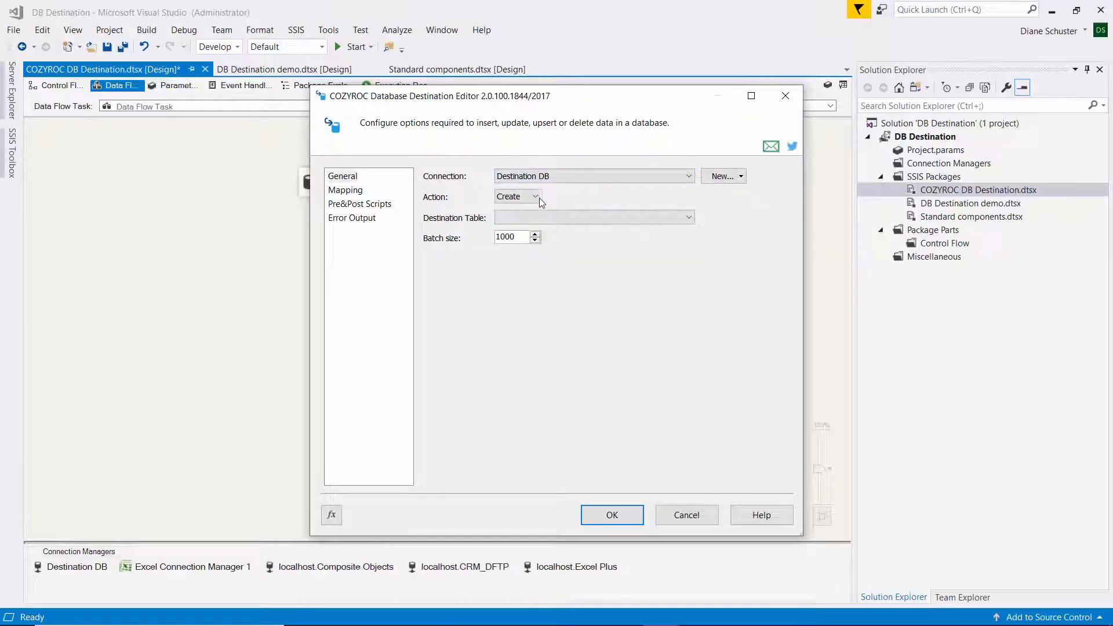
{"action": "left_click", "coordinate": [538, 196]}
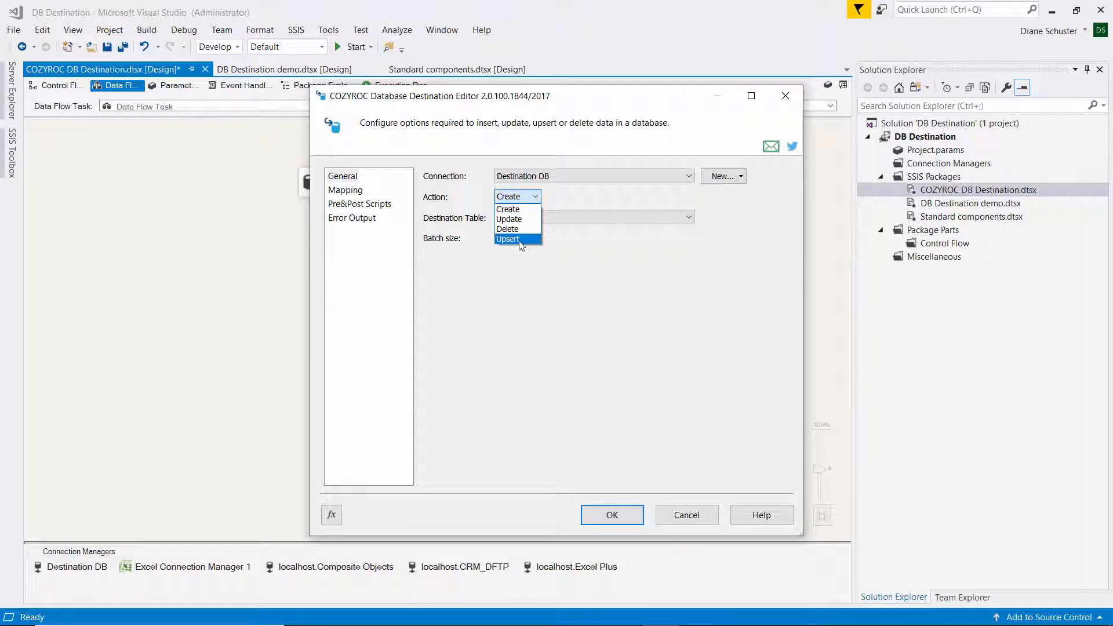
{"action": "left_click", "coordinate": [508, 239]}
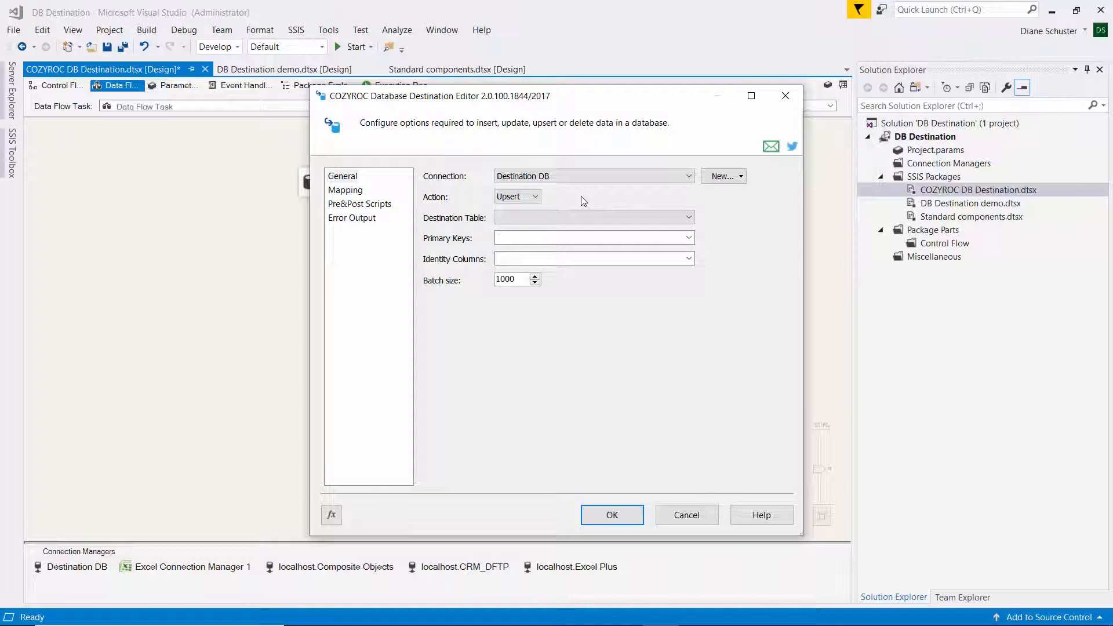
{"action": "mouse_move", "coordinate": [719, 210]}
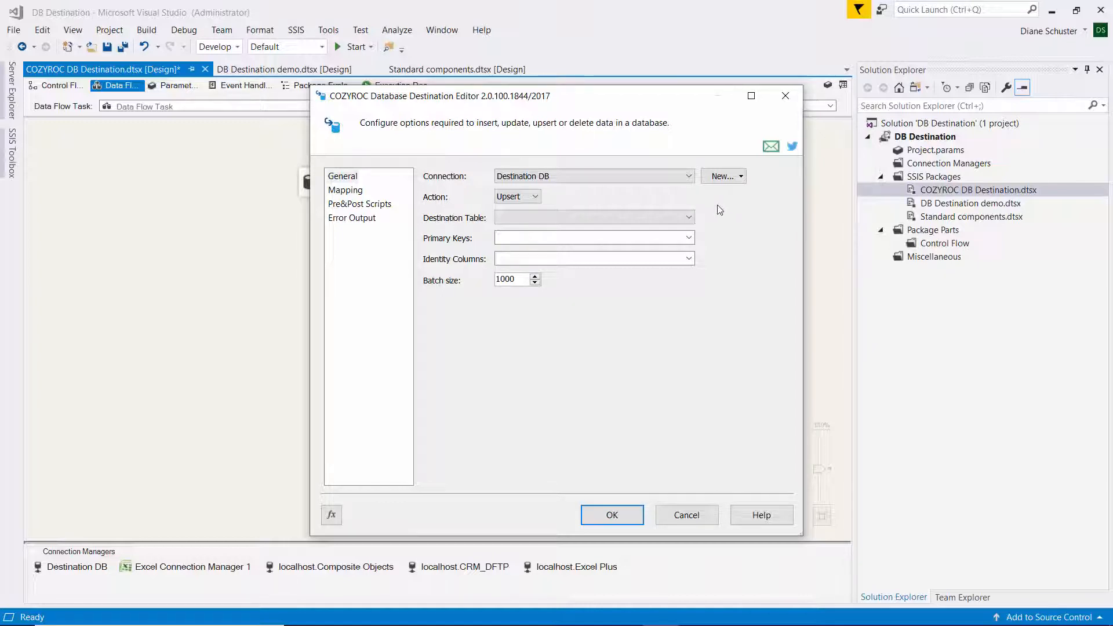
{"action": "left_click", "coordinate": [689, 217]}
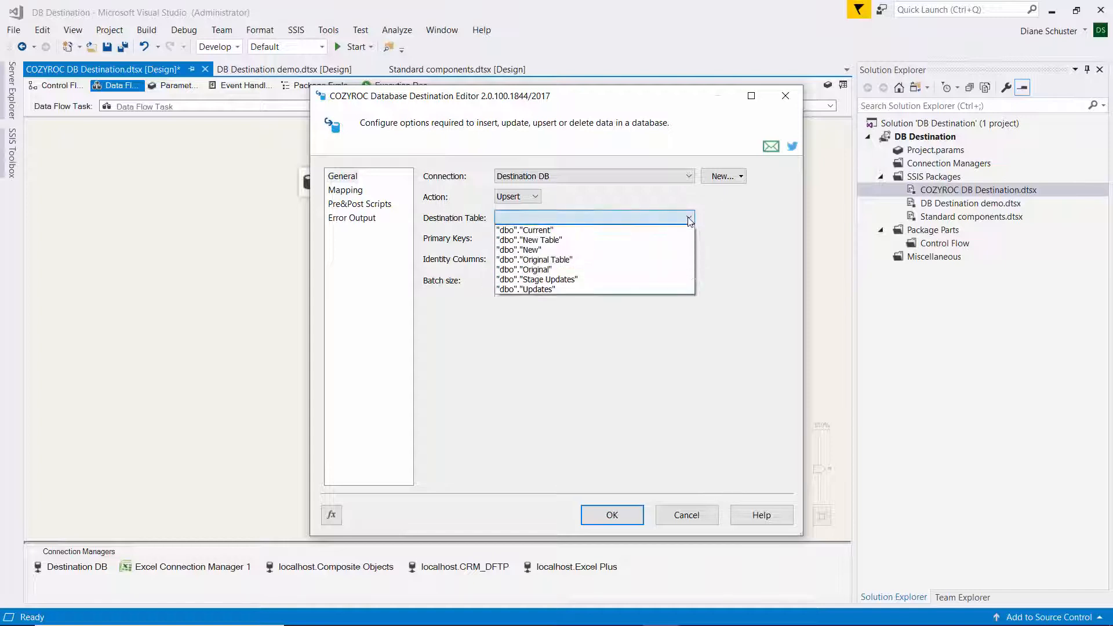
{"action": "mouse_move", "coordinate": [537, 229]}
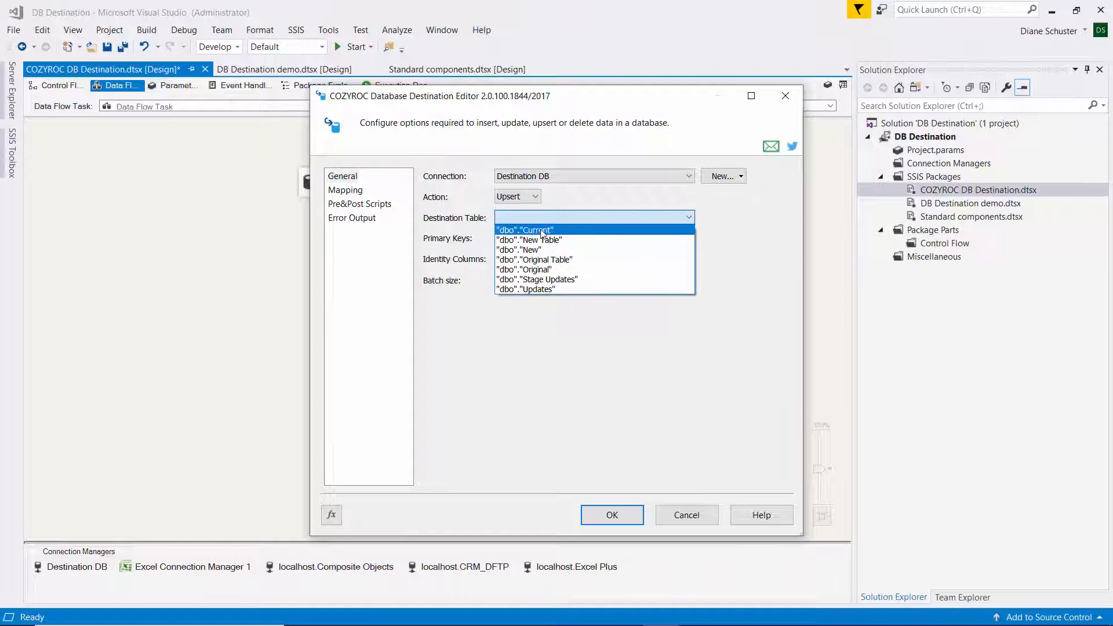
{"action": "left_click", "coordinate": [525, 230]}
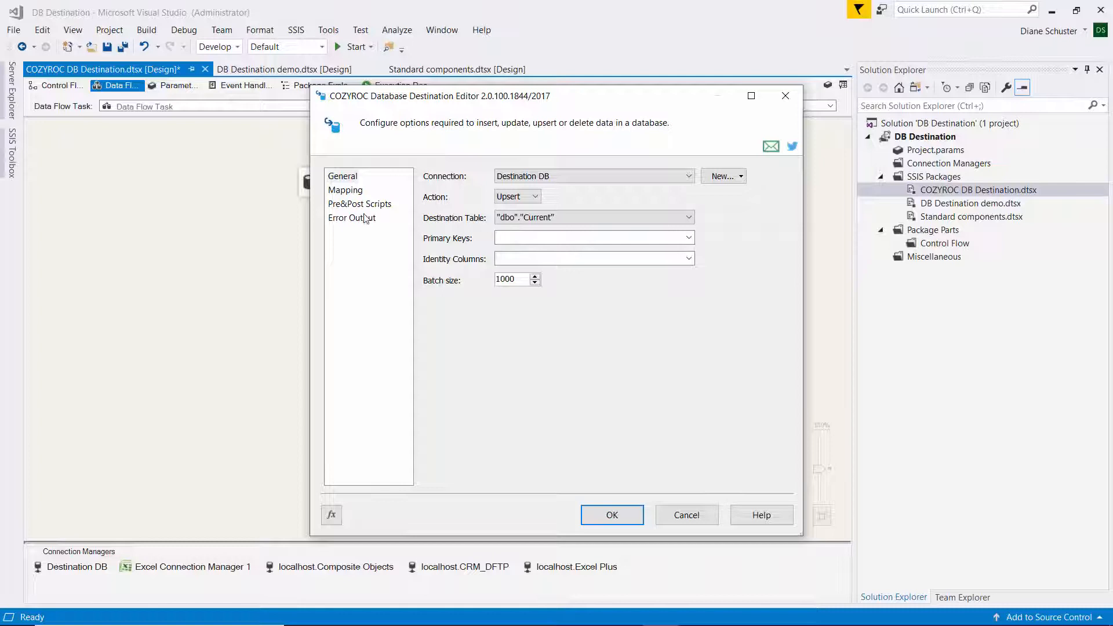
{"action": "mouse_move", "coordinate": [662, 272]}
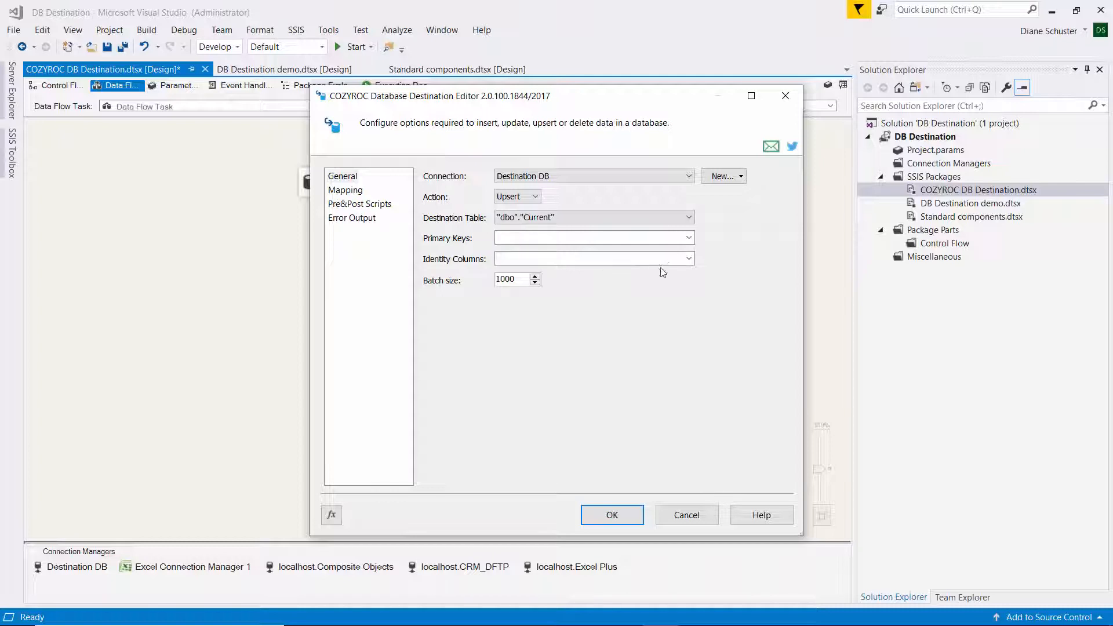
Make ID the primary key column for the upsert.
{"action": "left_click", "coordinate": [689, 237]}
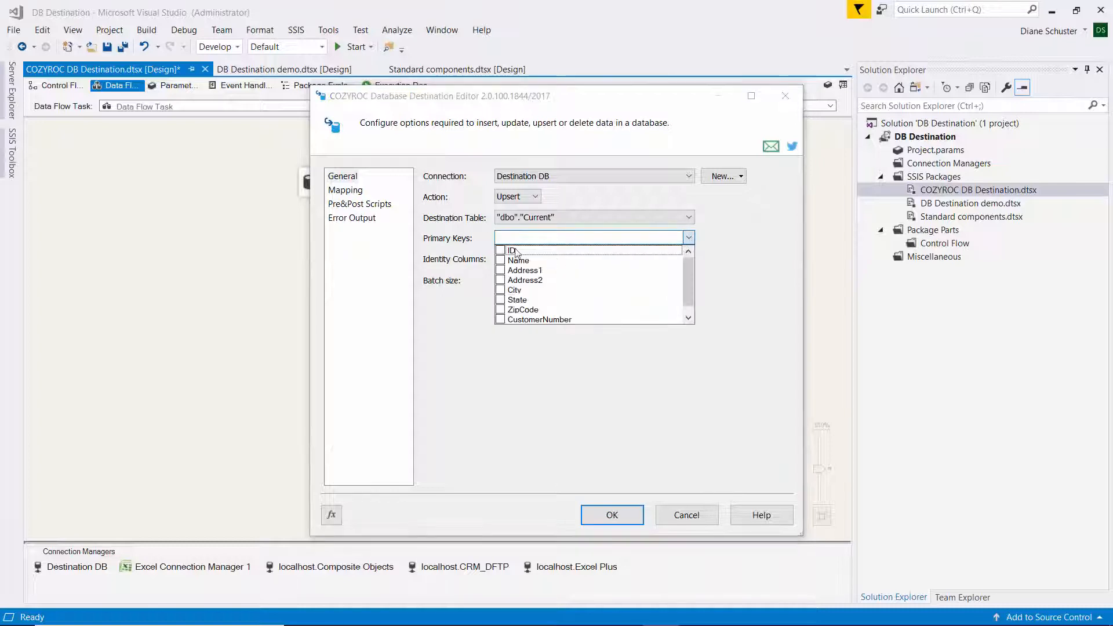
{"action": "left_click", "coordinate": [510, 250]}
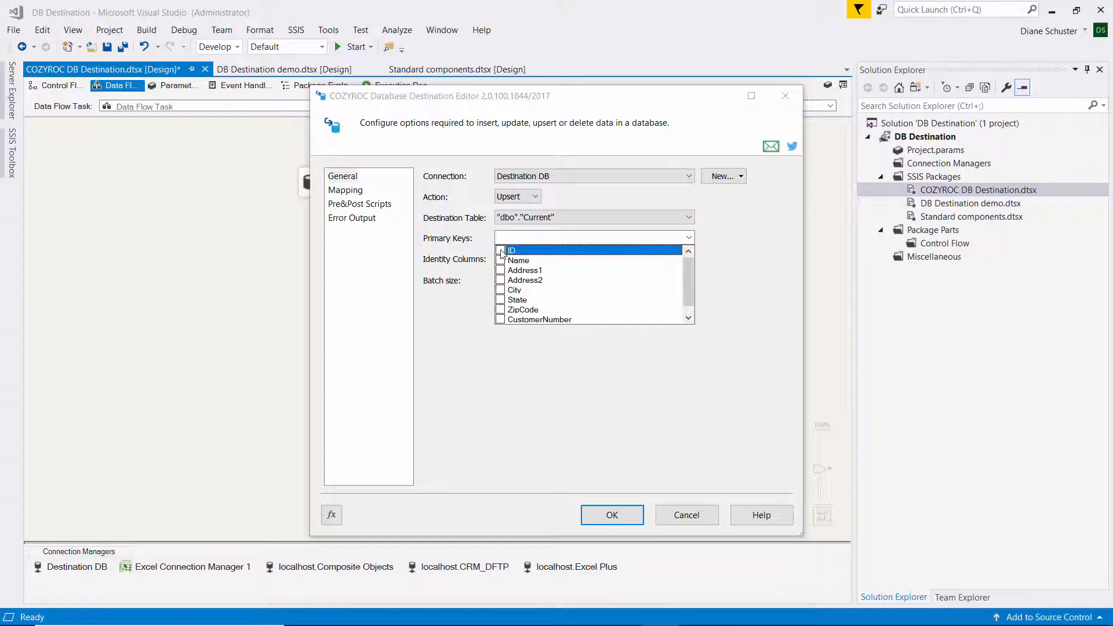
{"action": "left_click", "coordinate": [501, 250]}
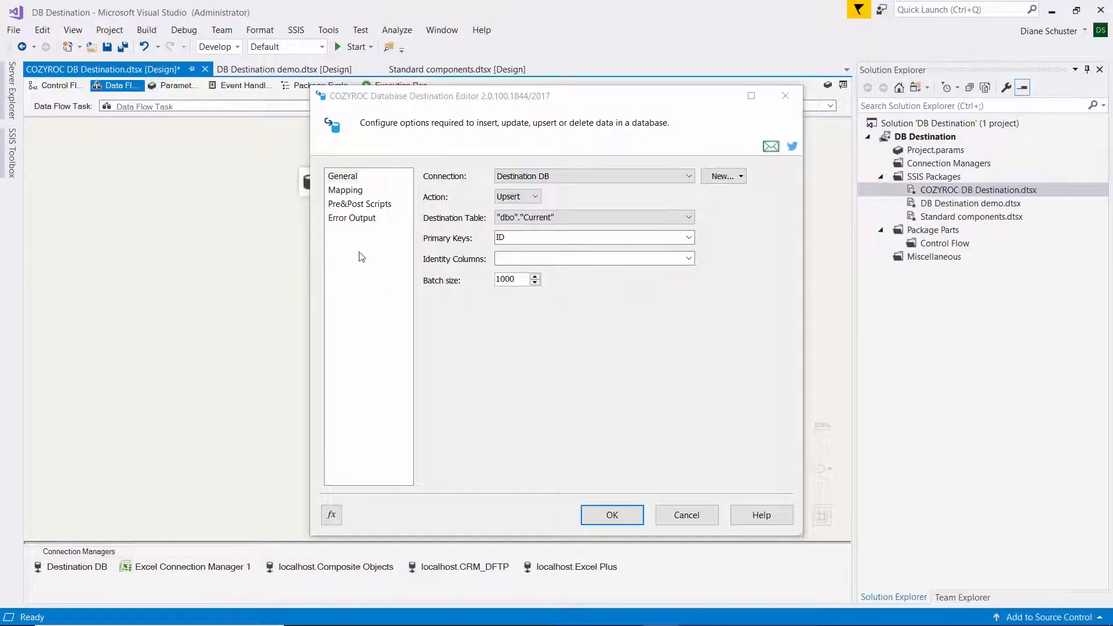
{"action": "mouse_move", "coordinate": [472, 262]}
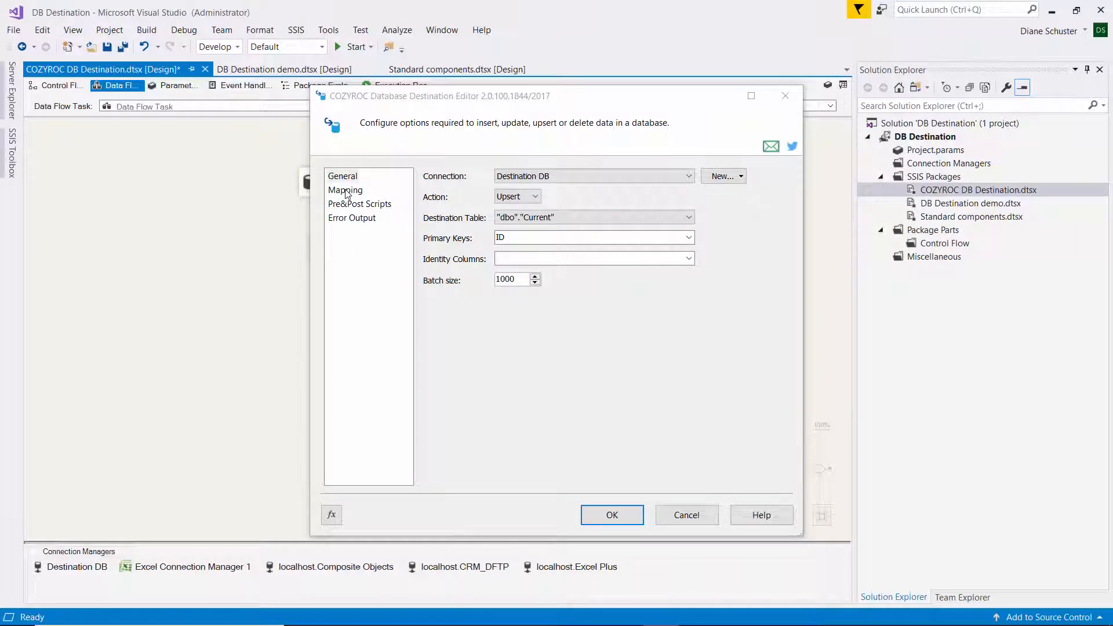
{"action": "left_click", "coordinate": [346, 191]}
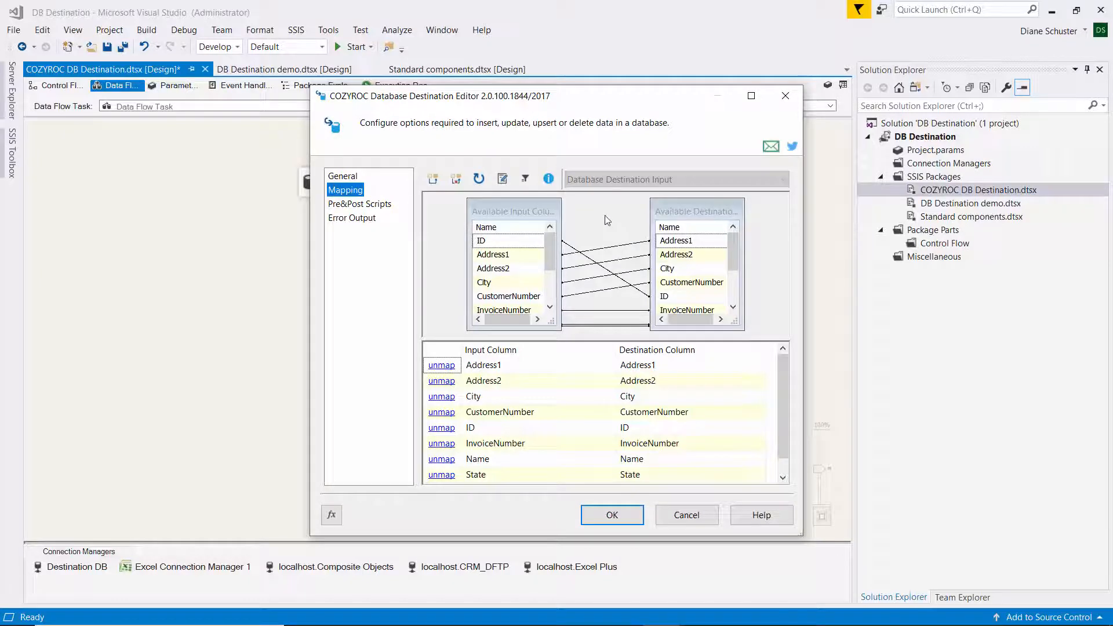
{"action": "mouse_move", "coordinate": [603, 219]}
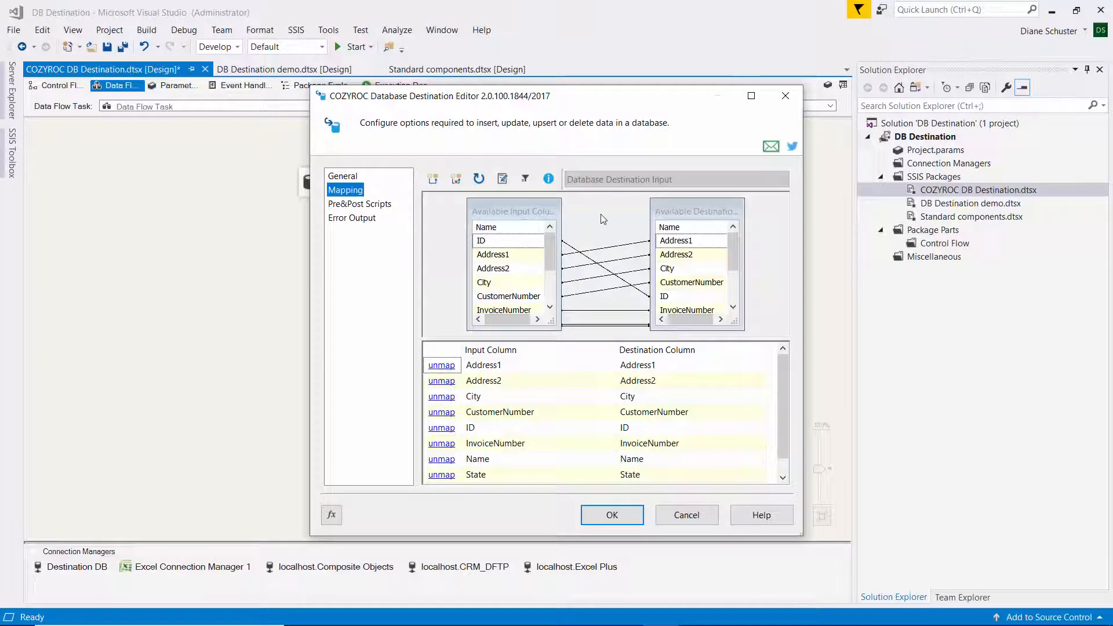
{"action": "mouse_move", "coordinate": [434, 180]}
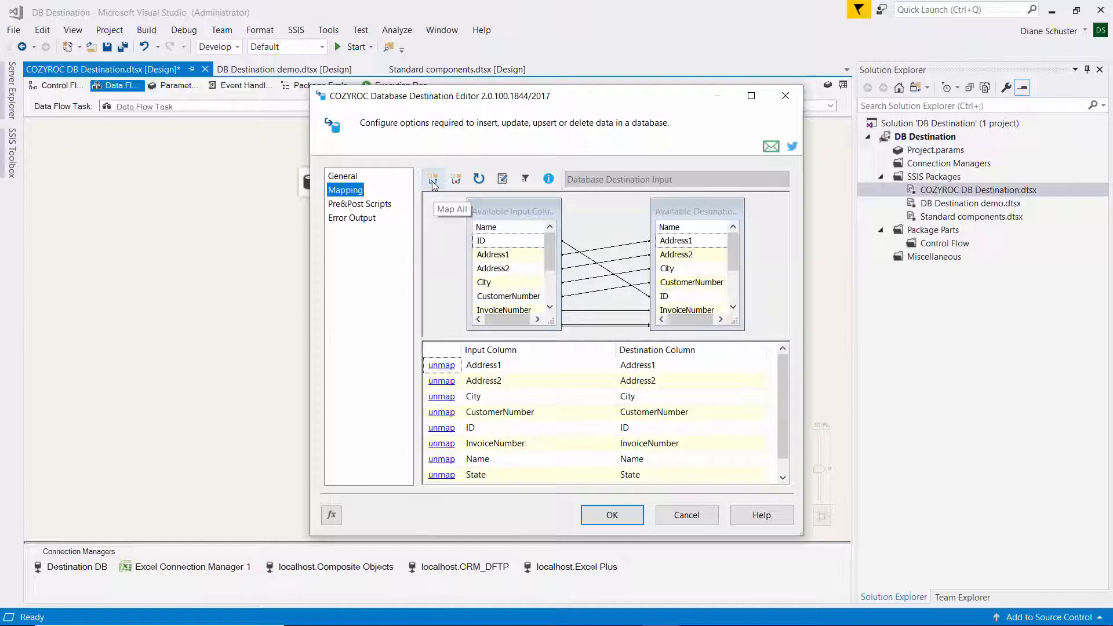
{"action": "mouse_move", "coordinate": [478, 178]}
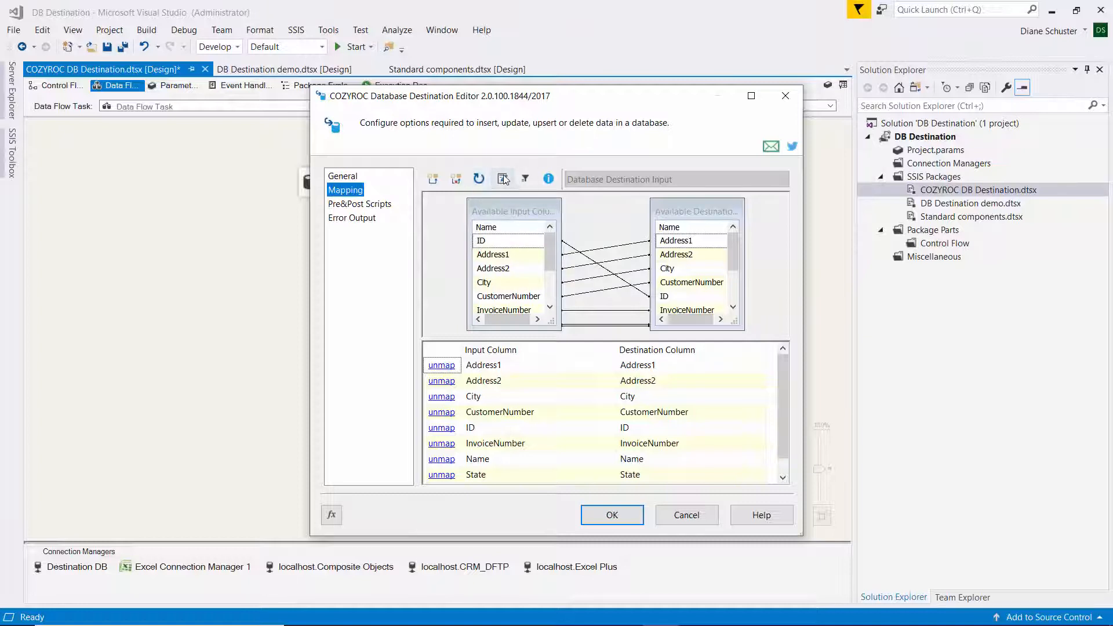
{"action": "mouse_move", "coordinate": [502, 179]}
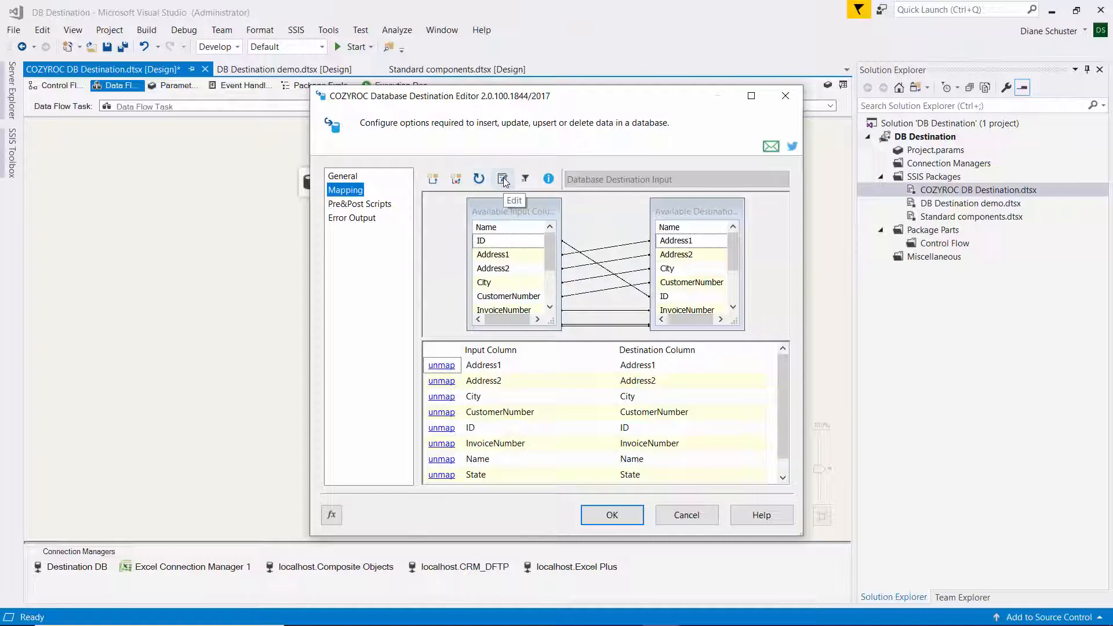
Review the mappings, confirm all 9 columns mapped, and save the destination settings.
{"action": "left_click", "coordinate": [504, 178]}
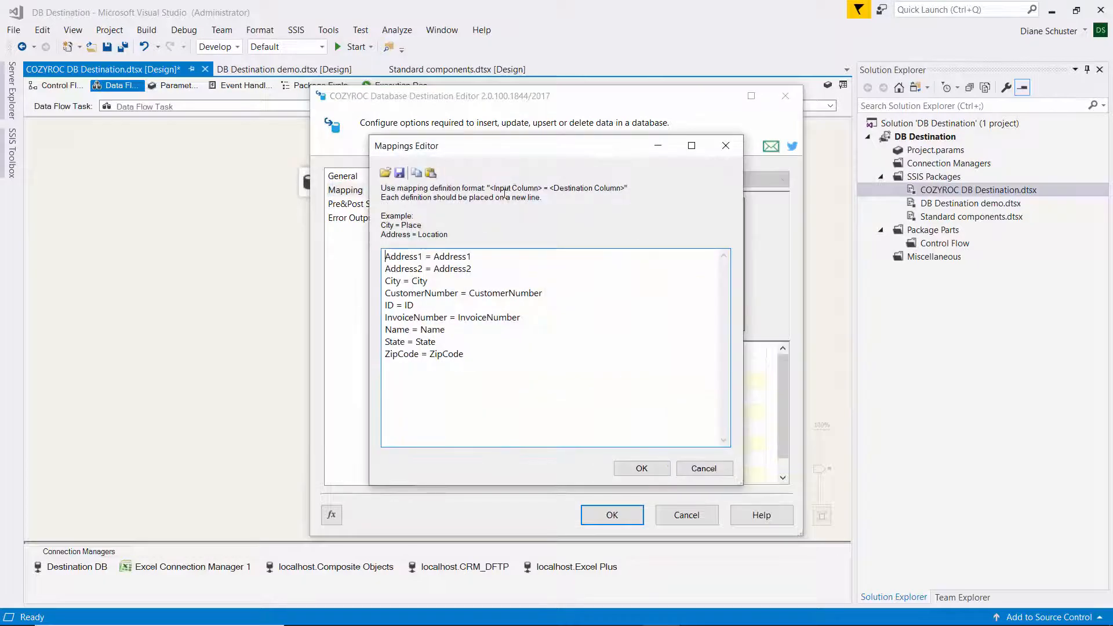
{"action": "mouse_move", "coordinate": [709, 475]}
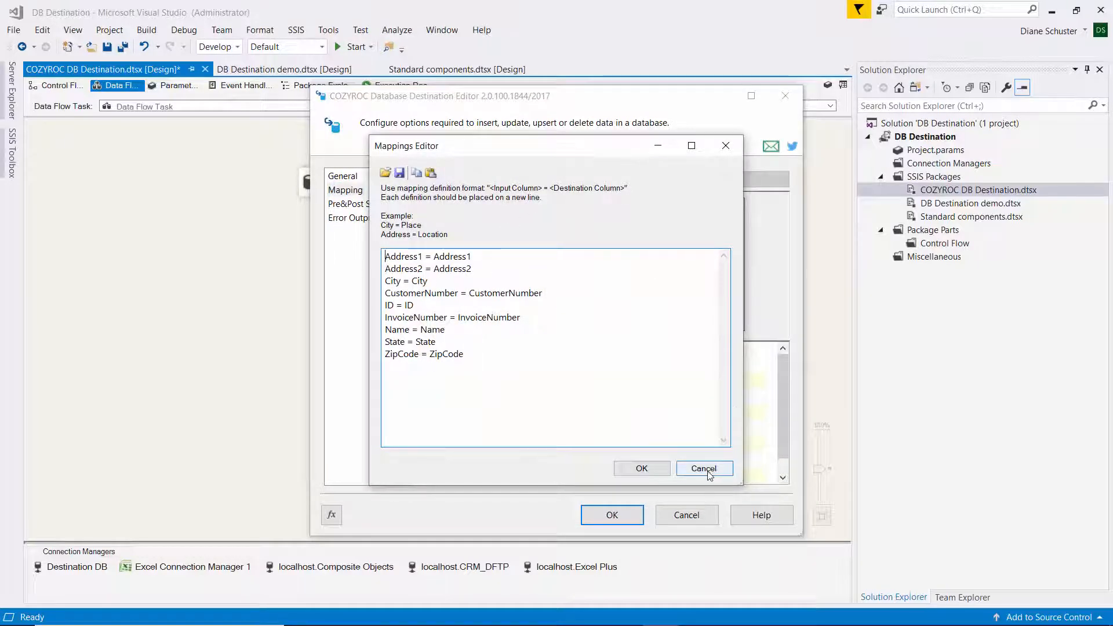
{"action": "left_click", "coordinate": [705, 468]}
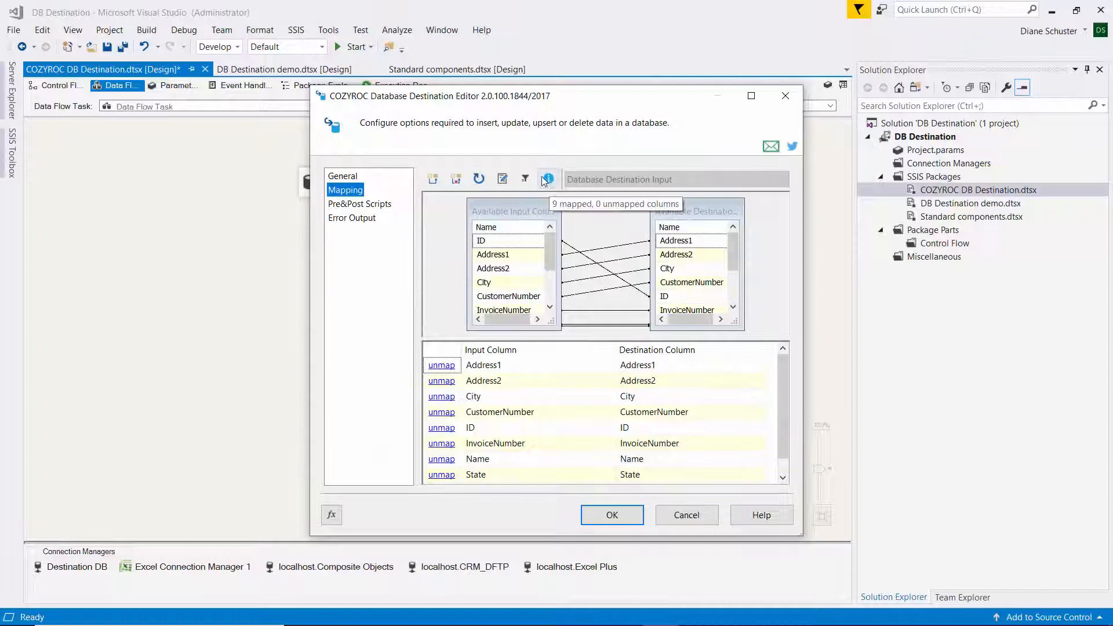
{"action": "left_click", "coordinate": [525, 179]}
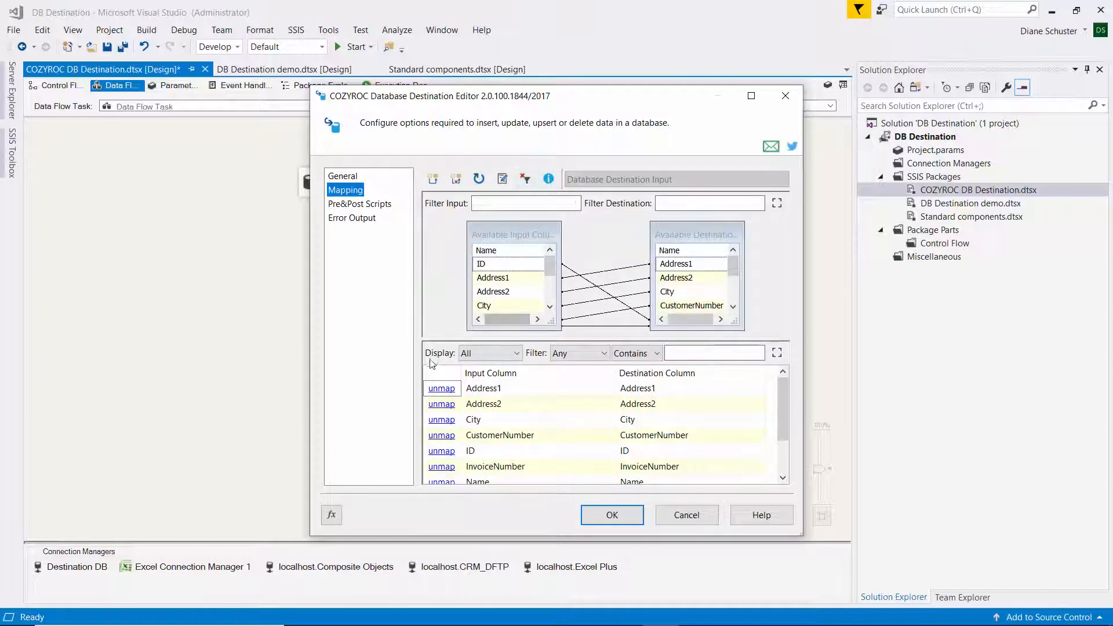
{"action": "mouse_move", "coordinate": [596, 204]}
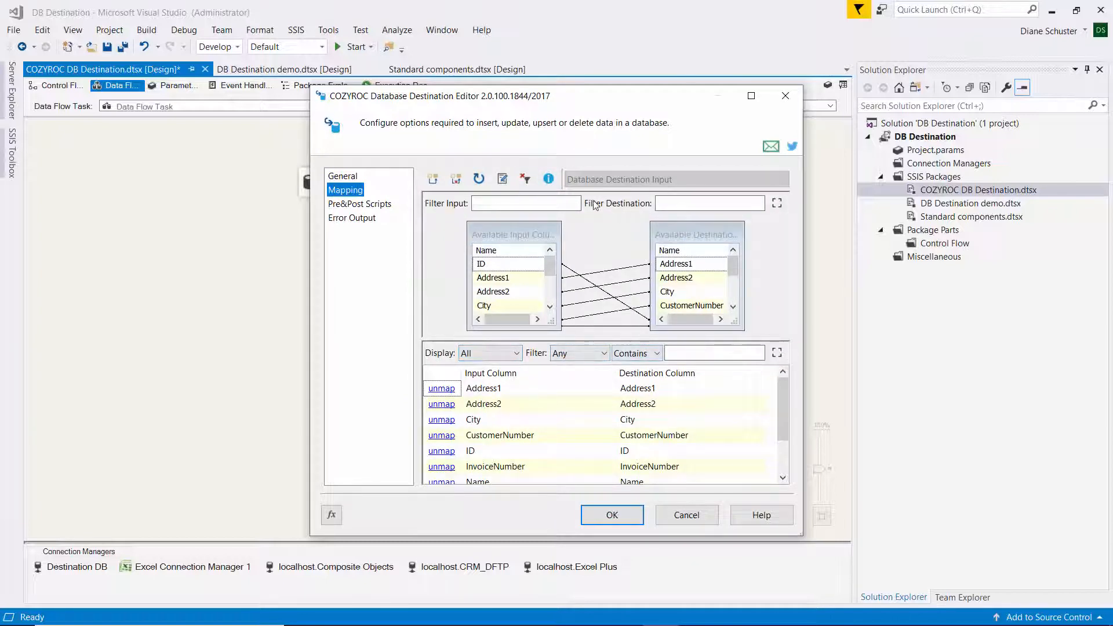
{"action": "left_click", "coordinate": [548, 179]}
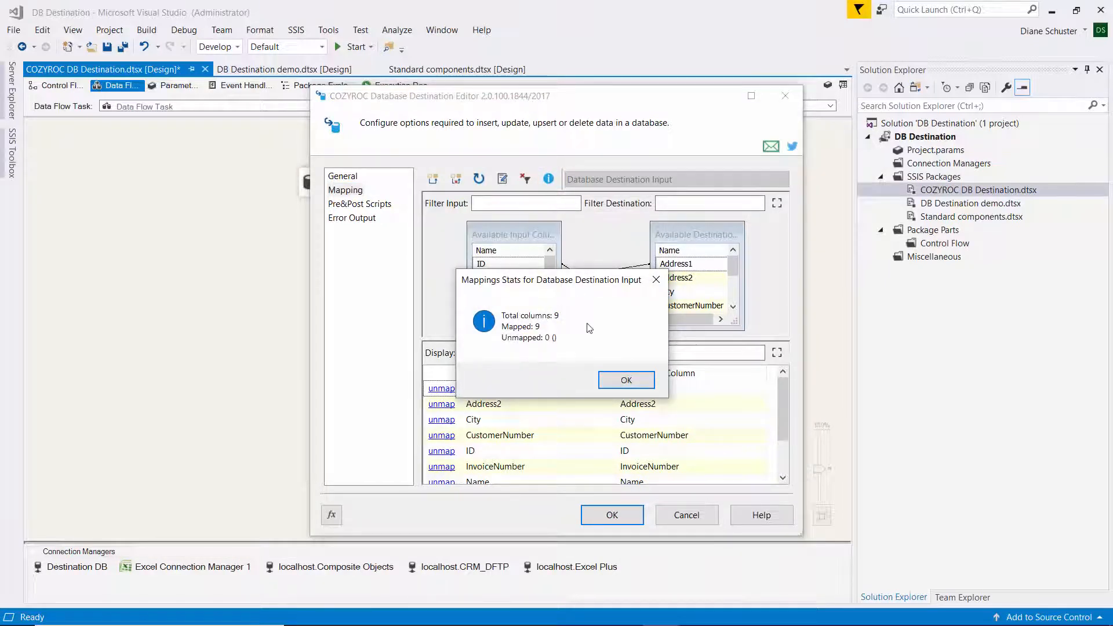
{"action": "left_click", "coordinate": [626, 380]}
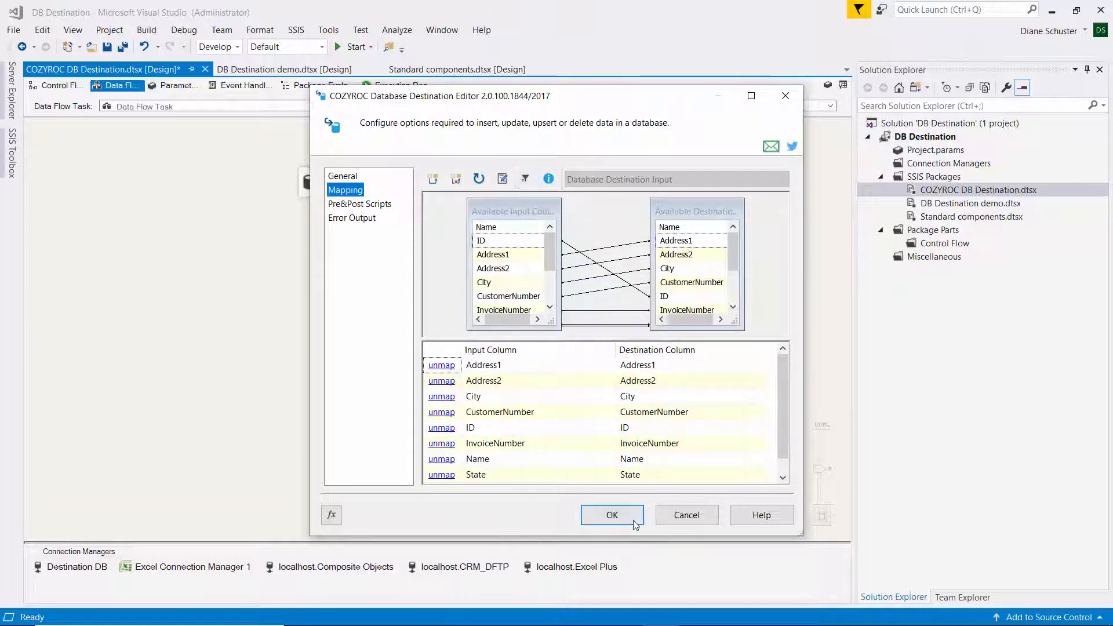
{"action": "left_click", "coordinate": [613, 515]}
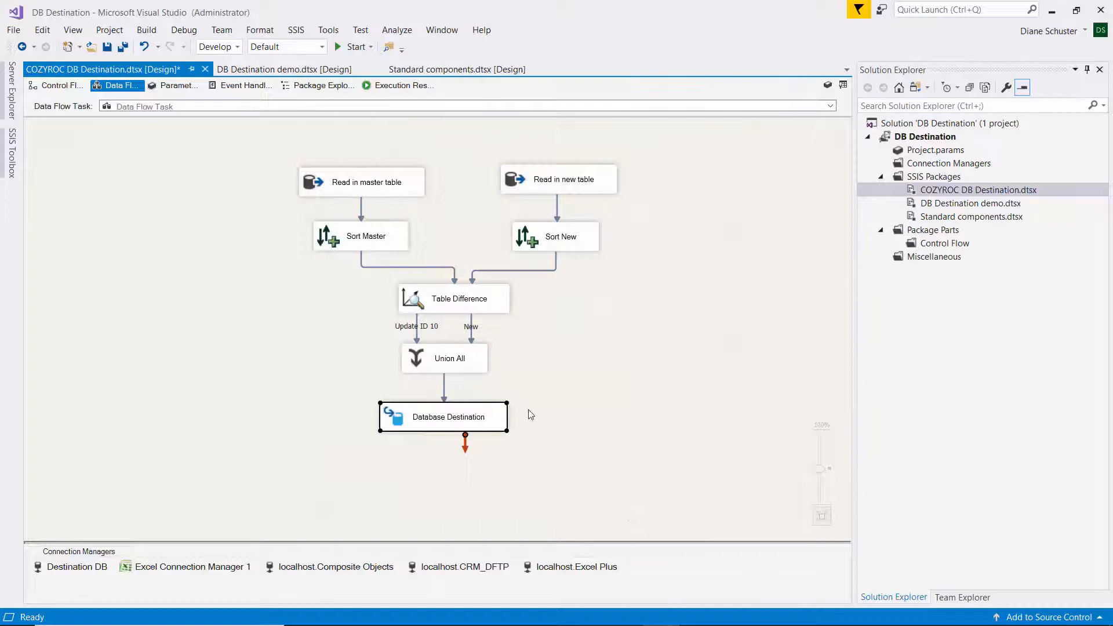
{"action": "mouse_move", "coordinate": [941, 192]}
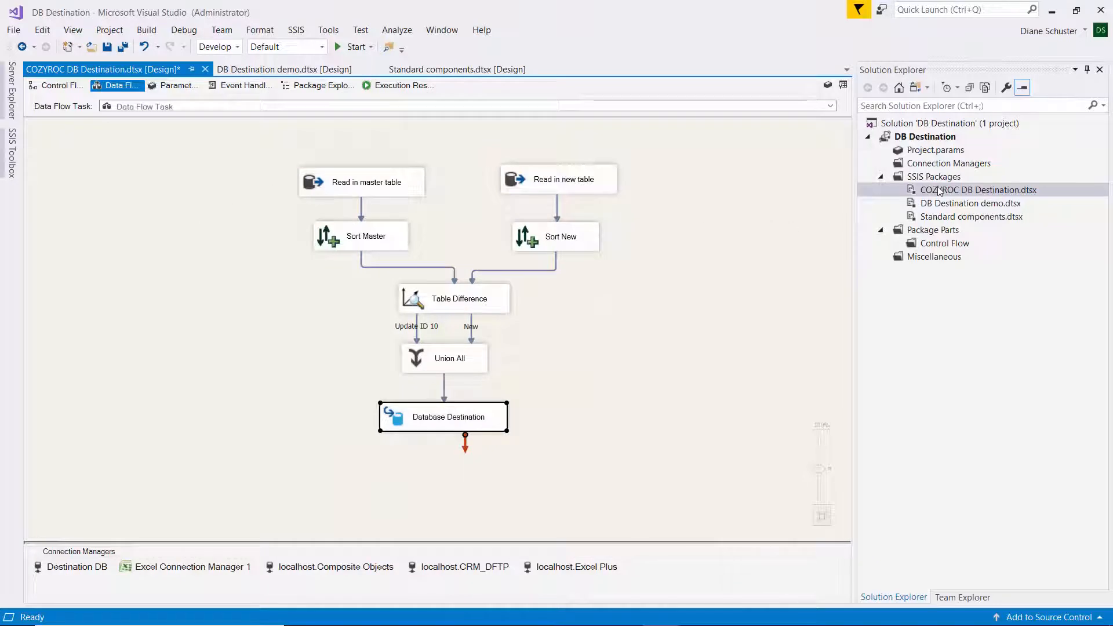
Execute the COZYROC DB Destination.dtsx package from Solution Explorer until it succeeds.
{"action": "right_click", "coordinate": [977, 190]}
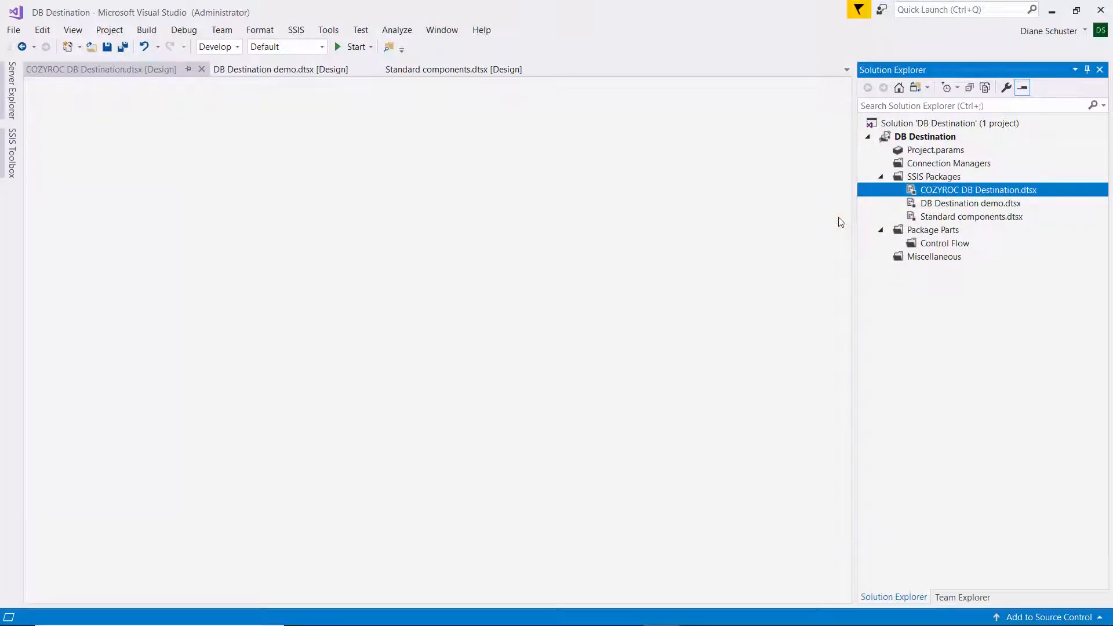
{"action": "left_click", "coordinate": [352, 47]}
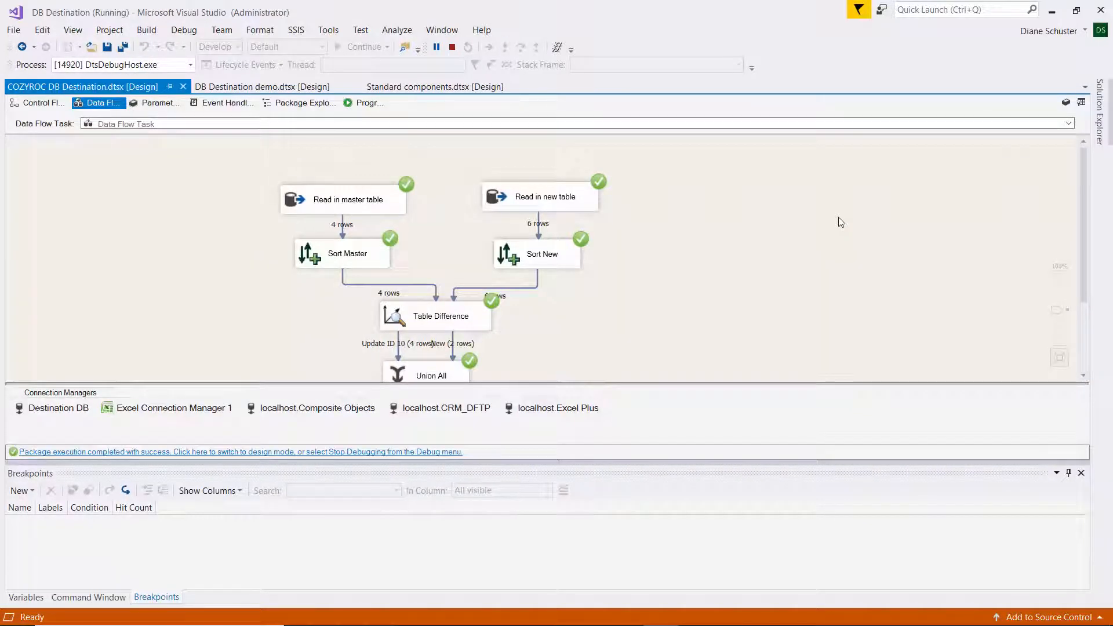
{"action": "mouse_move", "coordinate": [745, 134]}
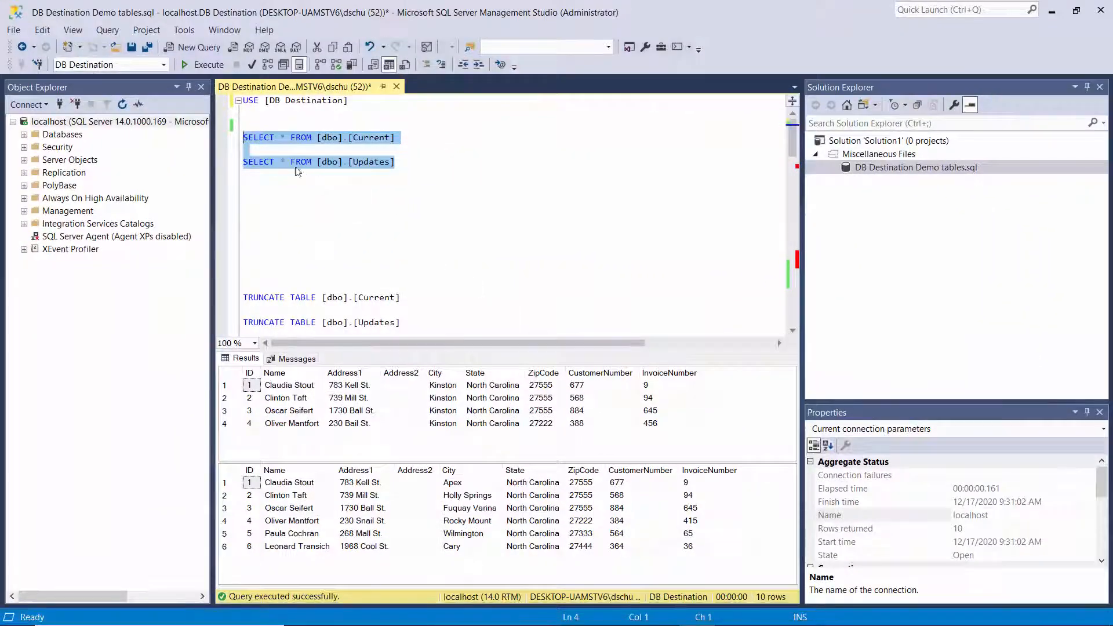
{"action": "mouse_move", "coordinate": [389, 550]}
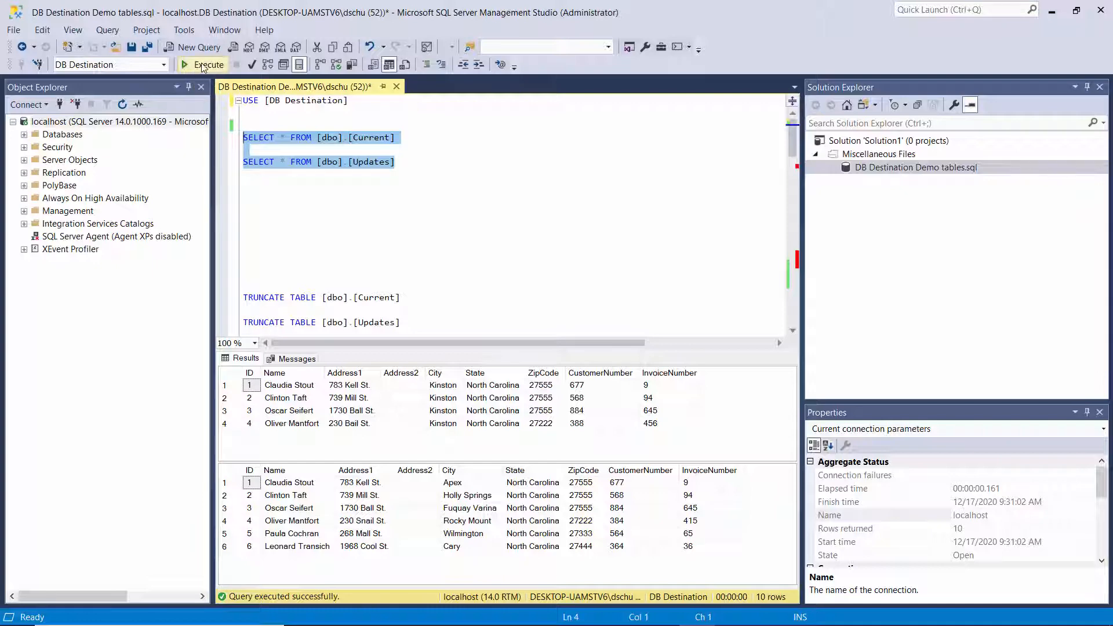
Rerun the SELECT queries to show dbo.Current holding six rows matching dbo.Updates.
{"action": "left_click", "coordinate": [199, 65]}
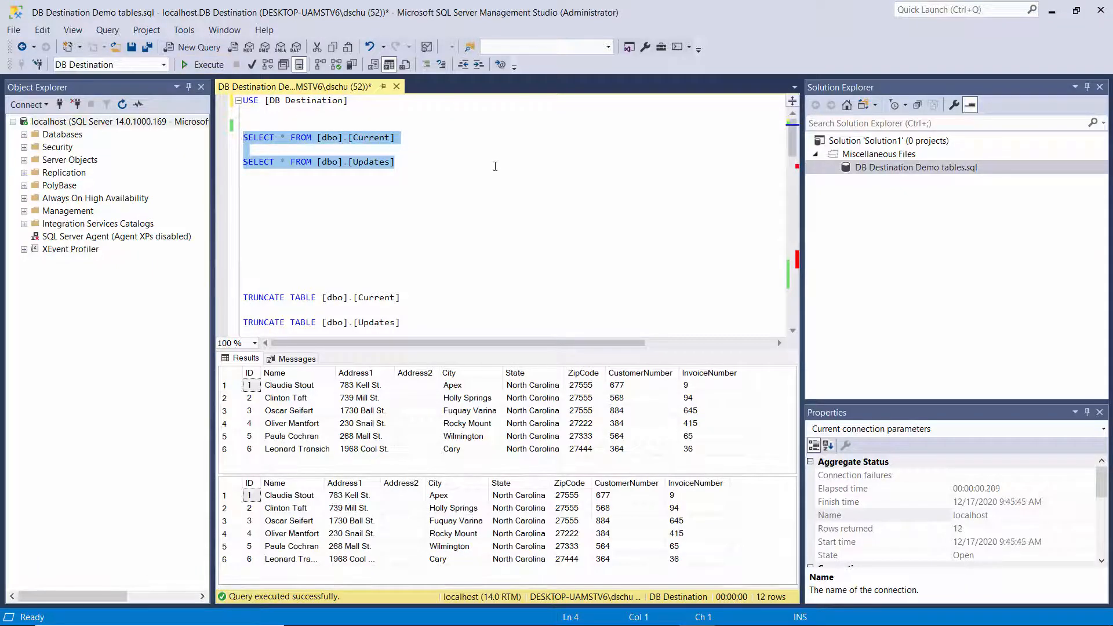